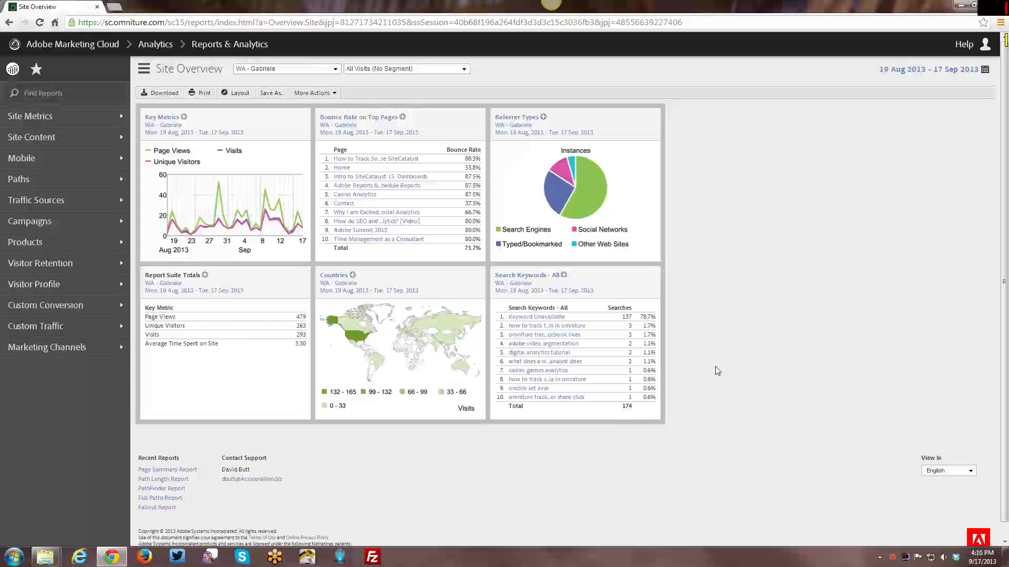
mouse_move(713, 377)
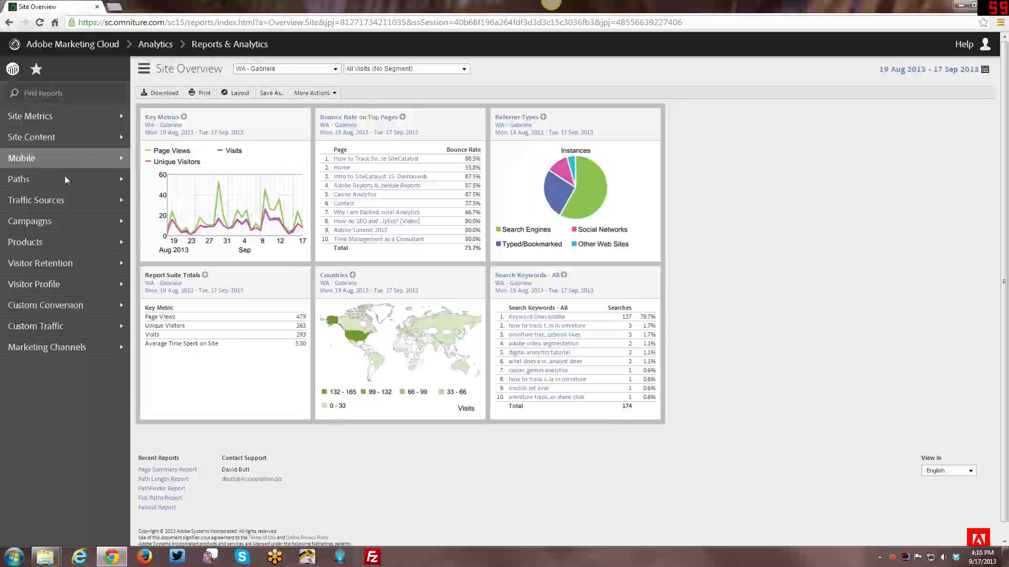
Expand the Paths menu to reveal the Pages pathing report submenu.
left_click(19, 178)
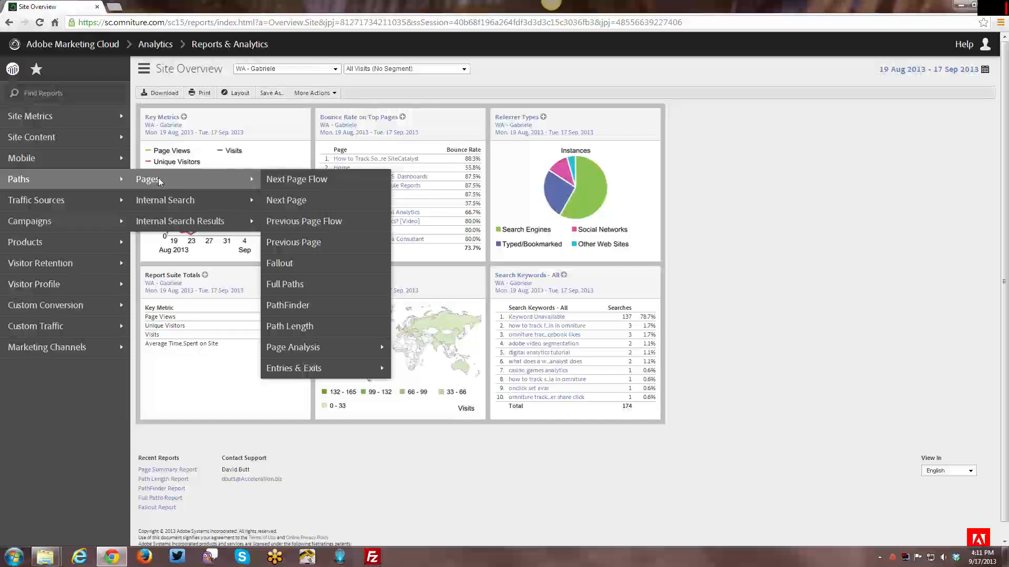
mouse_move(165, 200)
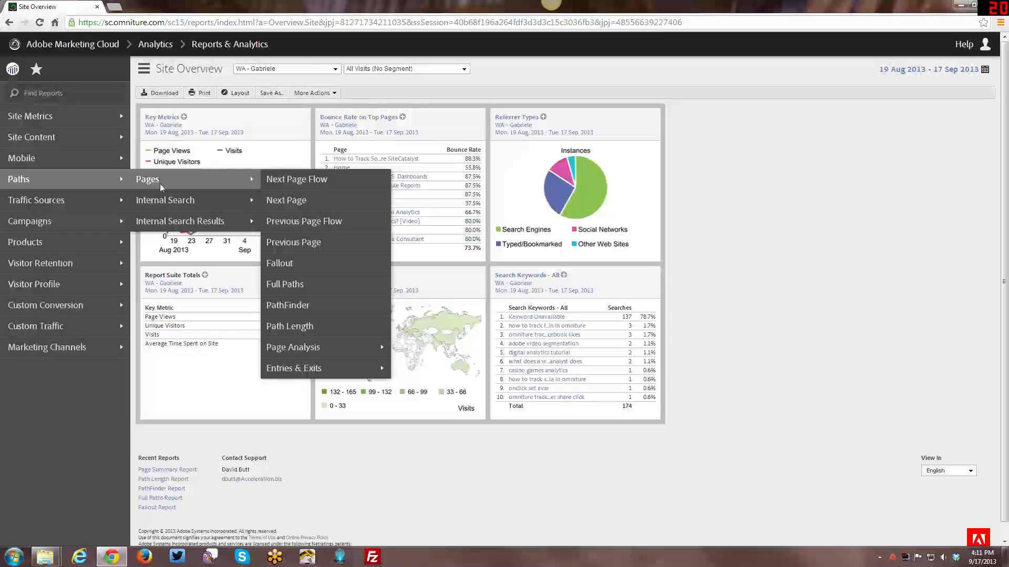
mouse_move(165, 200)
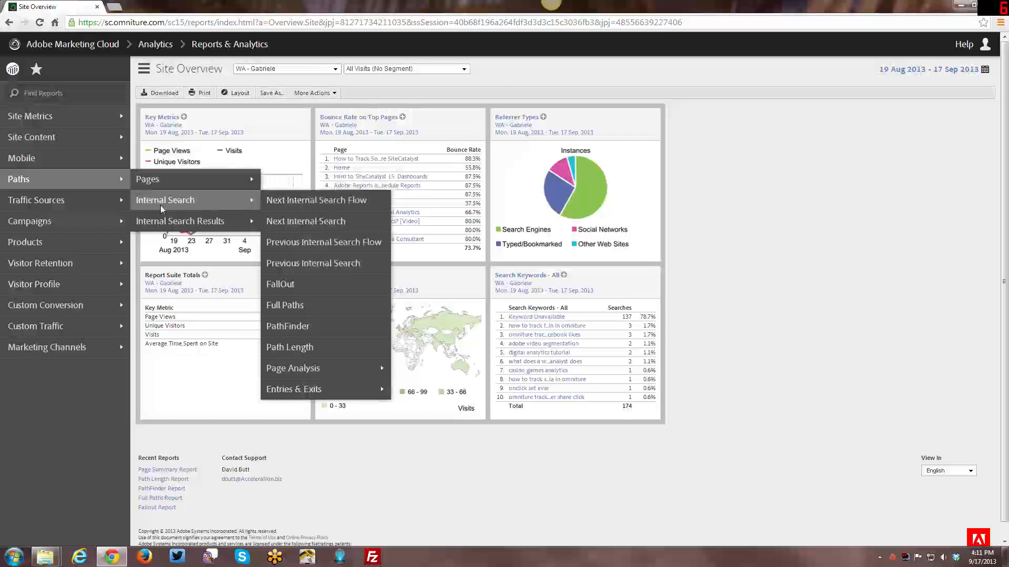
mouse_move(179, 221)
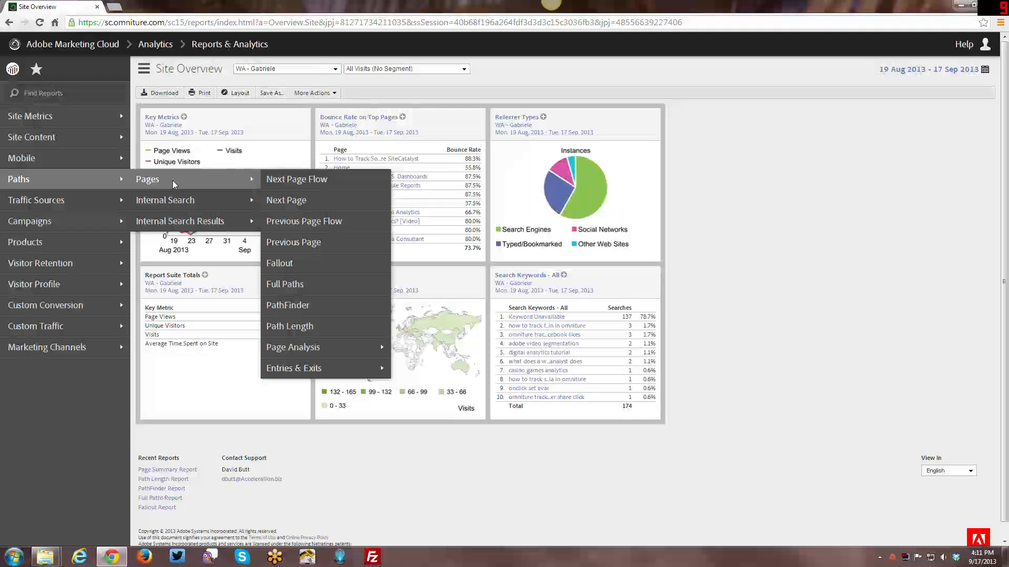
mouse_move(213, 187)
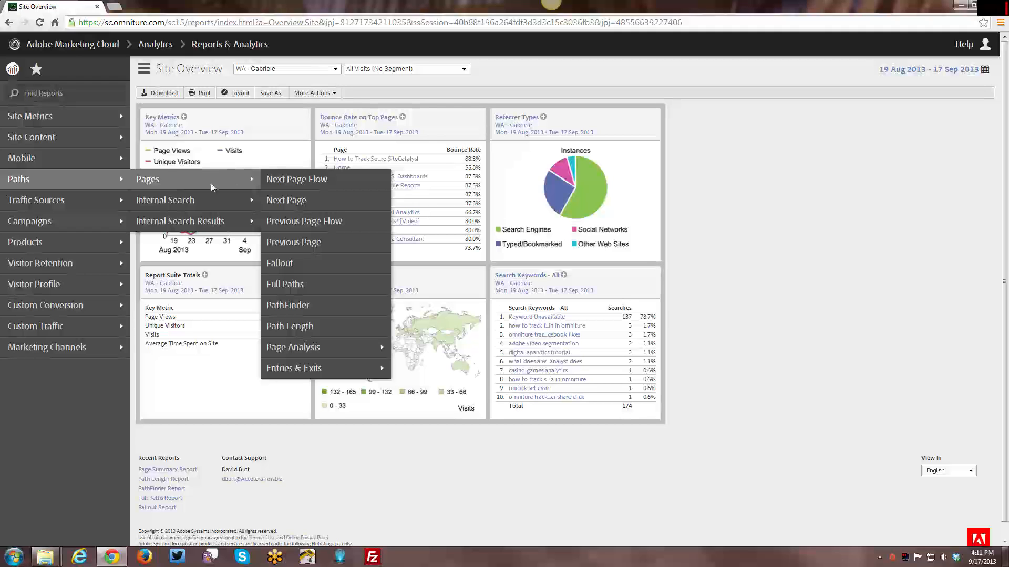
mouse_move(297, 179)
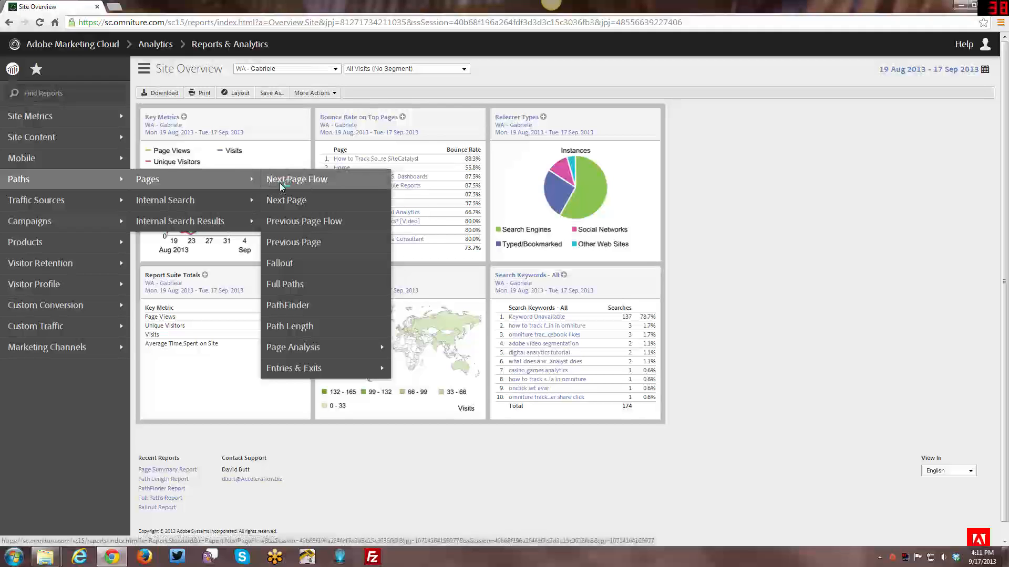
Open the Next Page Flow report for the Home page.
left_click(297, 179)
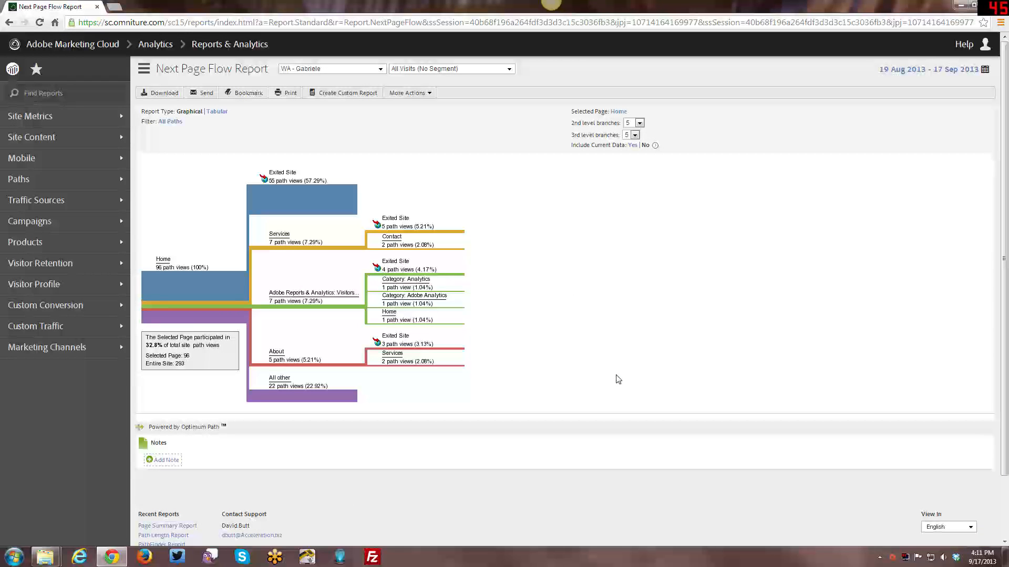
mouse_move(166, 267)
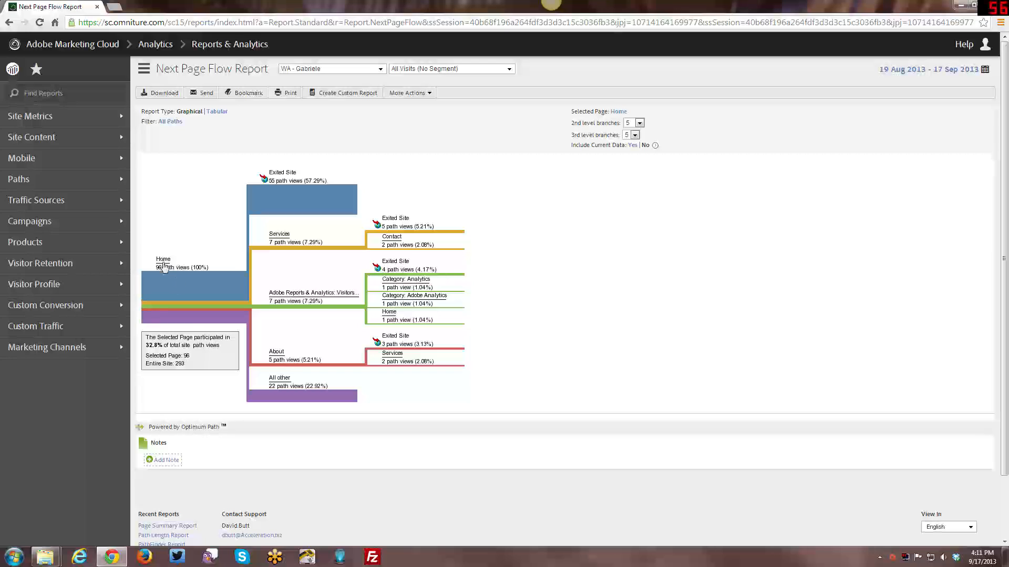
mouse_move(165, 267)
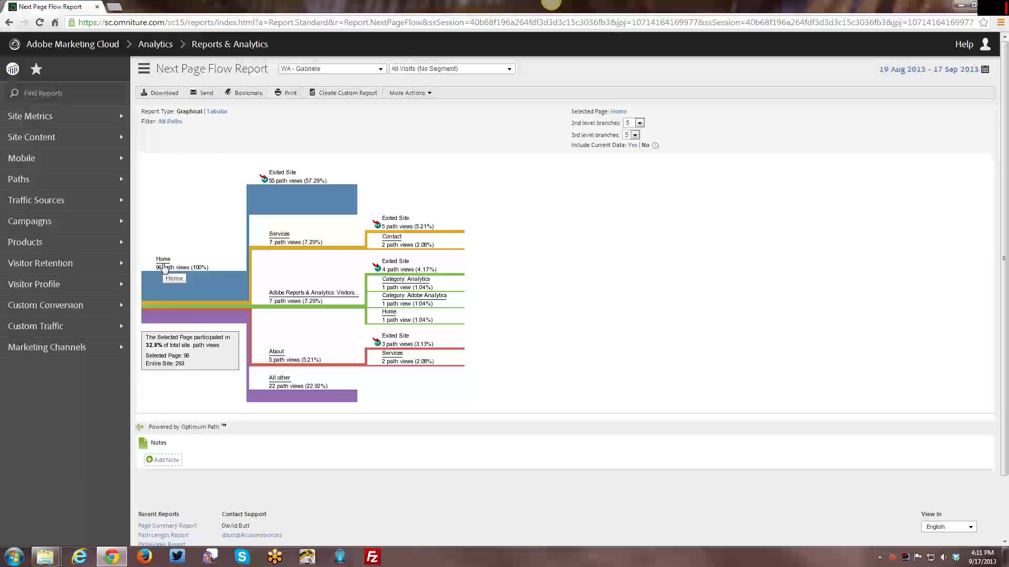
mouse_move(347, 254)
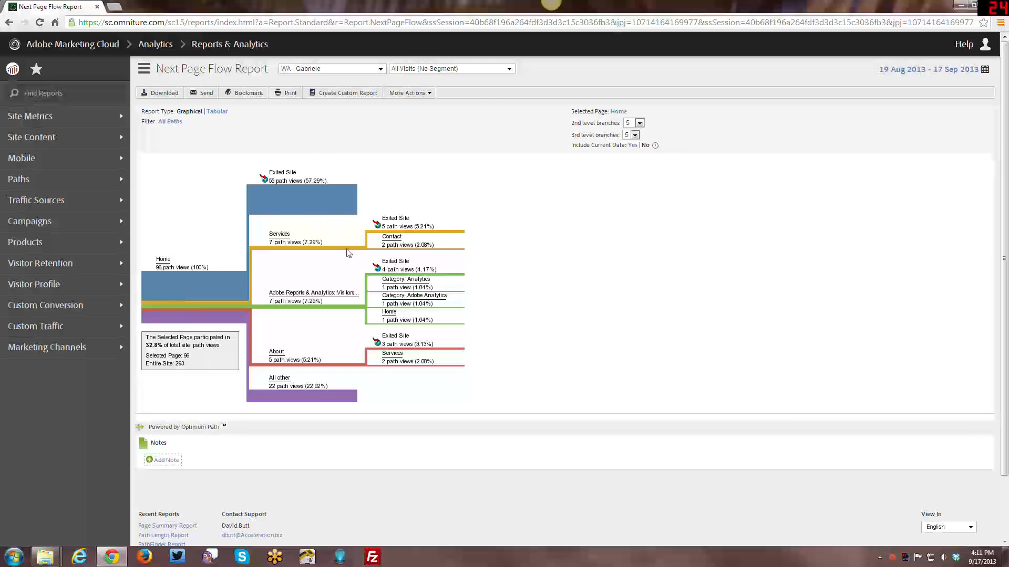
mouse_move(190, 318)
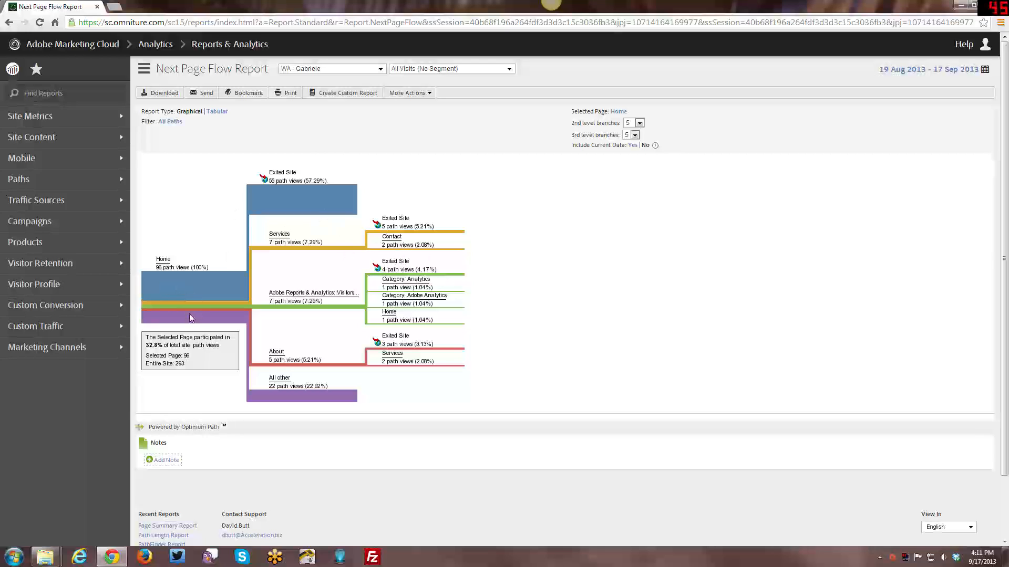
mouse_move(274, 196)
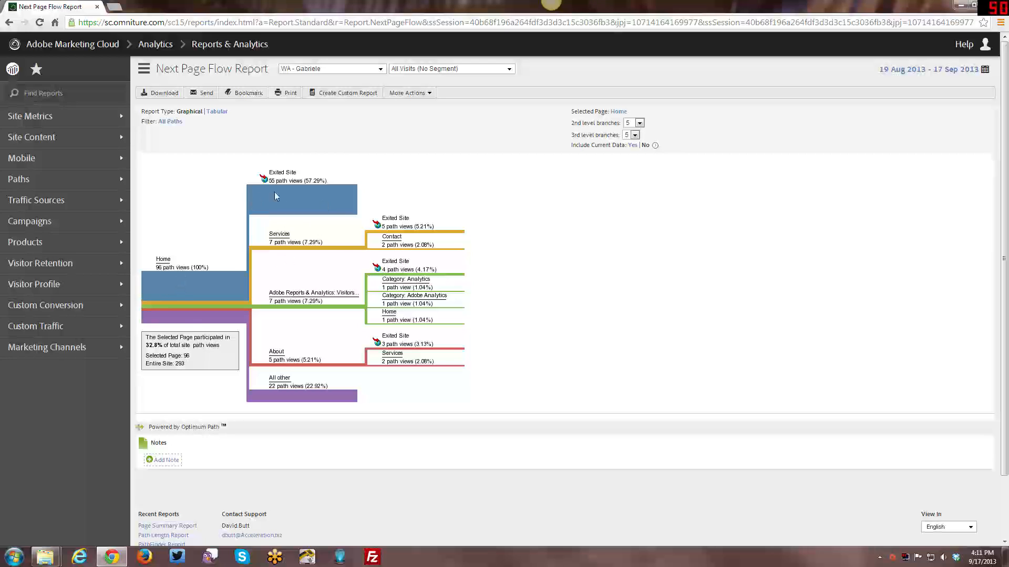
mouse_move(280, 339)
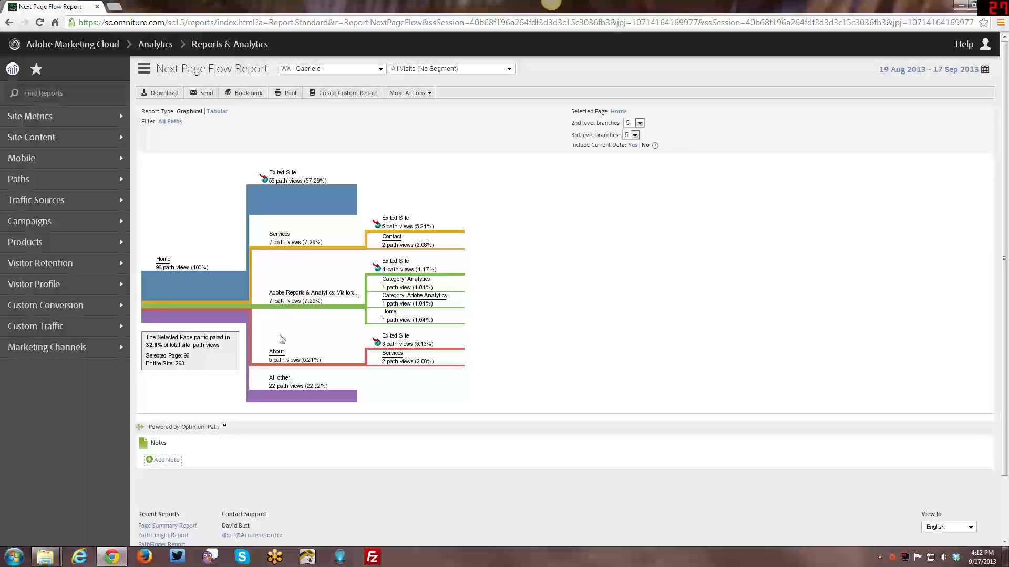
mouse_move(434, 311)
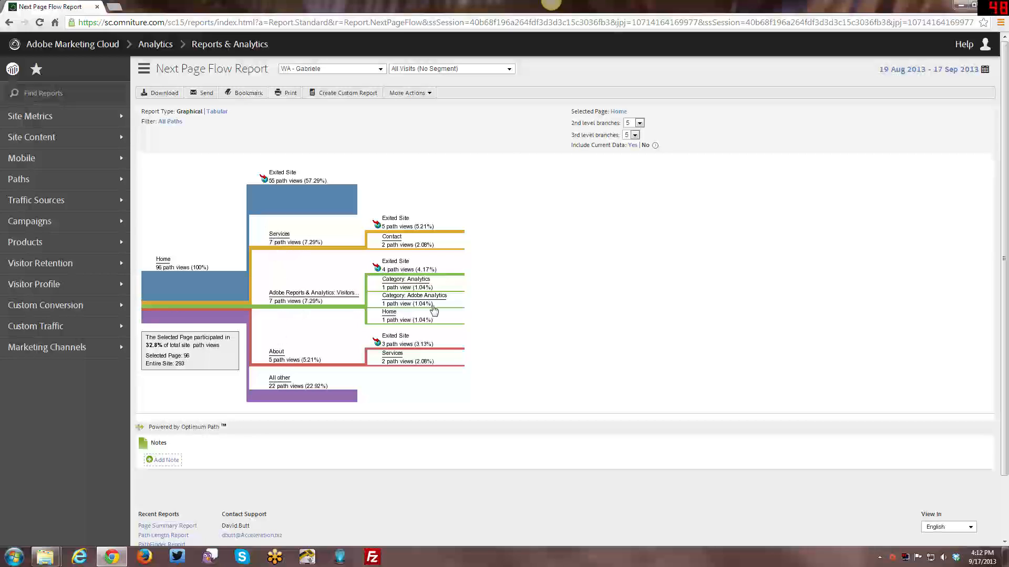
mouse_move(400, 303)
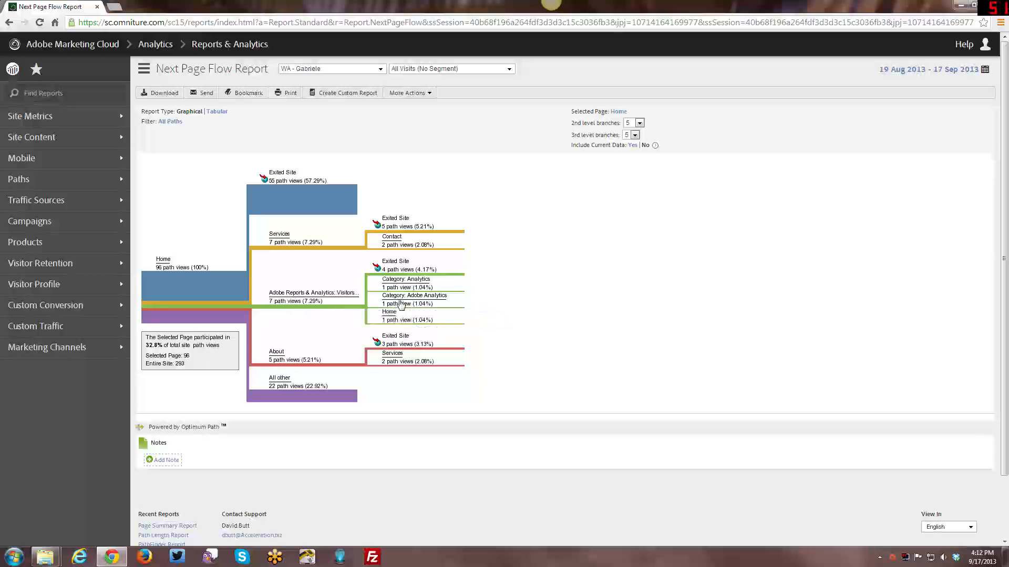
mouse_move(415, 303)
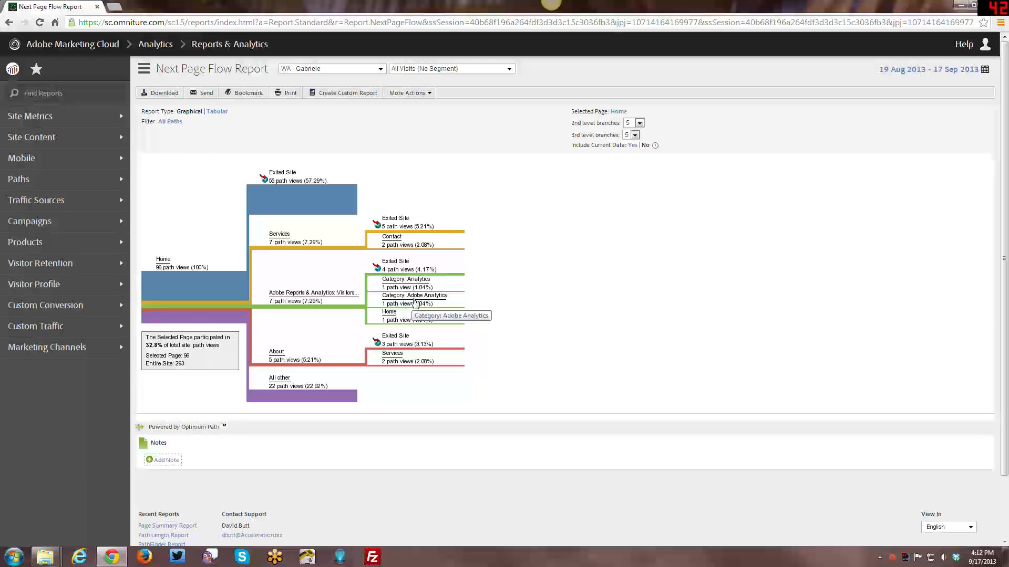
mouse_move(170, 269)
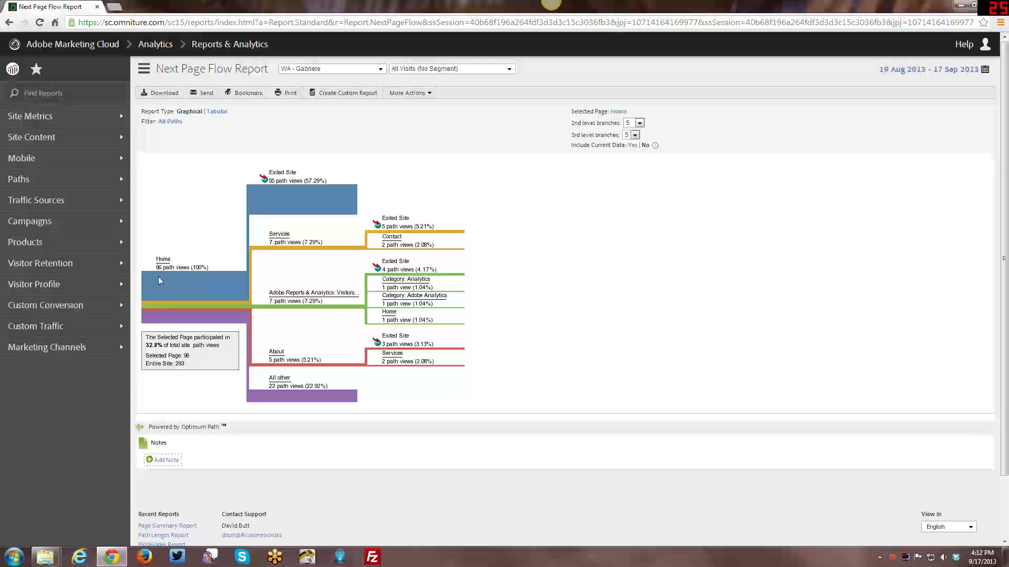
mouse_move(435, 275)
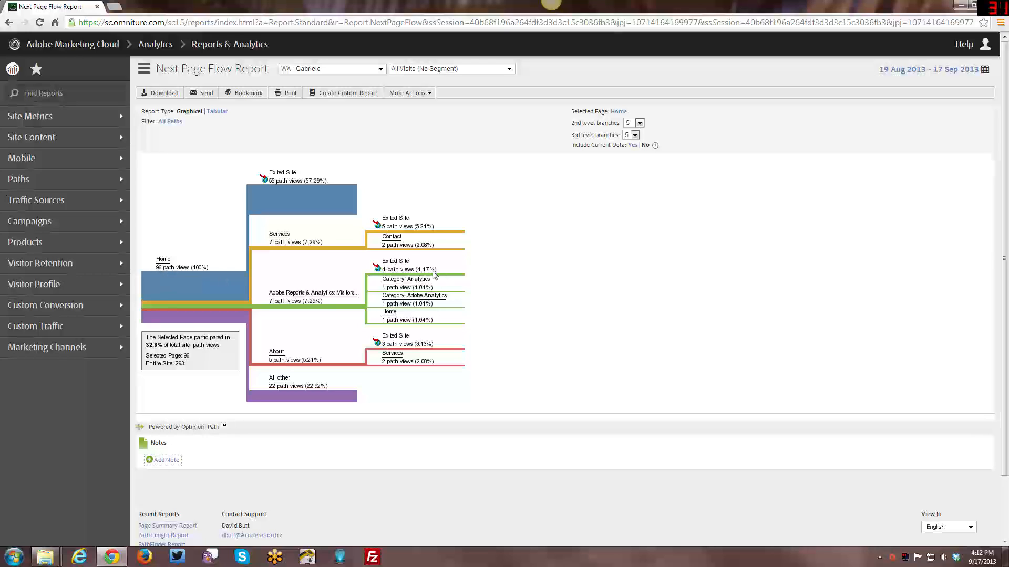
mouse_move(30, 136)
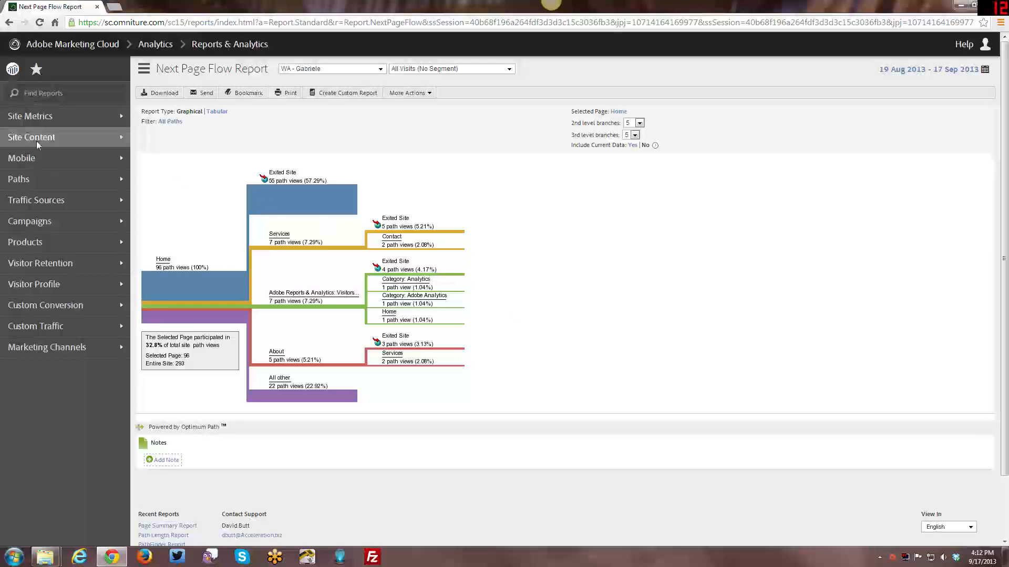
Open the Next Page report for Home from the Paths > Pages menu.
left_click(19, 178)
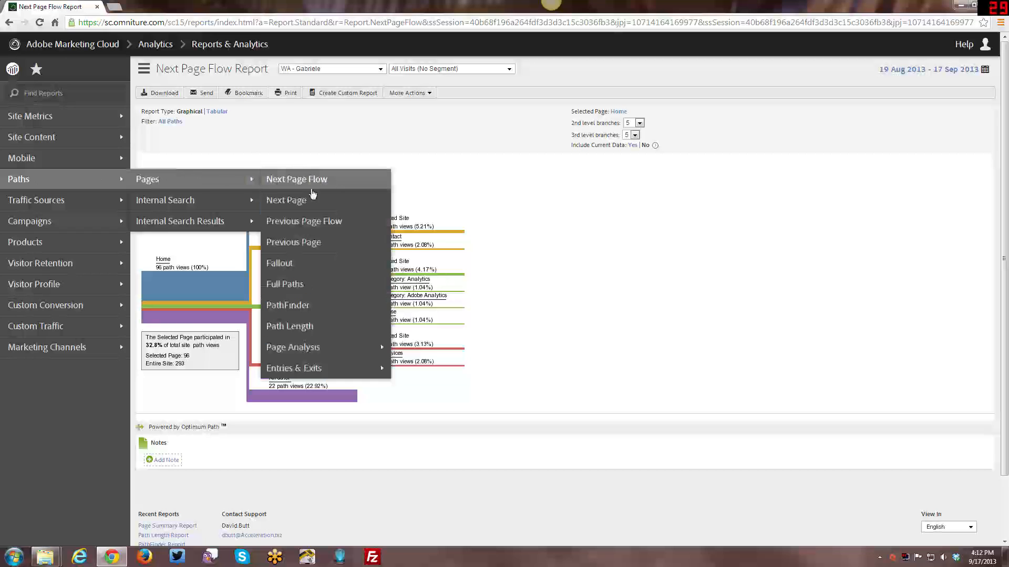
left_click(285, 199)
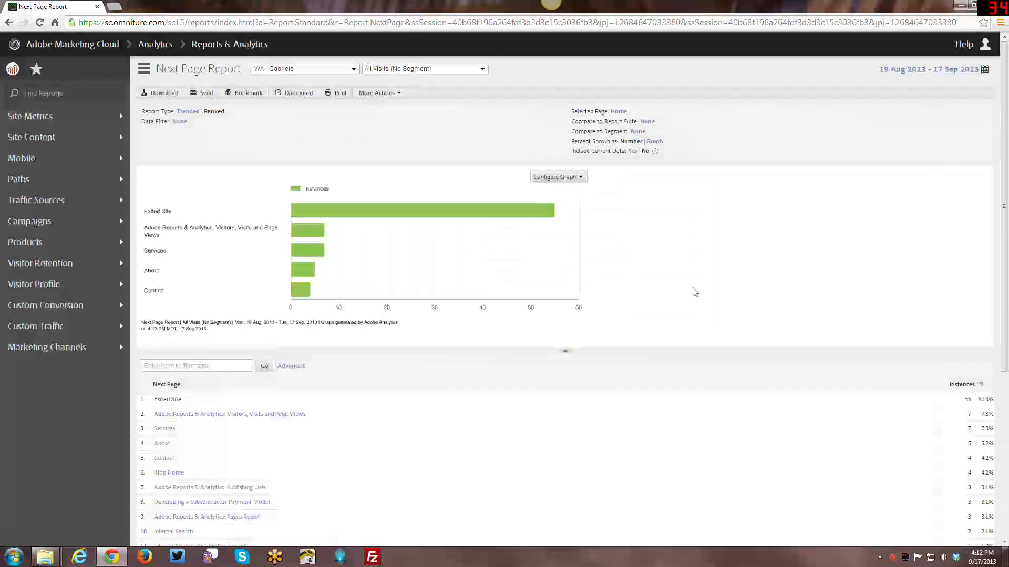
mouse_move(669, 275)
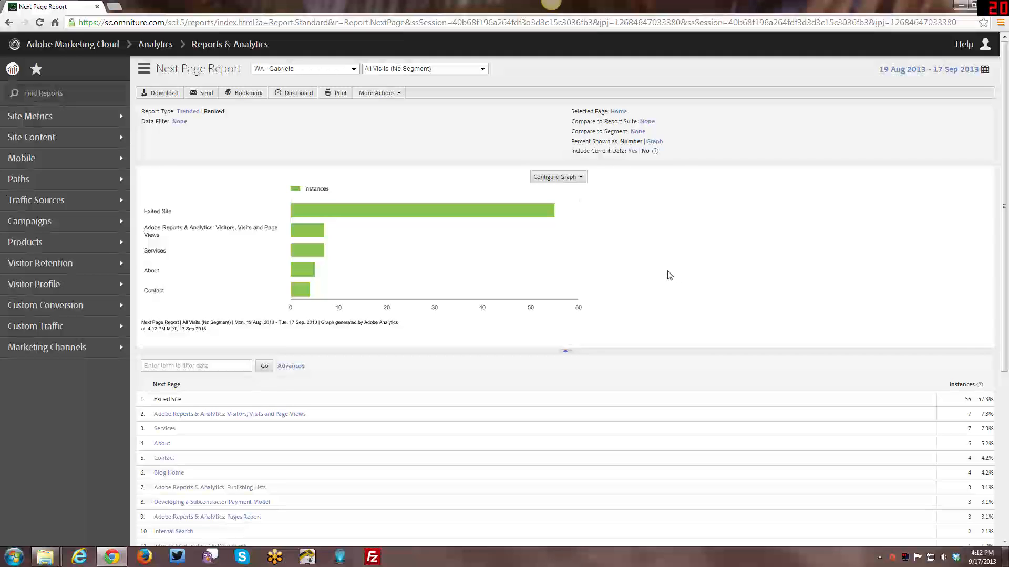
mouse_move(661, 275)
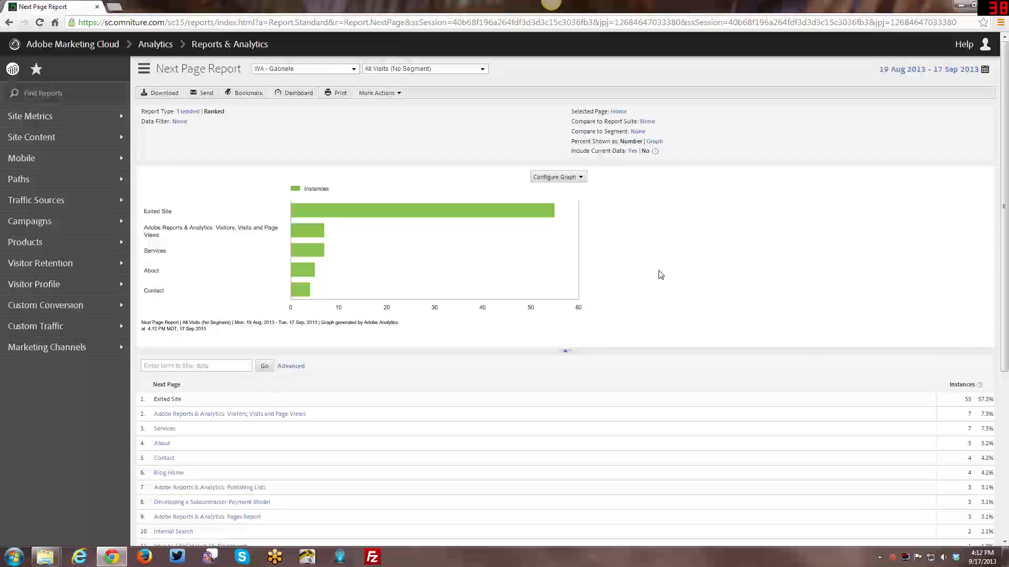
Show the graph's chart type choices and review the ranked table of 13 next pages.
left_click(557, 177)
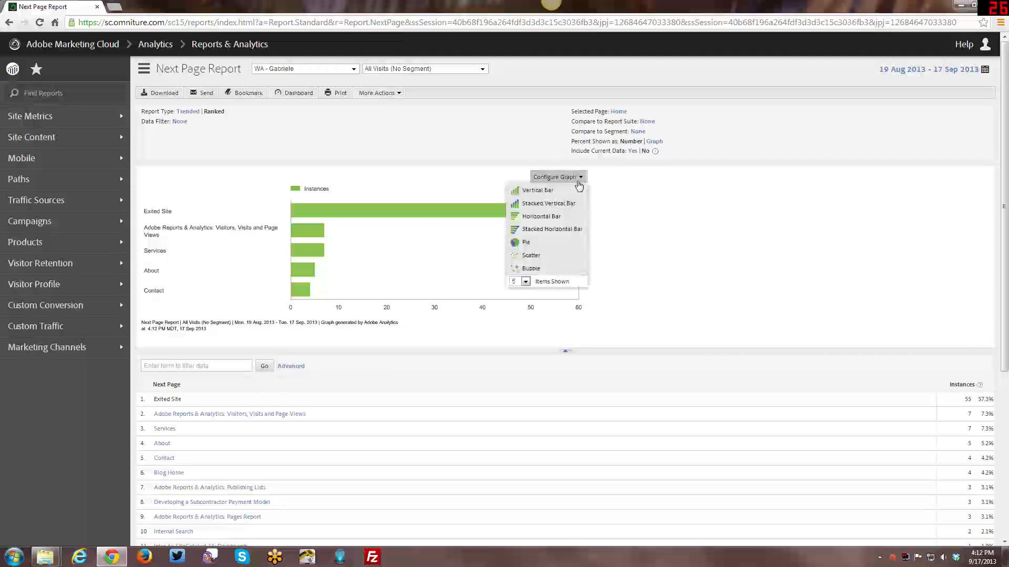
scroll("down", 3)
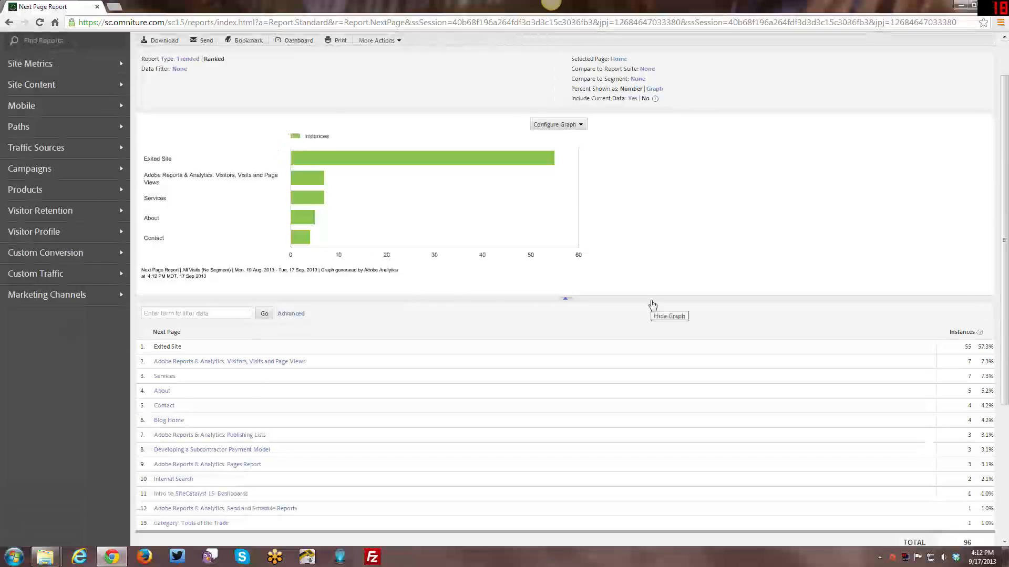
scroll("down", 3)
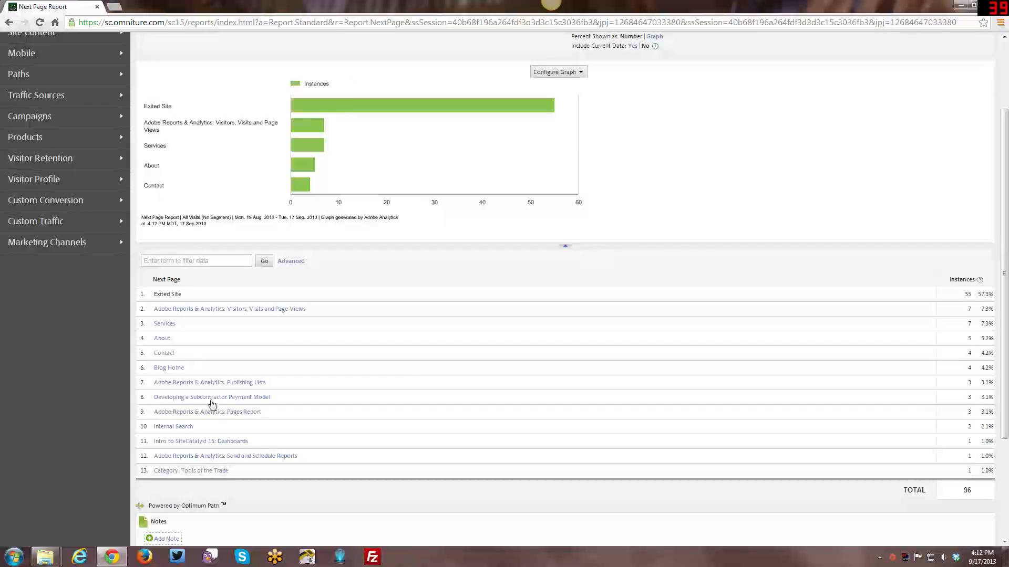
mouse_move(181, 385)
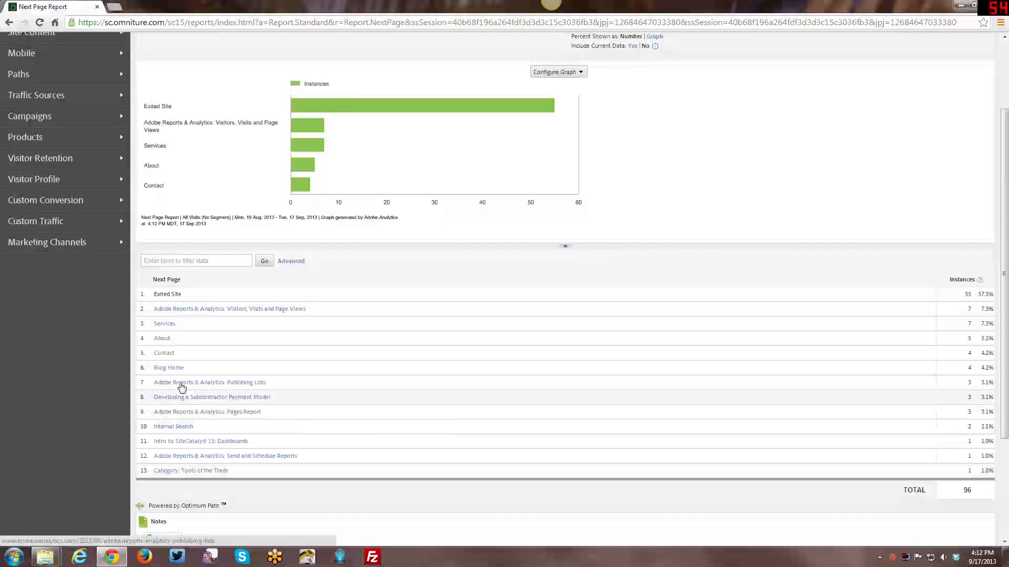
scroll("up", 3)
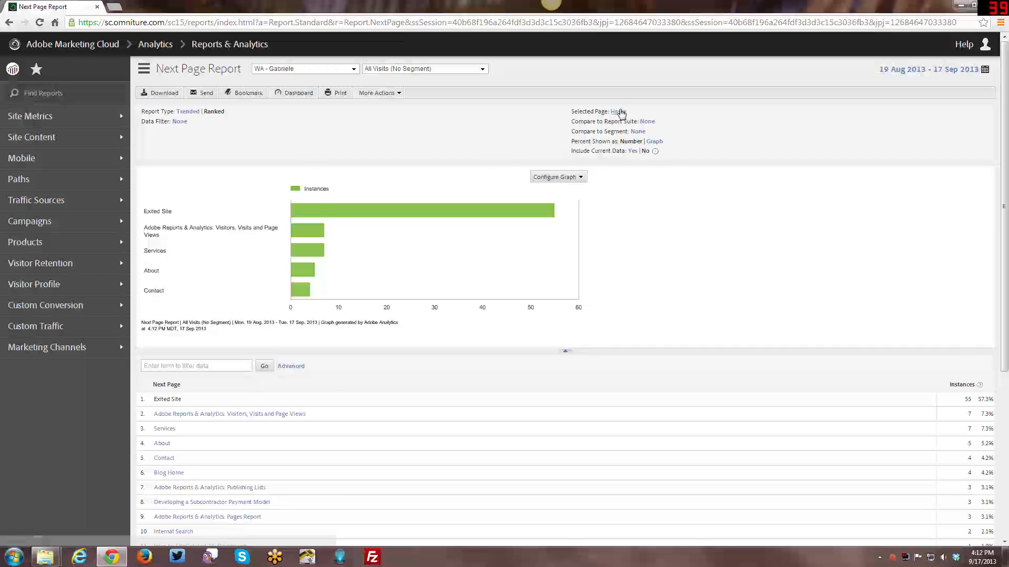
scroll("down", 3)
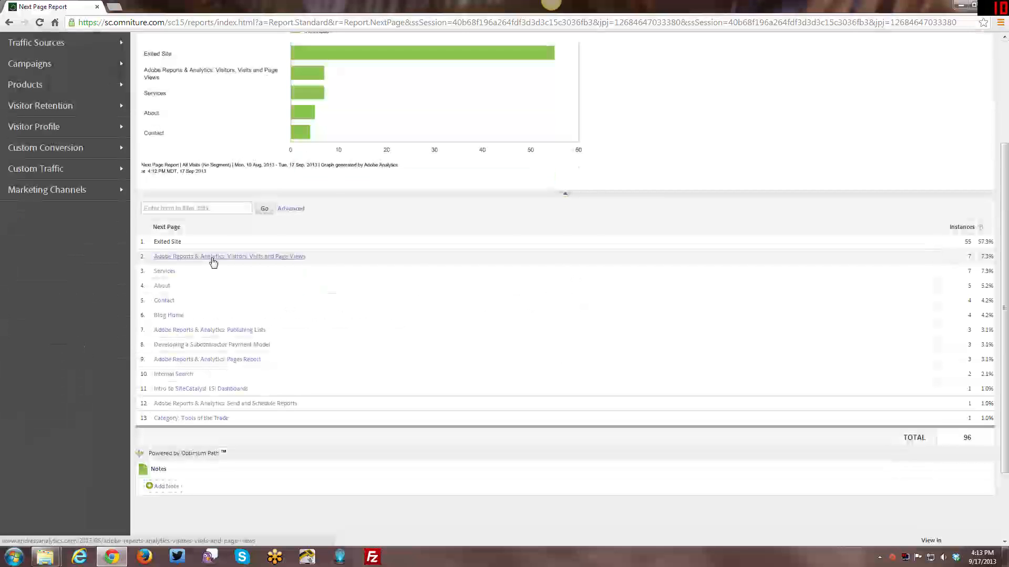
mouse_move(214, 258)
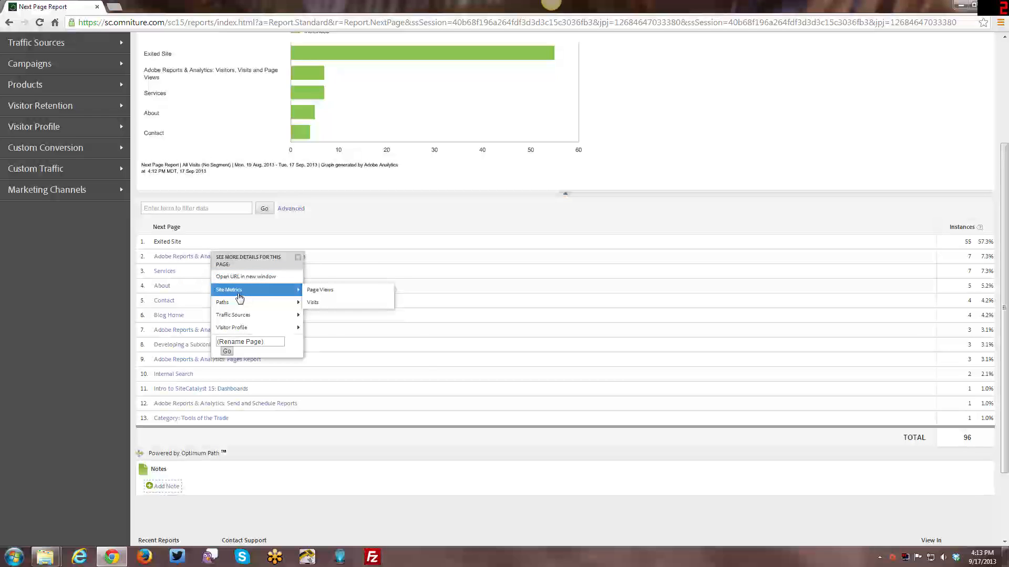
mouse_move(313, 302)
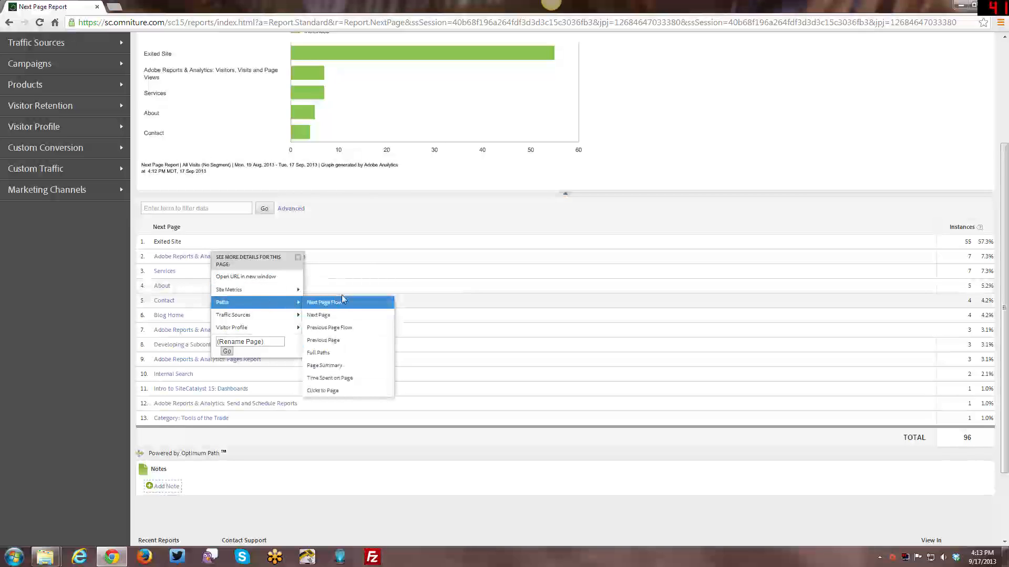
mouse_move(323, 339)
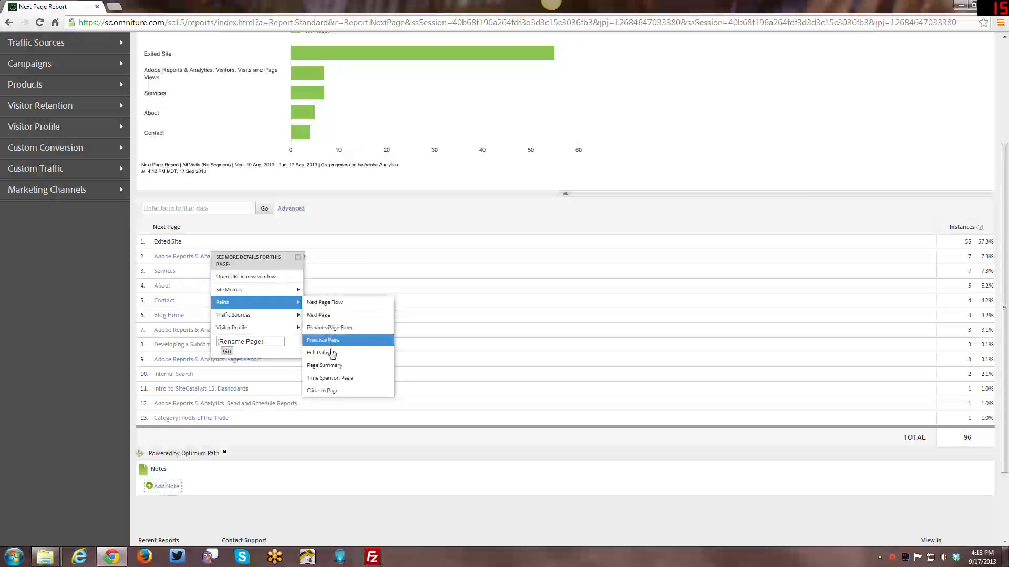
mouse_move(323, 391)
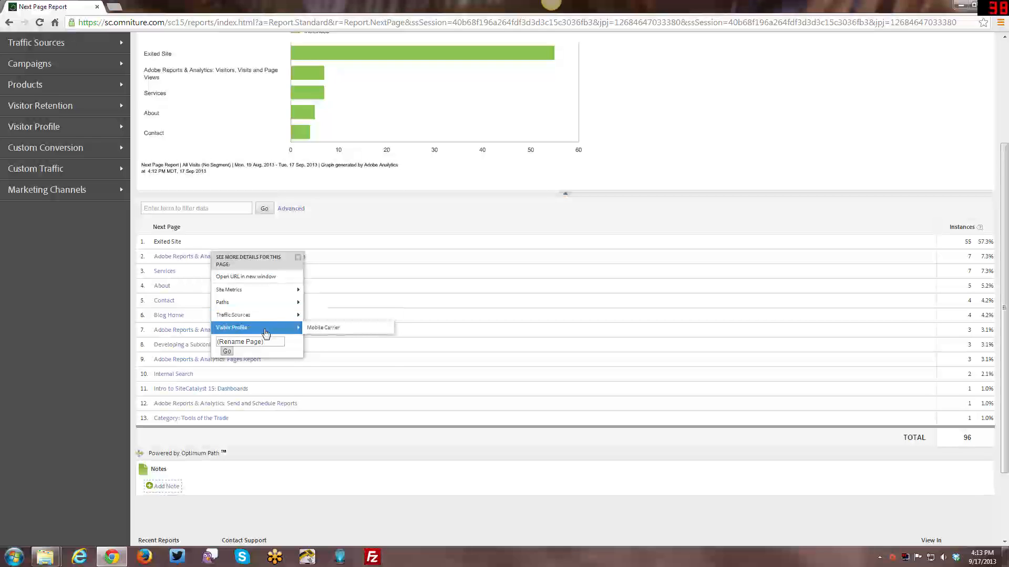
mouse_move(297, 264)
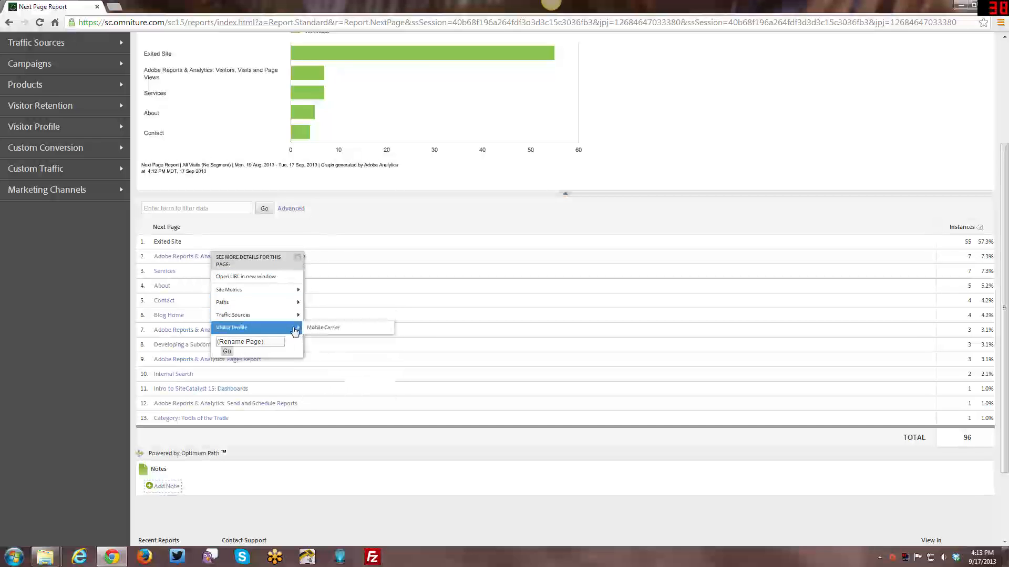
mouse_move(232, 314)
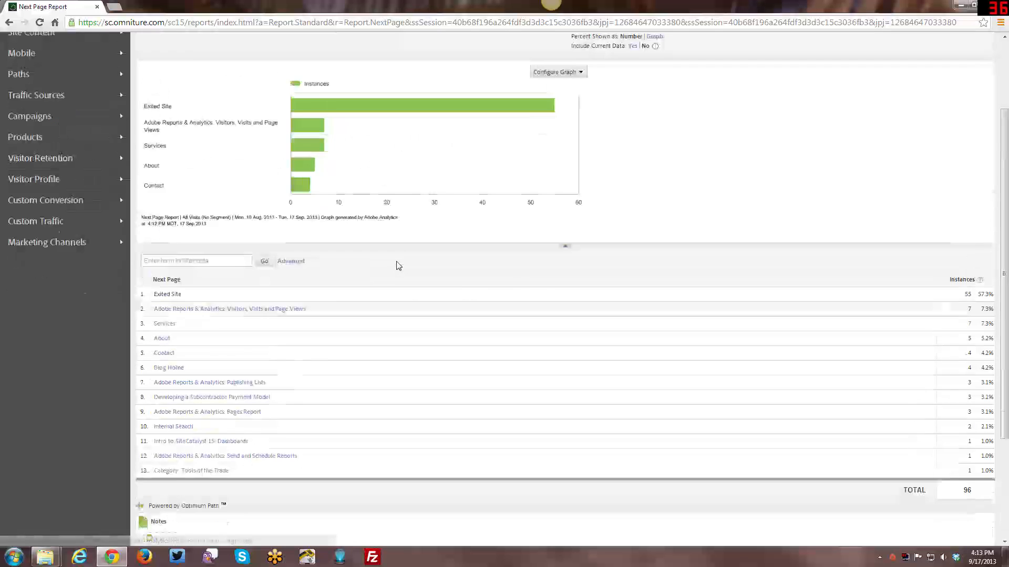
Open the Previous Page Flow report for Home, then bring the pathing report list back up.
scroll("up", 3)
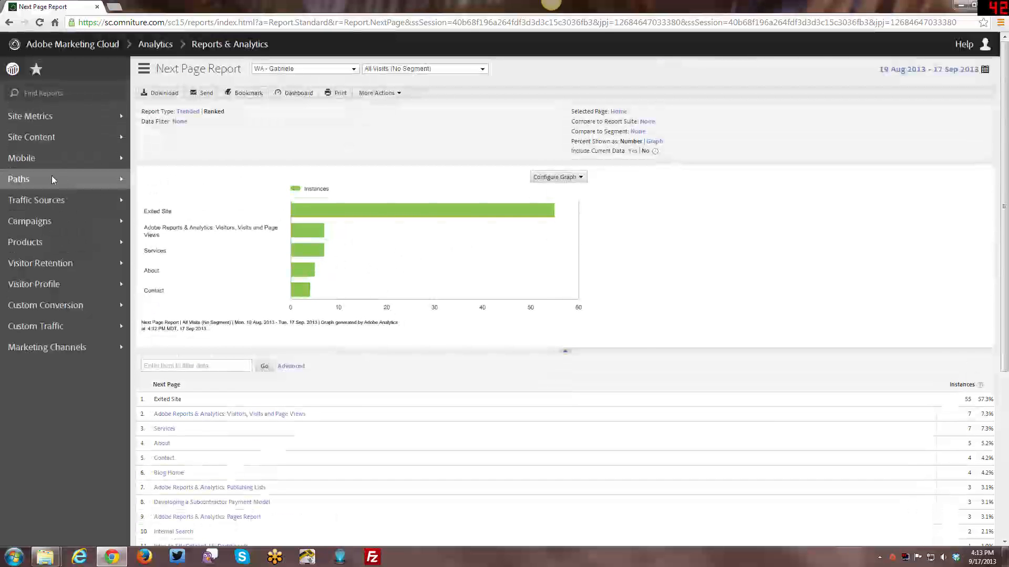
left_click(18, 178)
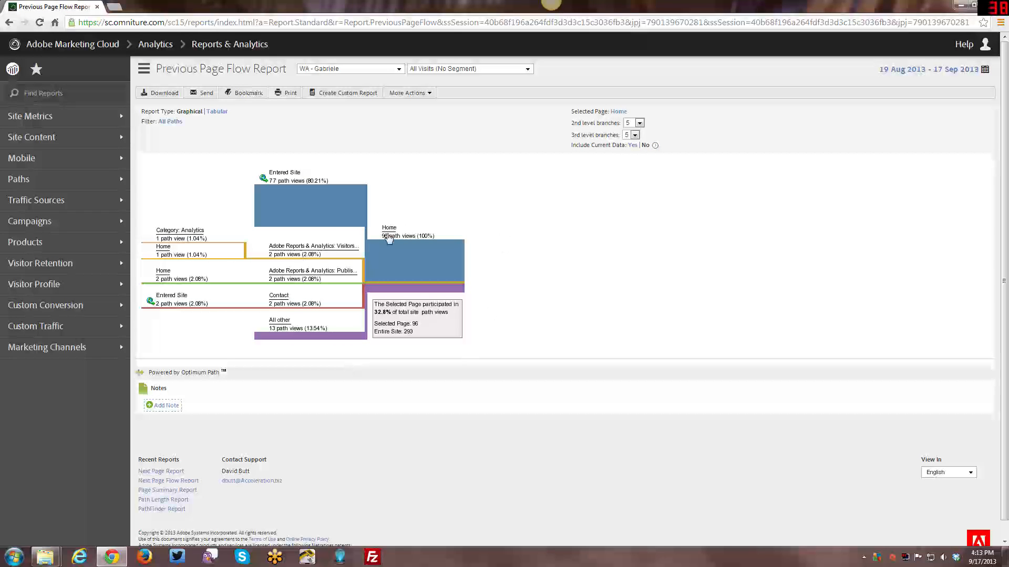
mouse_move(285, 333)
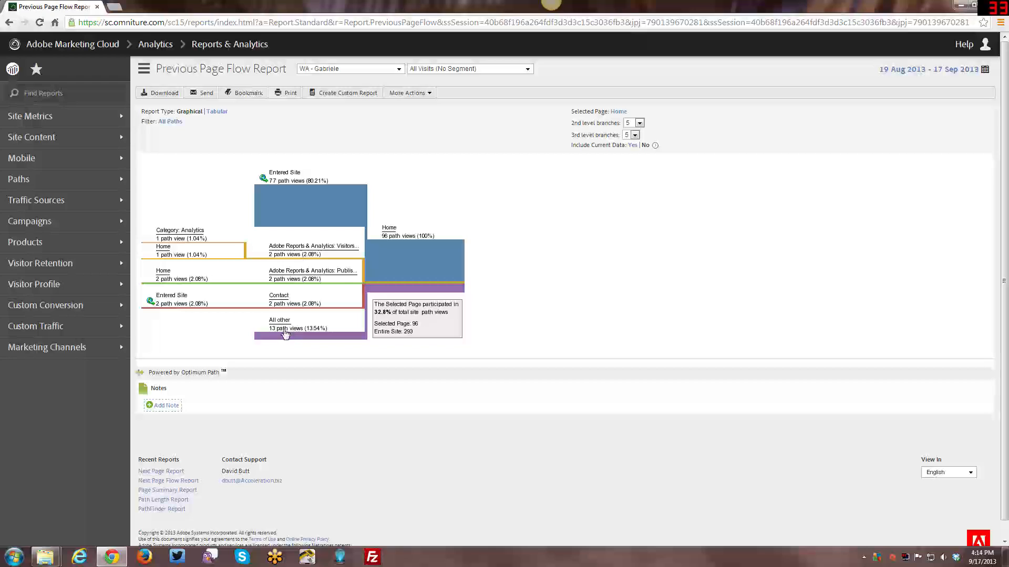
mouse_move(313, 277)
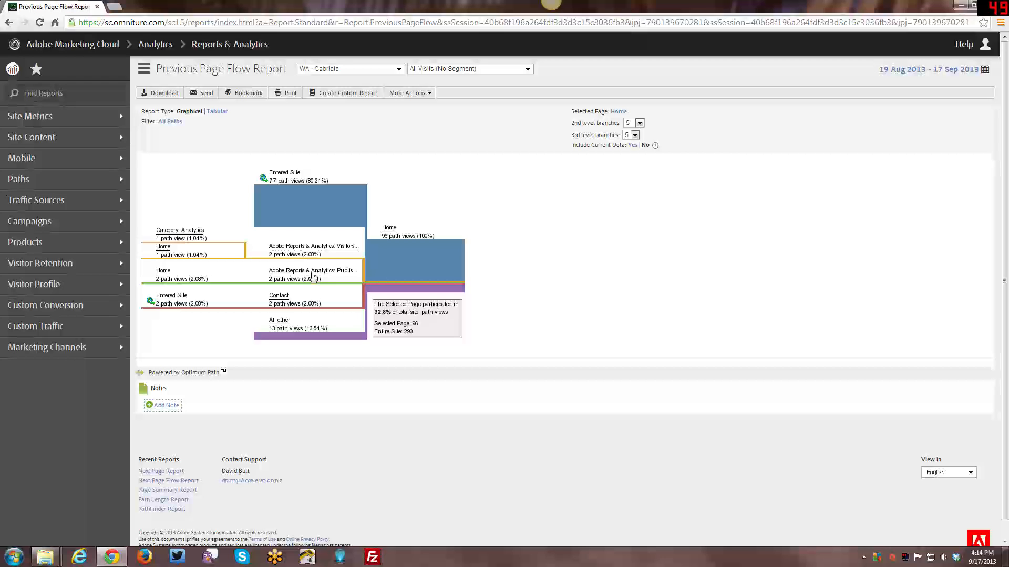
left_click(31, 137)
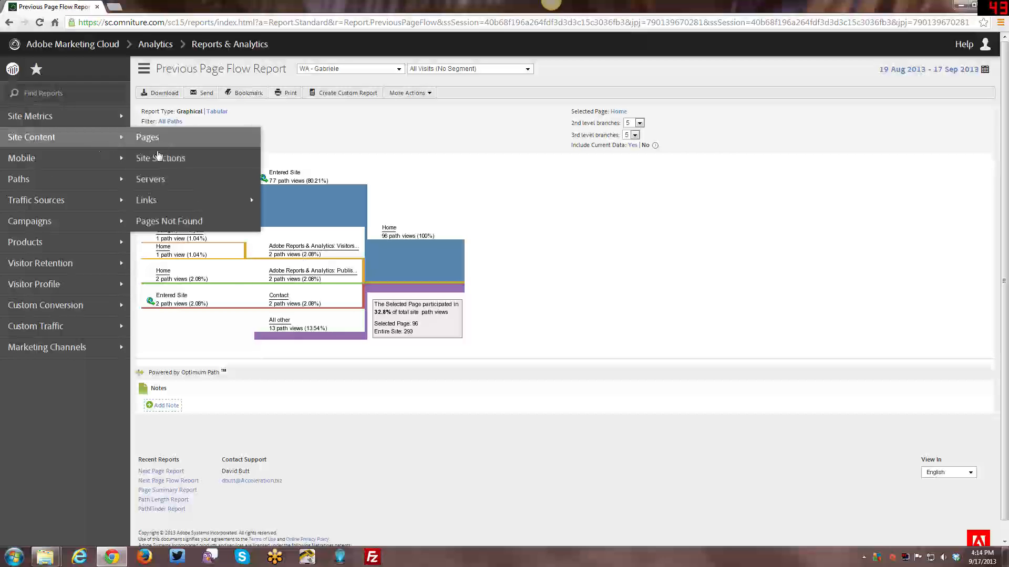
left_click(19, 178)
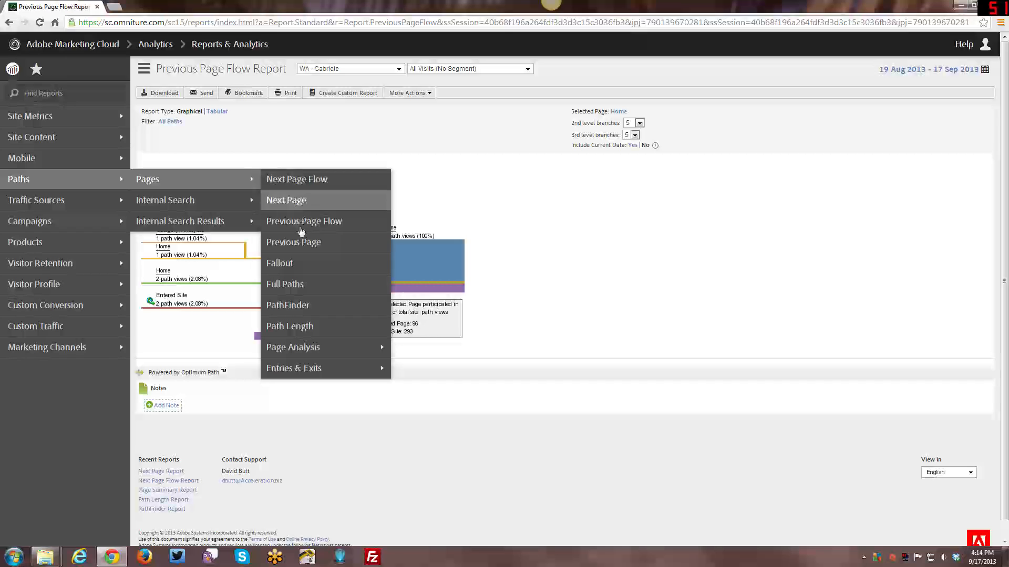
Open the ranked Previous Page report for Home and review its list headed by Entered Site.
left_click(294, 242)
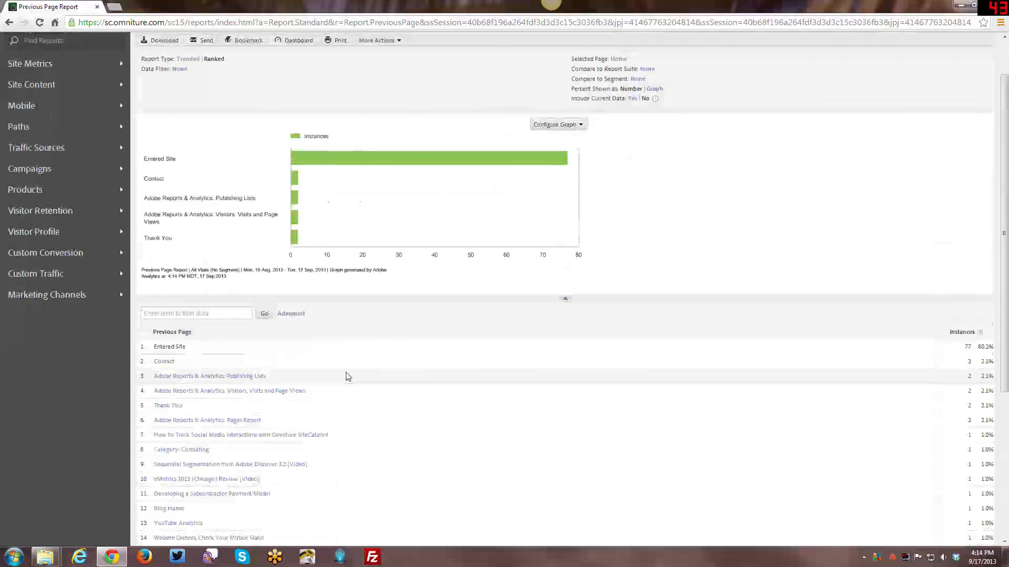
scroll("down", 3)
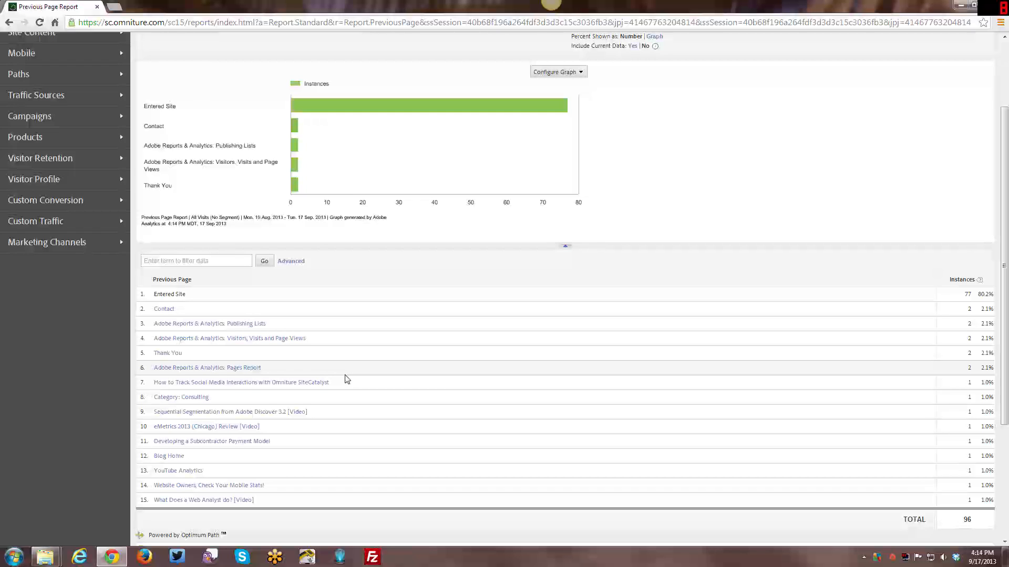
scroll("up", 3)
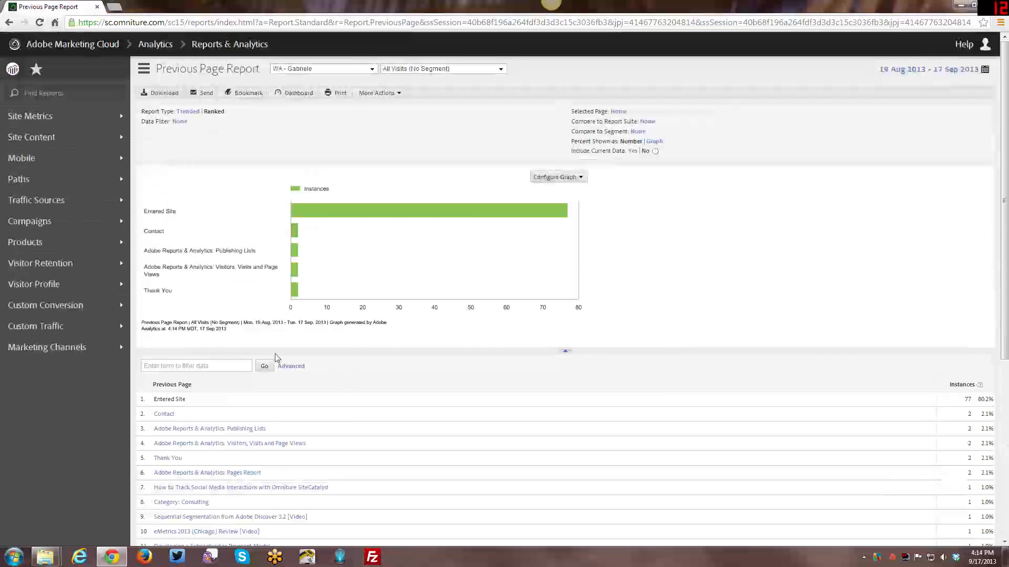
mouse_move(379, 214)
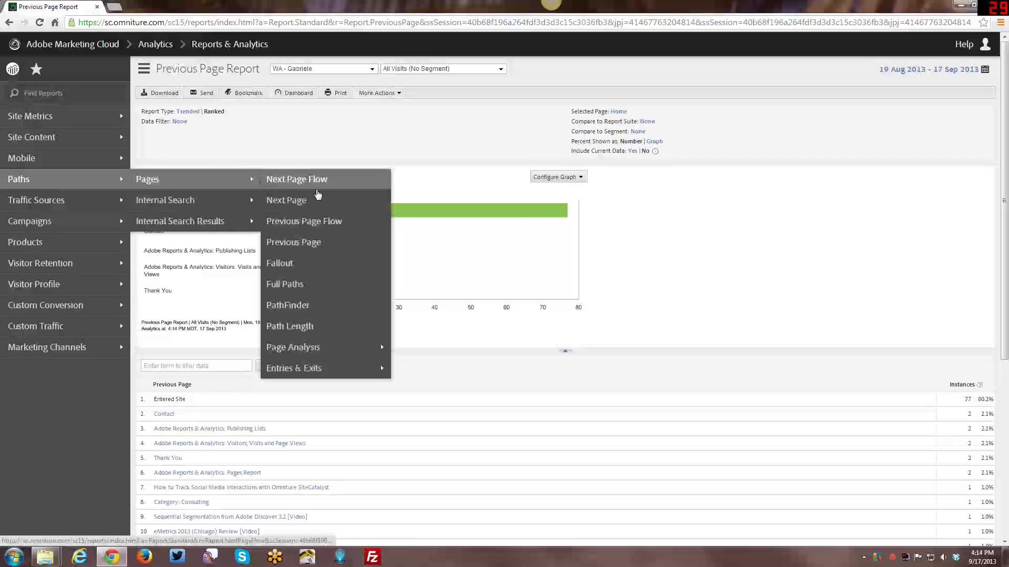
mouse_move(315, 272)
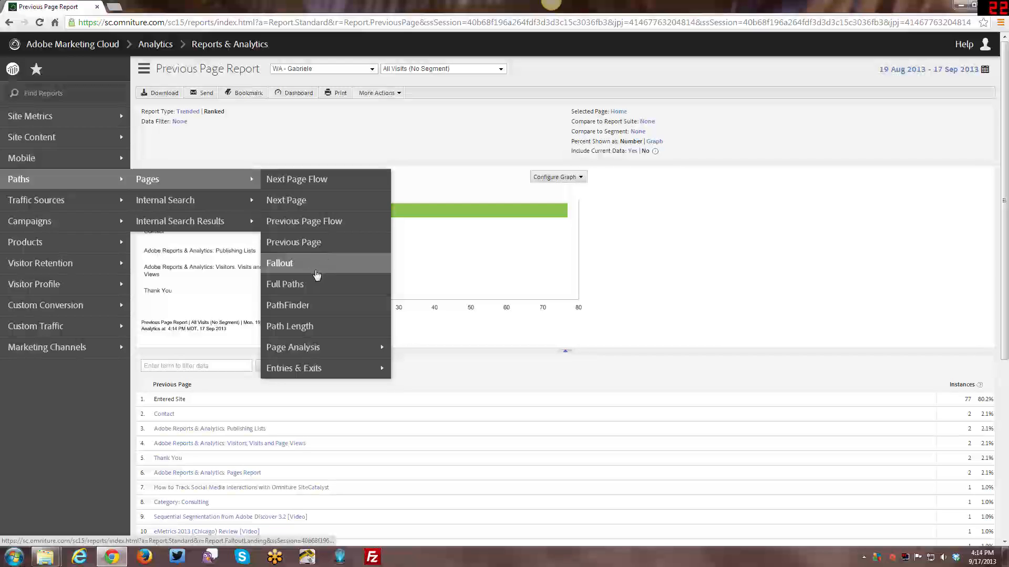
mouse_move(309, 266)
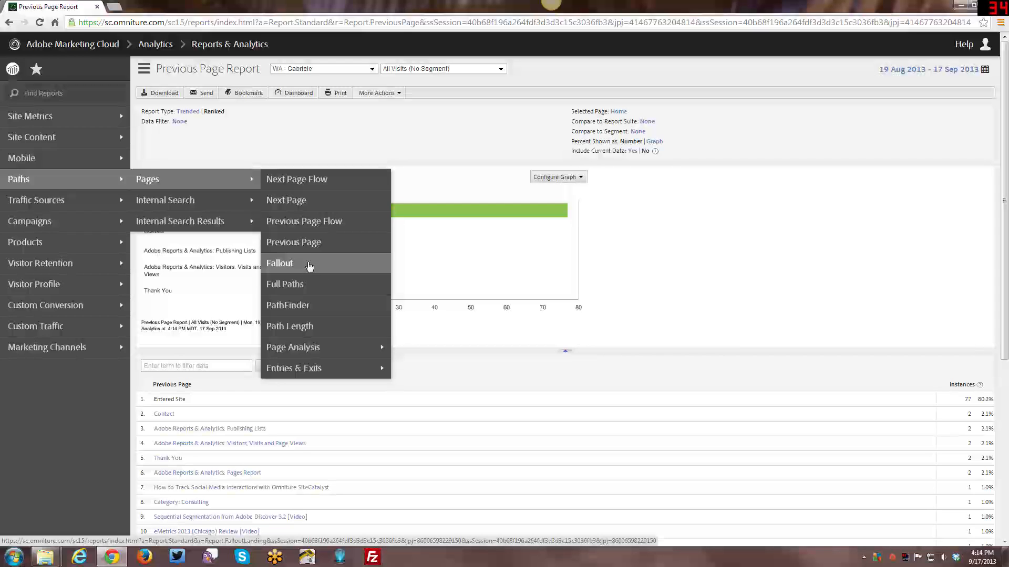
Open the Fallout report's introduction page from the Pages submenu.
left_click(280, 262)
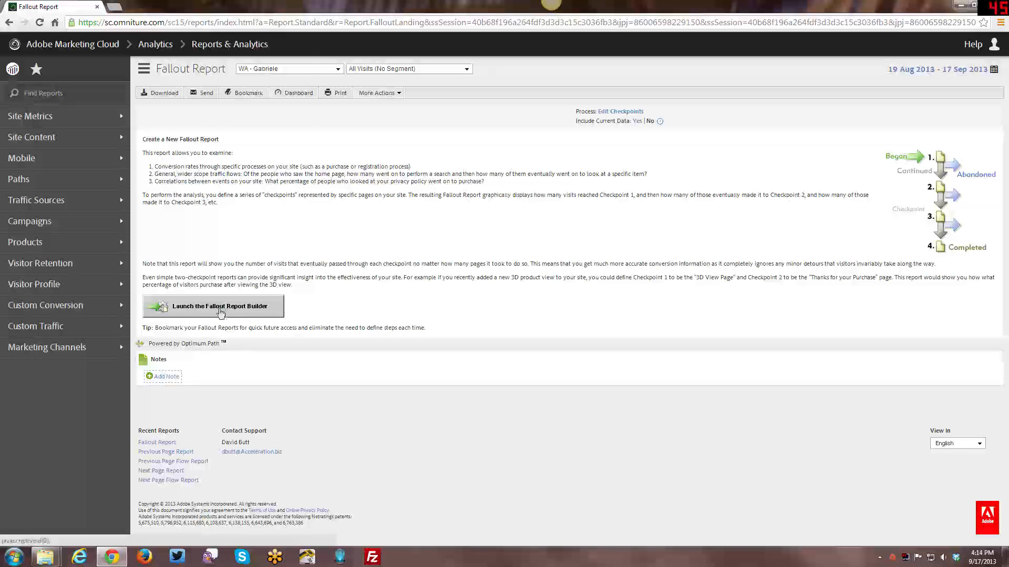
Build a fallout funnel Home → Contact → Thank You by searching 'thank', and run the report.
left_click(216, 306)
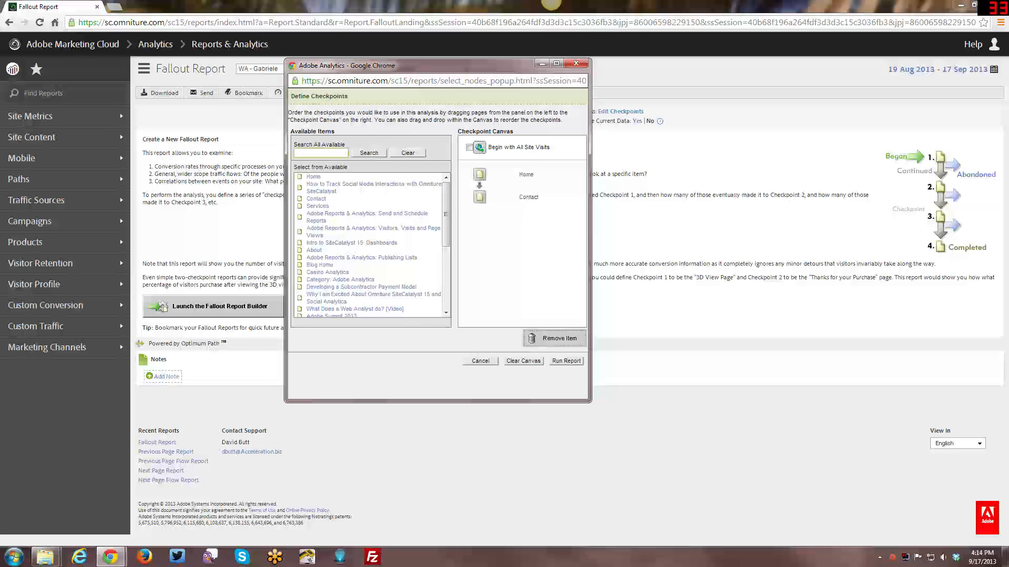
type("thank")
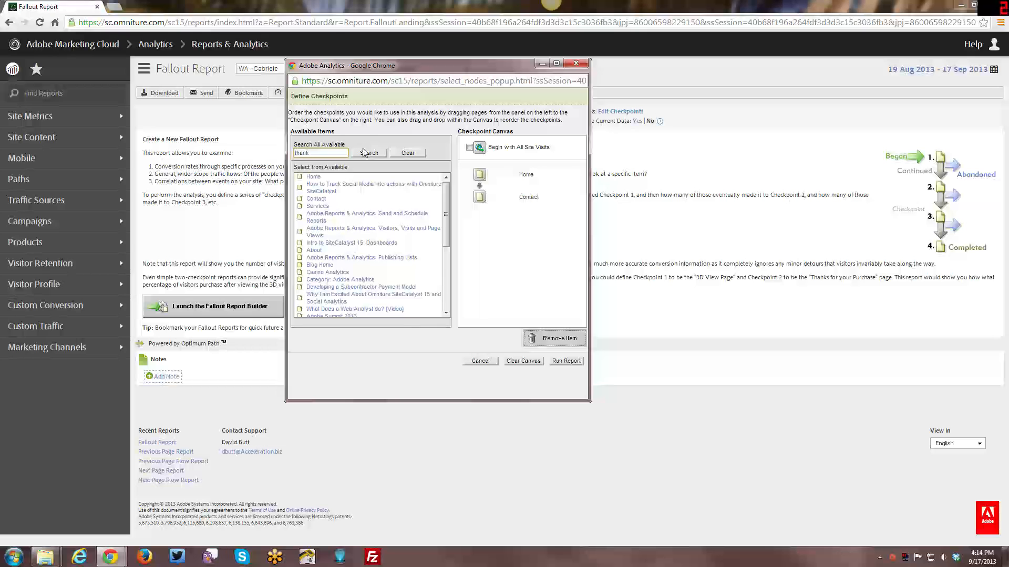
left_click(369, 153)
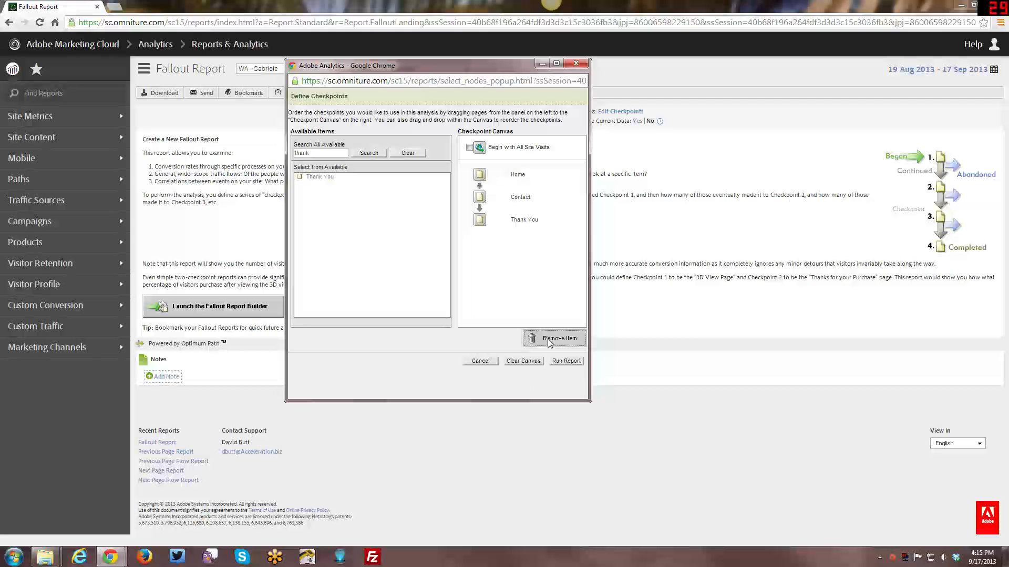
left_click(565, 361)
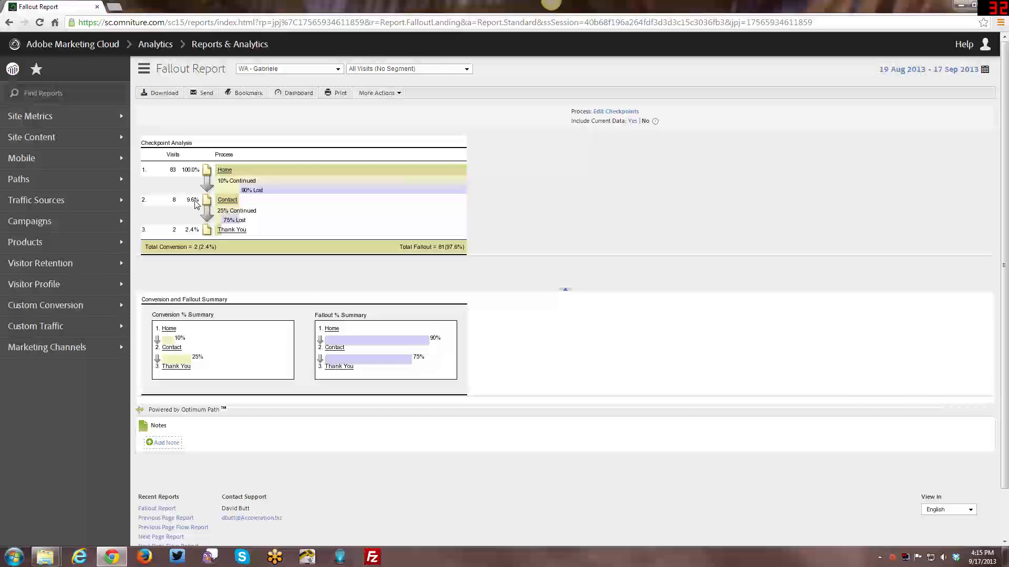
mouse_move(231, 207)
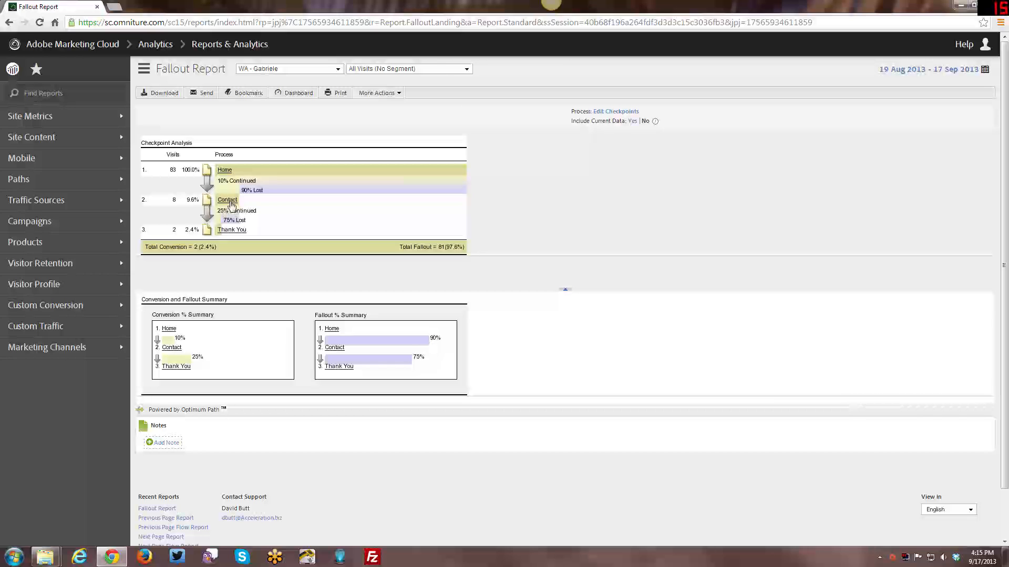
mouse_move(188, 238)
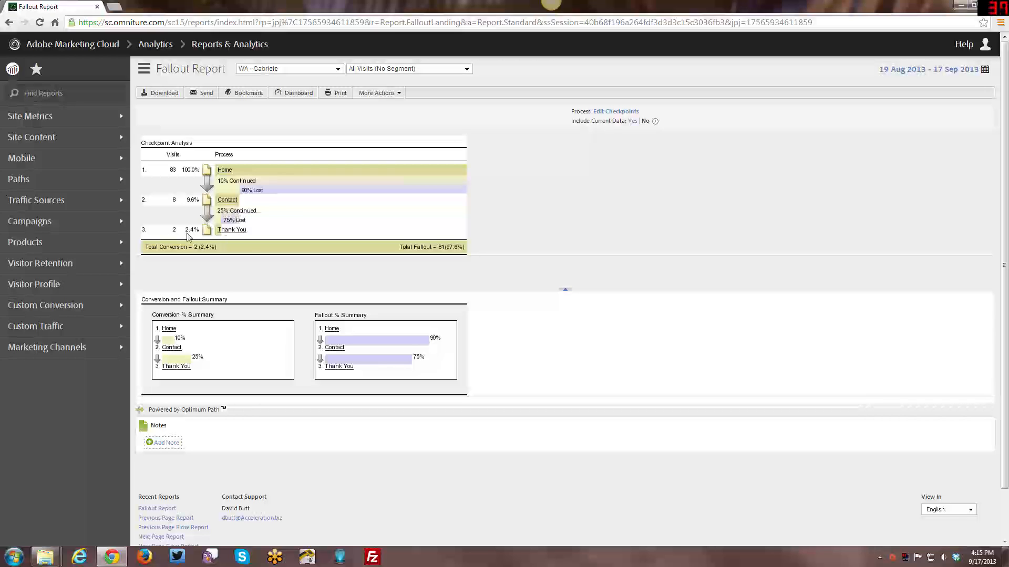
mouse_move(197, 188)
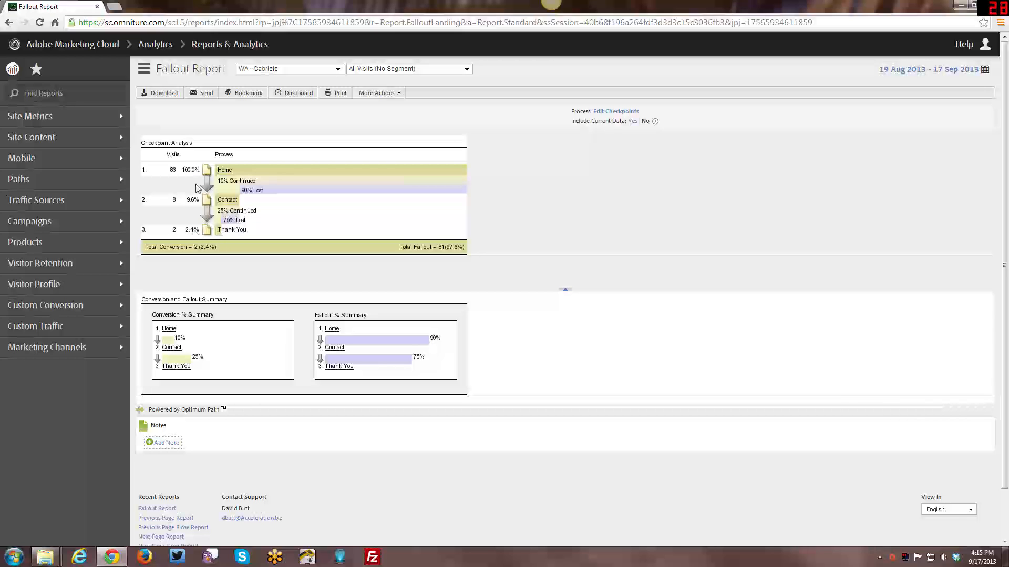
mouse_move(191, 236)
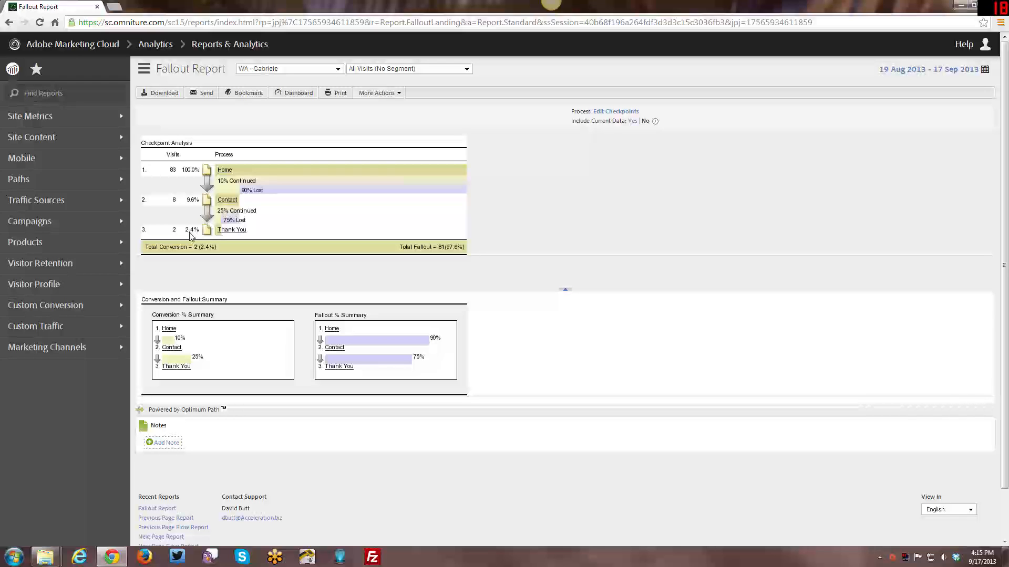
mouse_move(197, 251)
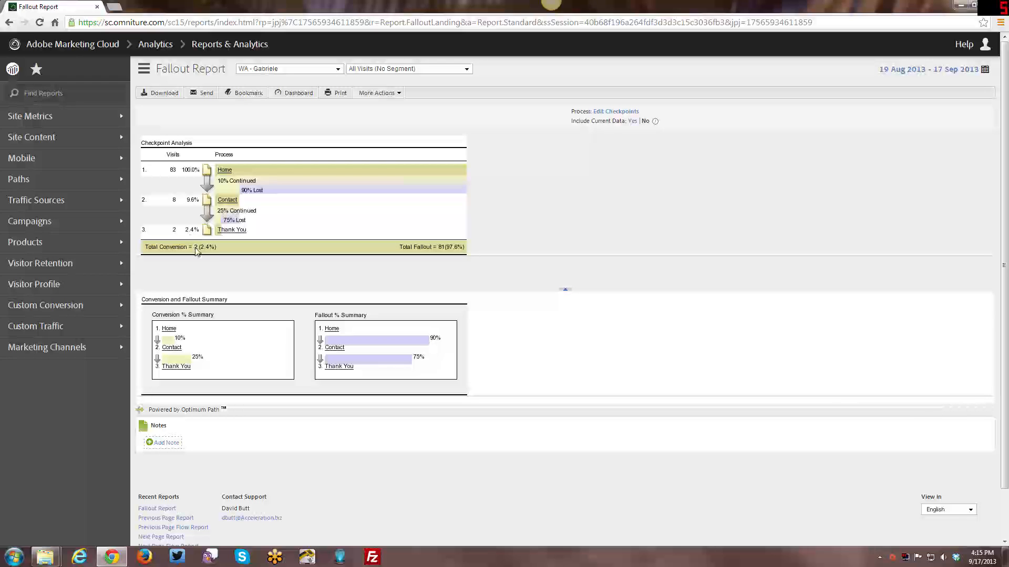
mouse_move(208, 251)
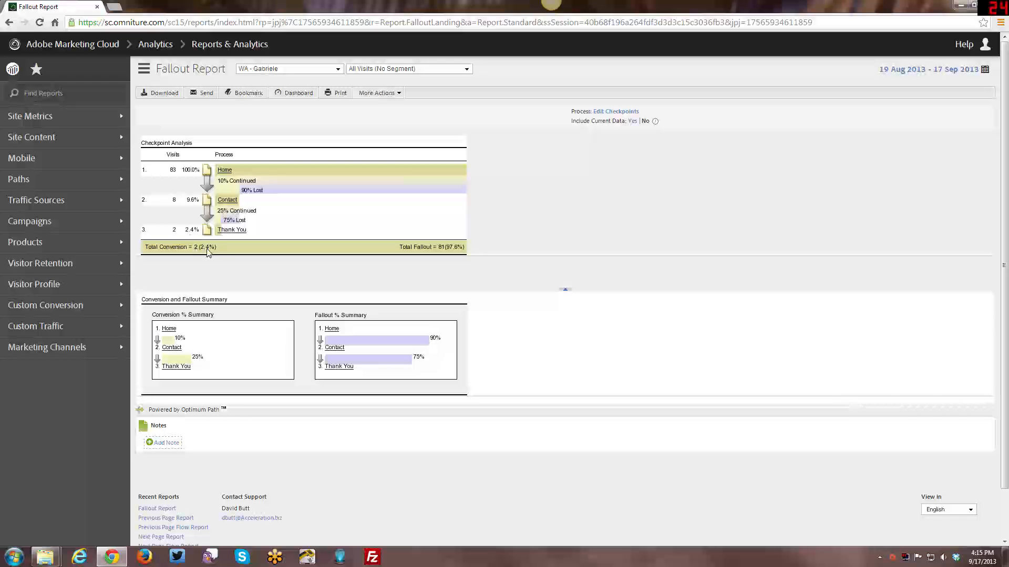
mouse_move(388, 270)
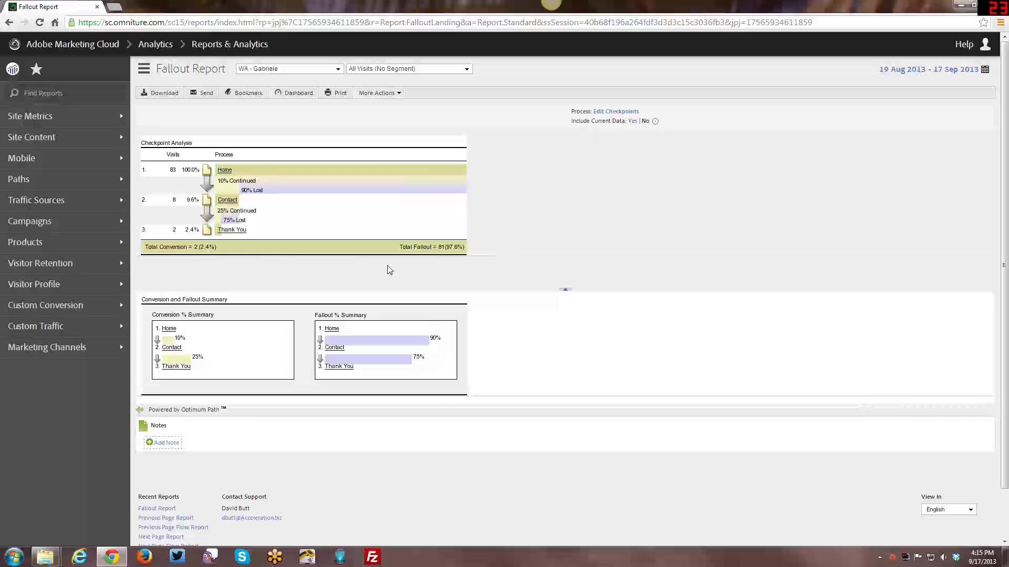
scroll("down", 3)
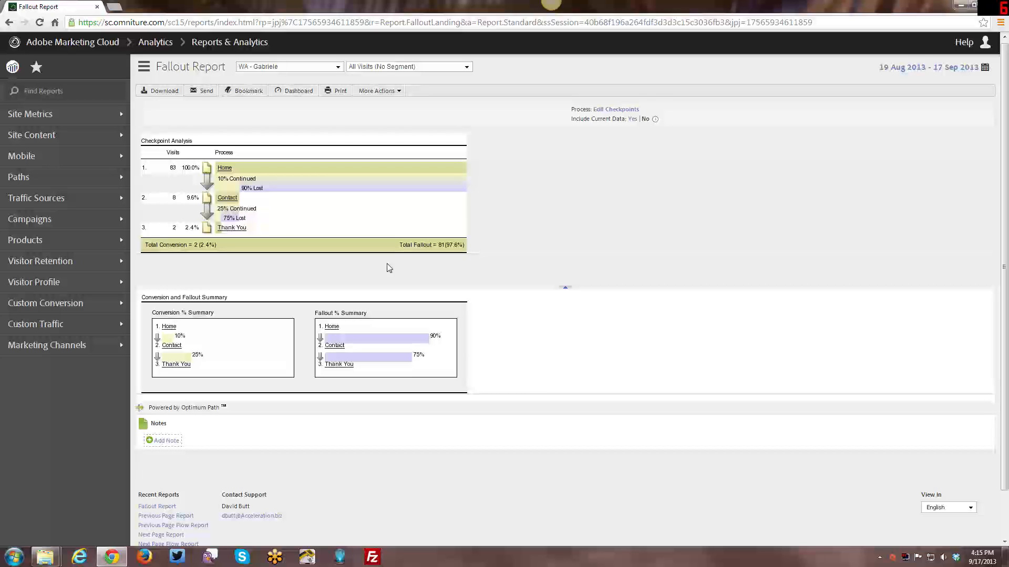
mouse_move(379, 257)
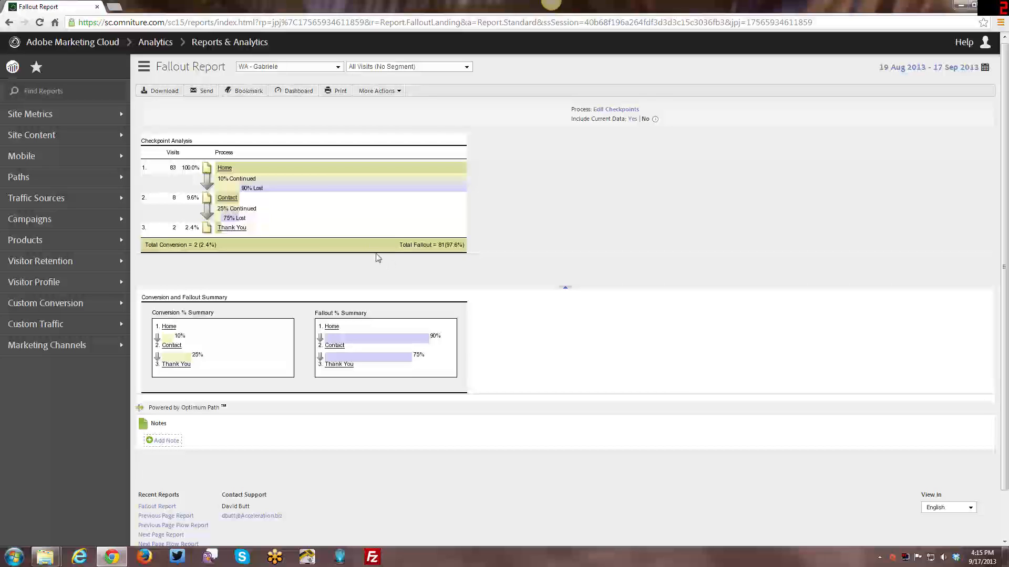
mouse_move(188, 182)
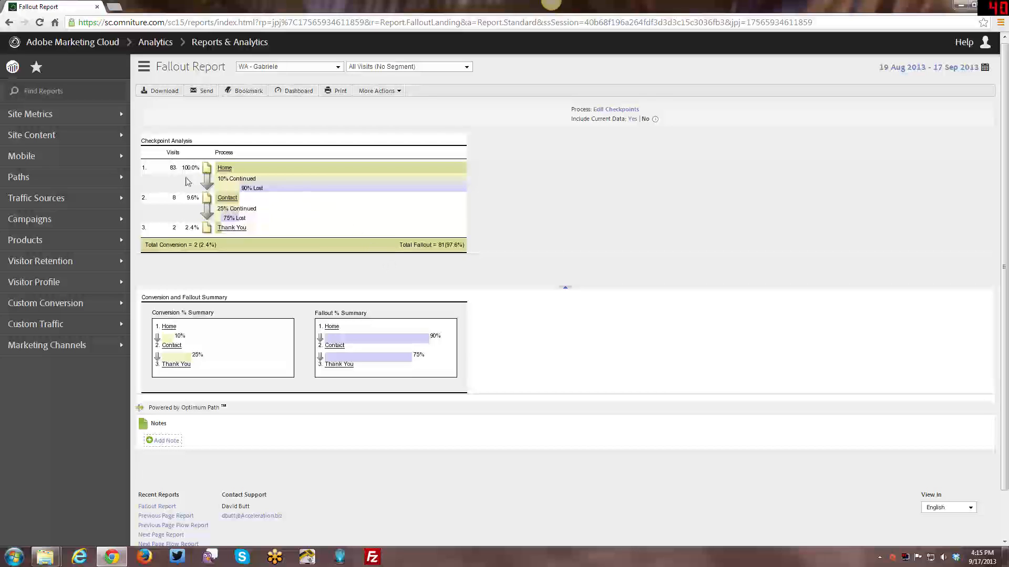
left_click(17, 177)
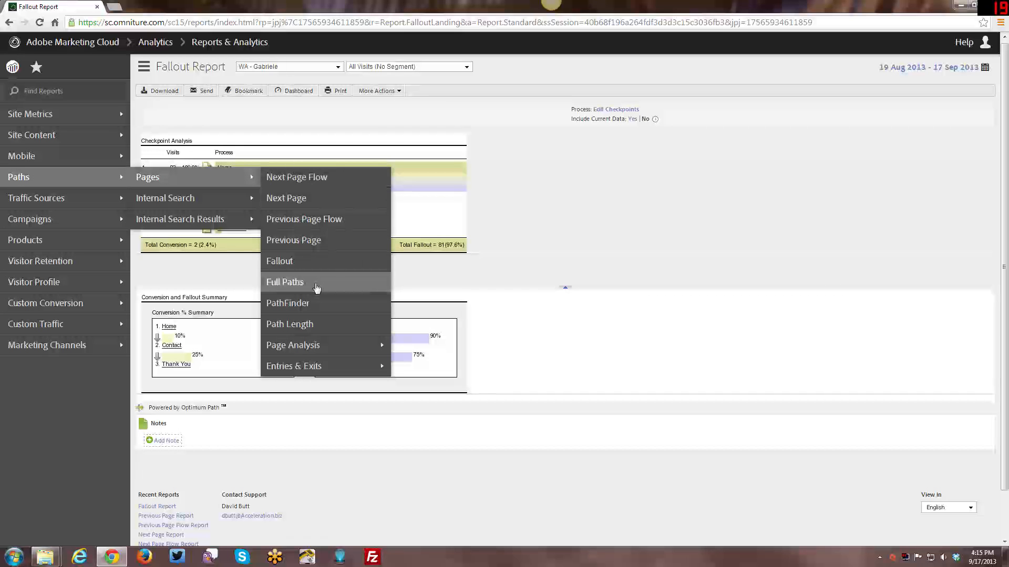
Open the Full Paths report and review the Site Path list from entry to exit.
left_click(285, 281)
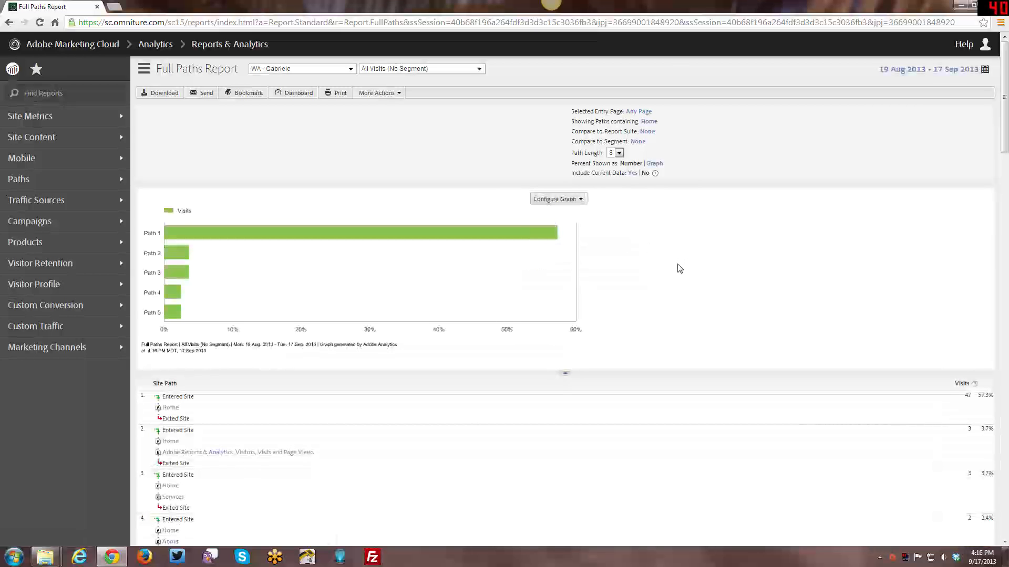
scroll("down", 3)
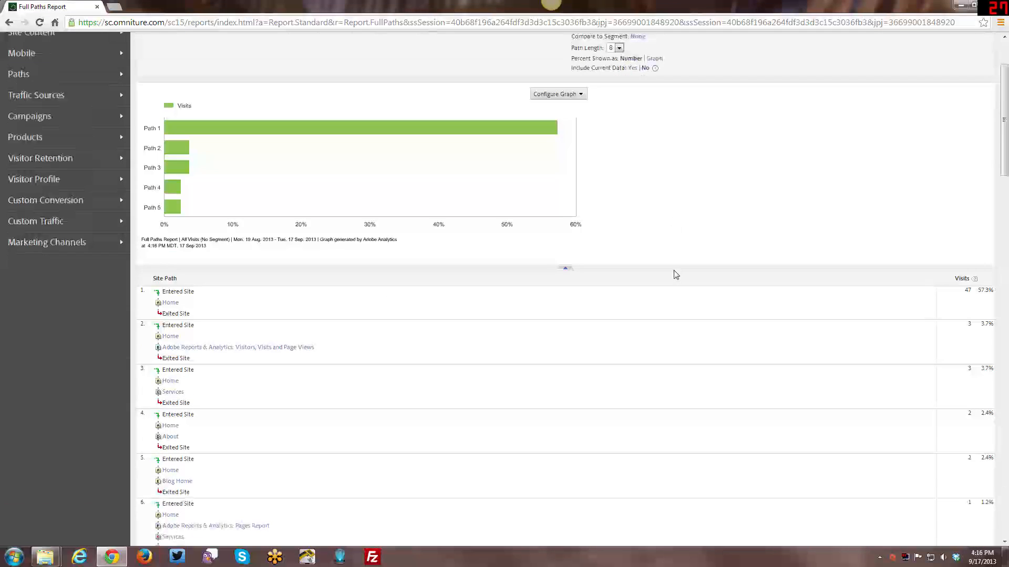
scroll("down", 3)
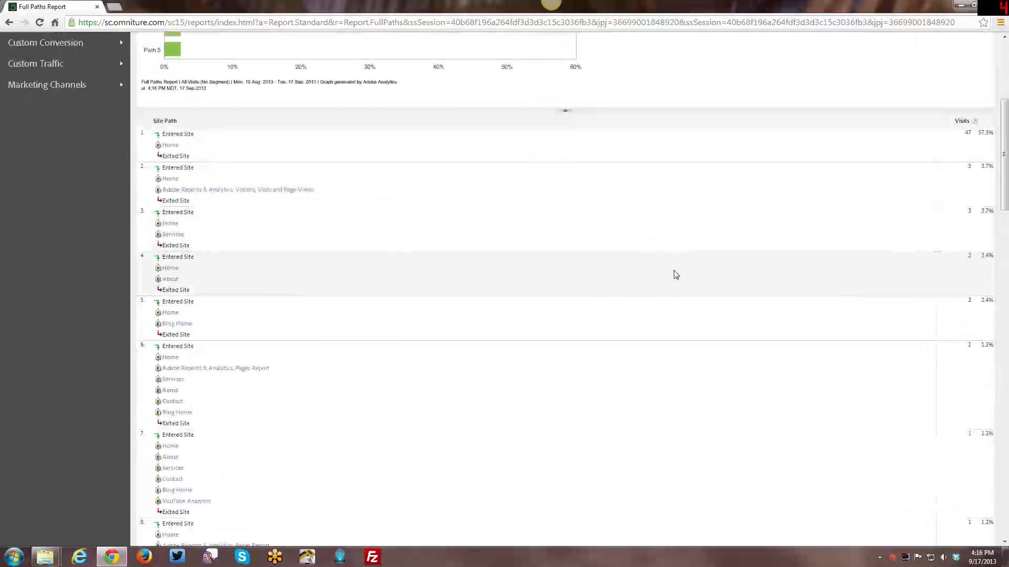
scroll("down", 3)
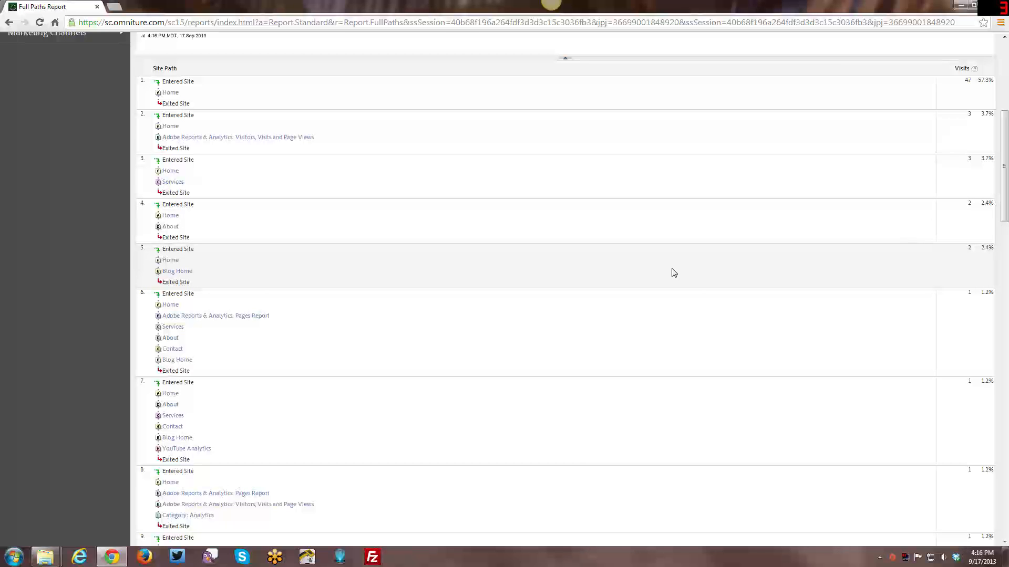
scroll("down", 3)
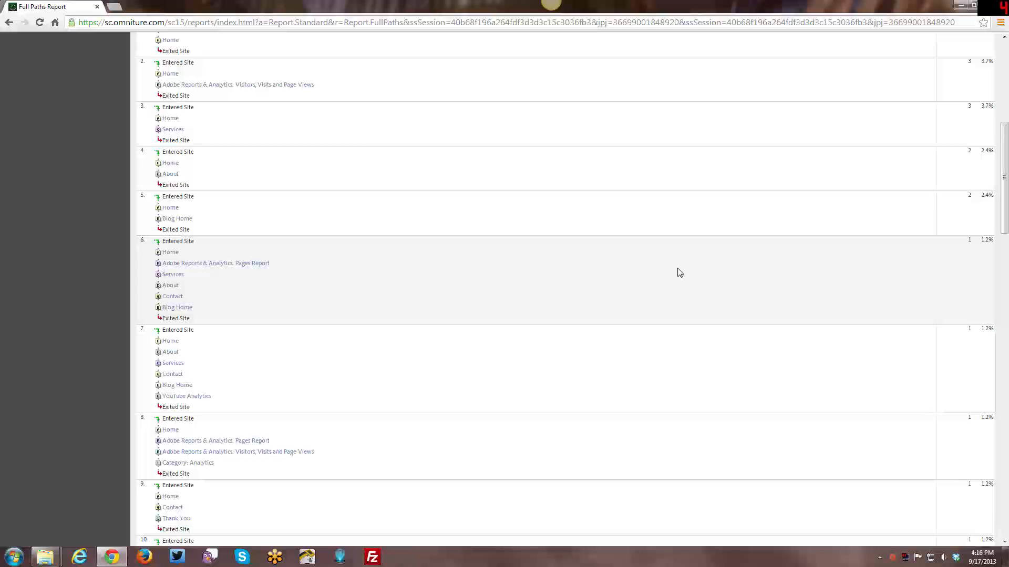
scroll("up", 3)
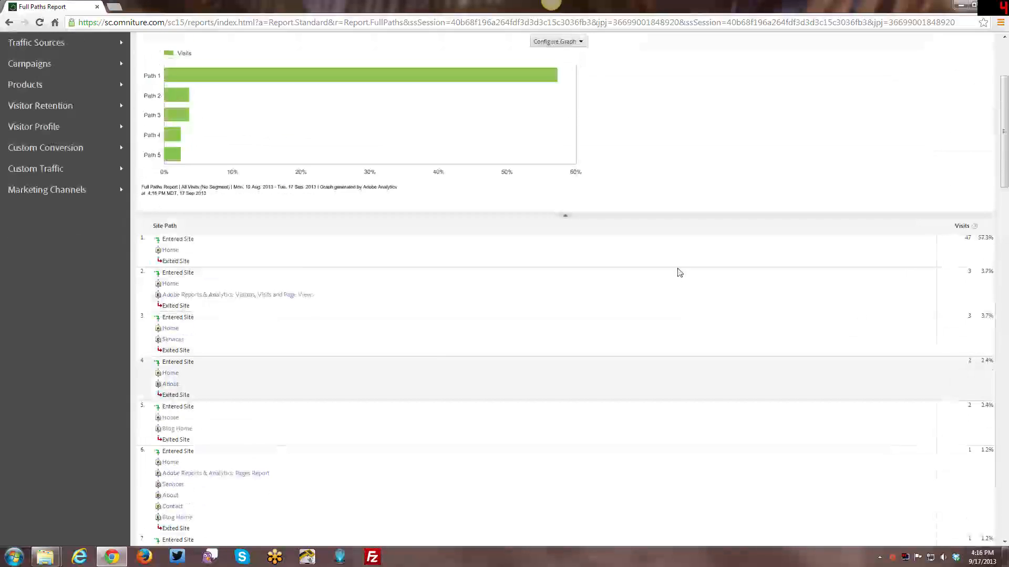
scroll("up", 3)
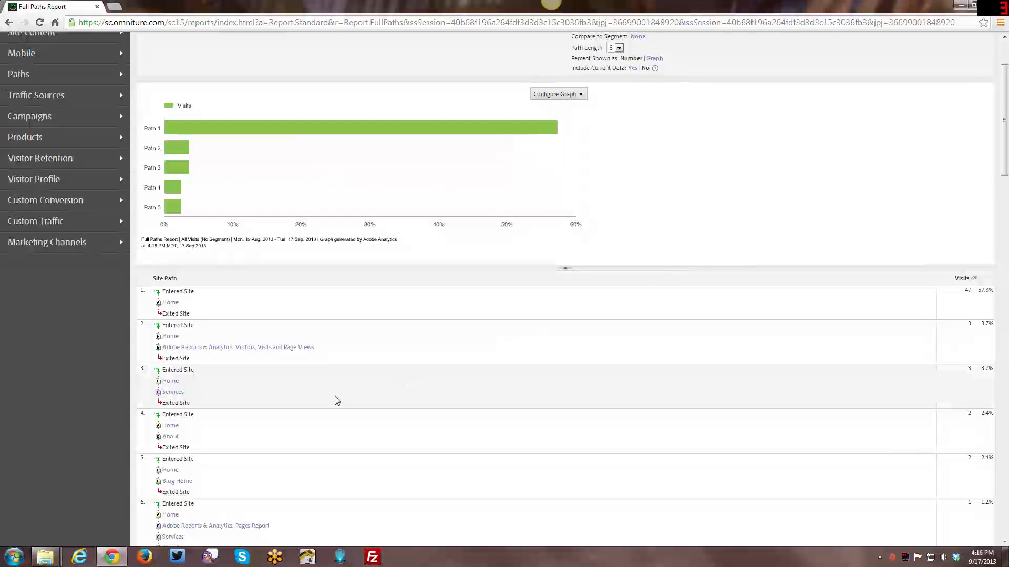
scroll("down", 3)
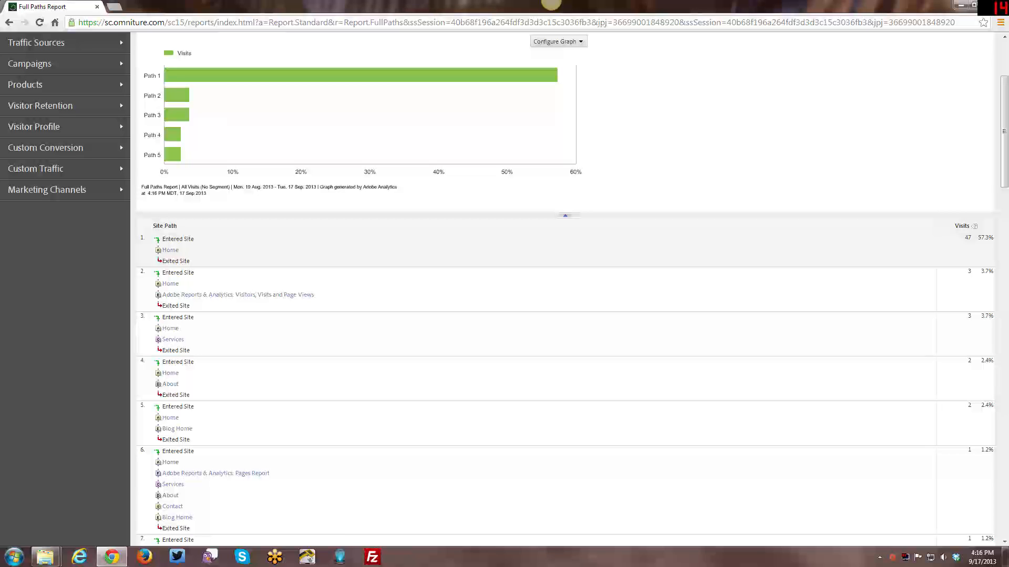
mouse_move(175, 260)
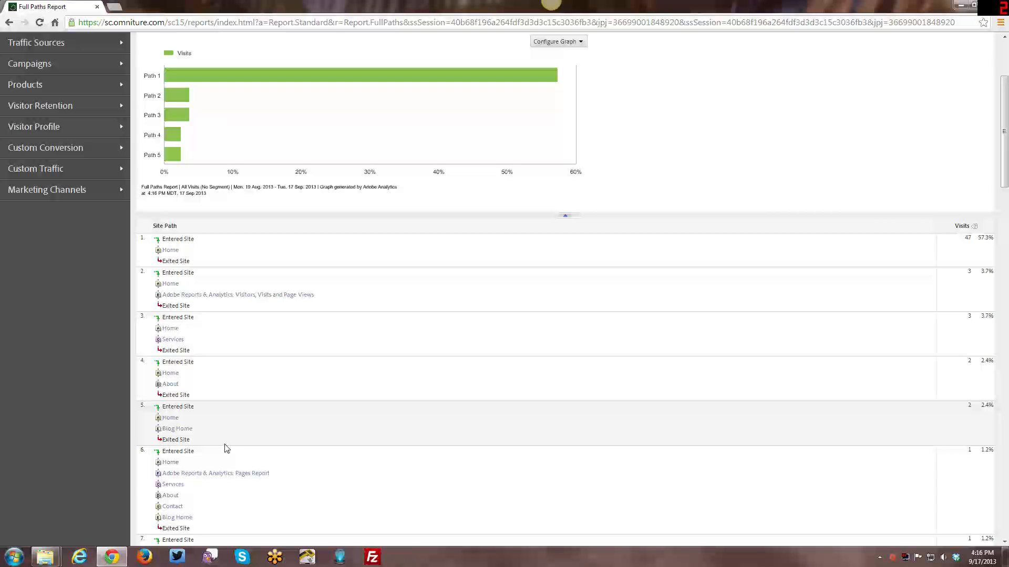
scroll("down", 3)
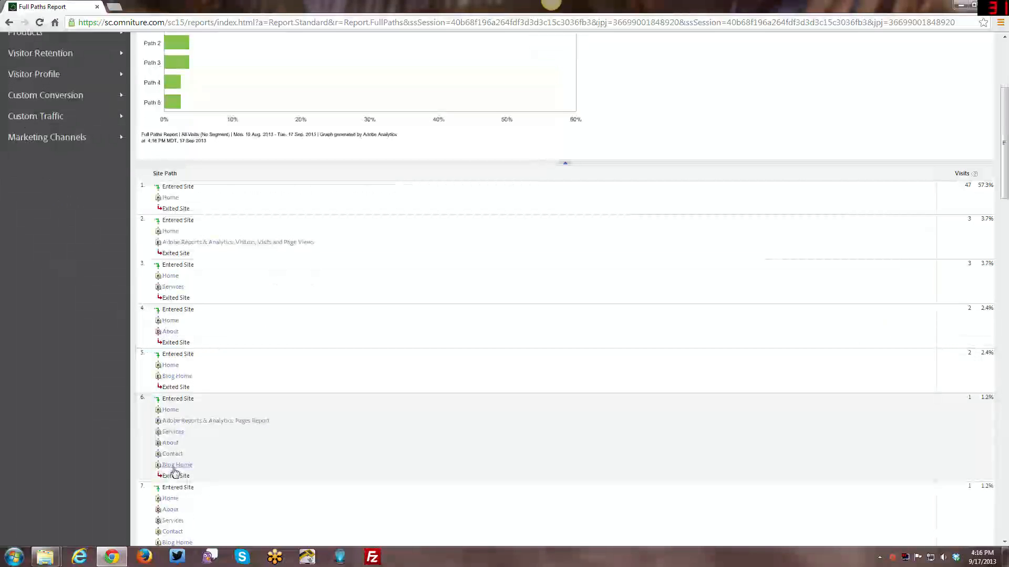
mouse_move(297, 444)
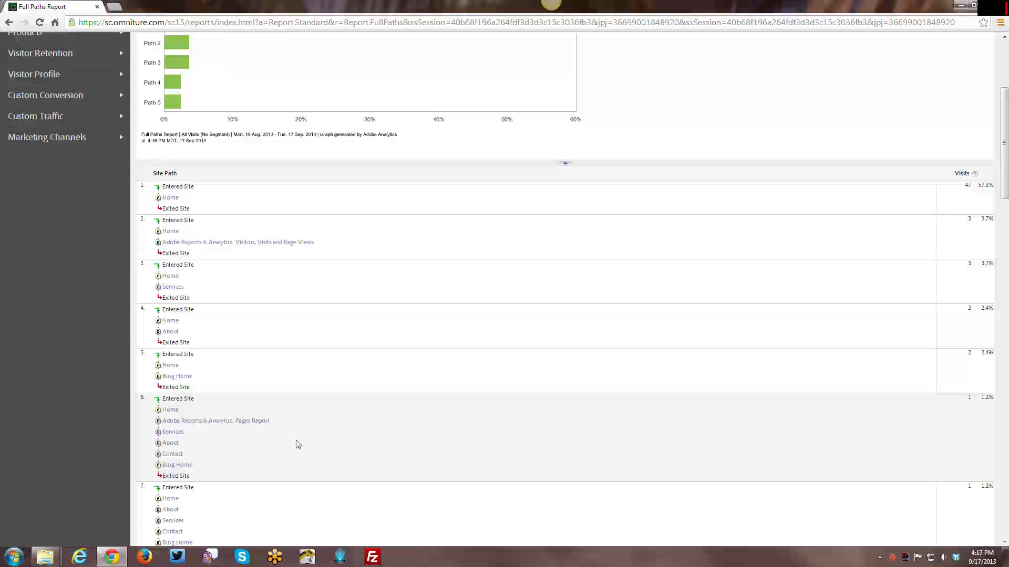
scroll("down", 3)
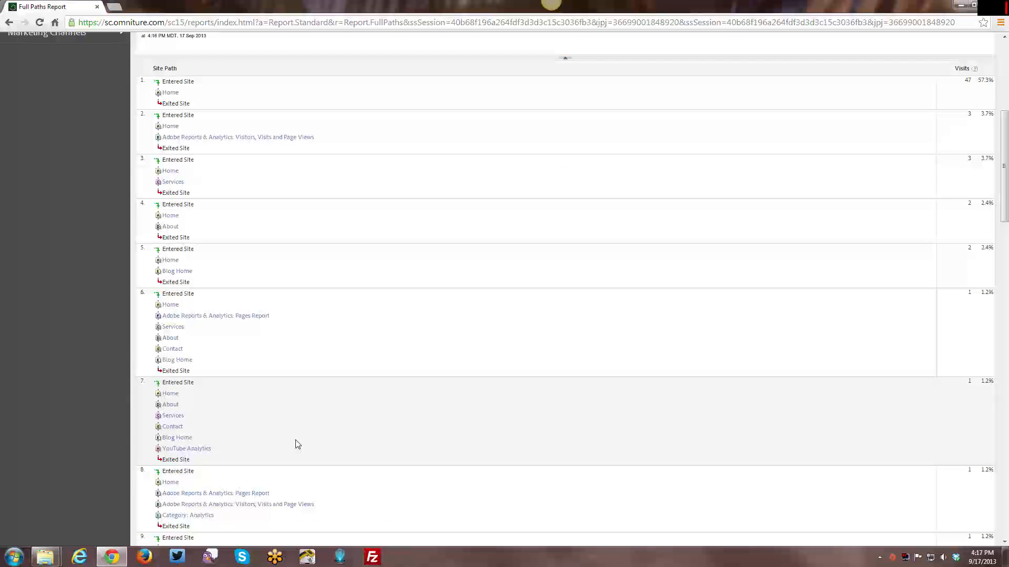
scroll("up", 3)
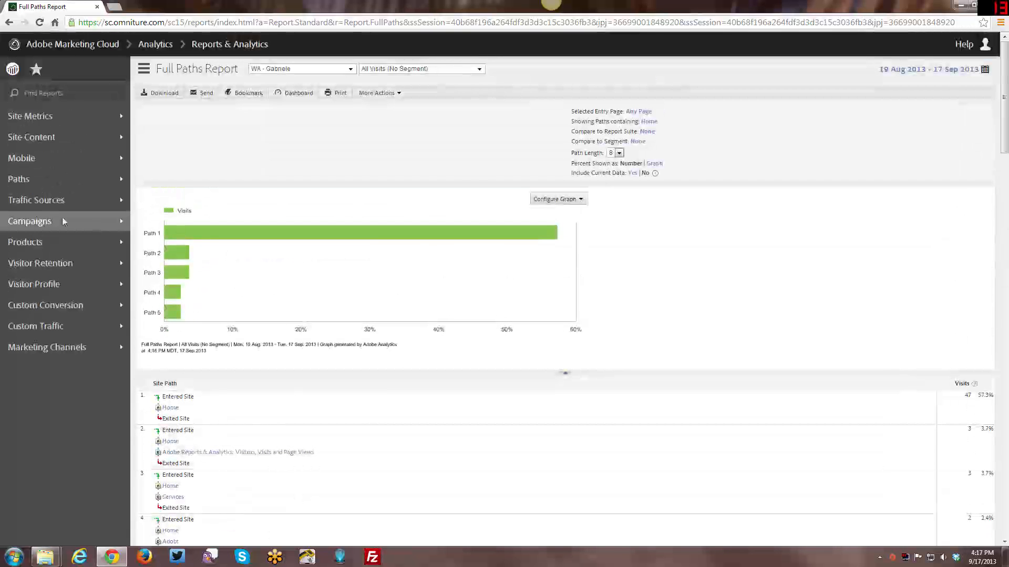
Open the PathFinder report from the Paths > Pages menu.
left_click(19, 179)
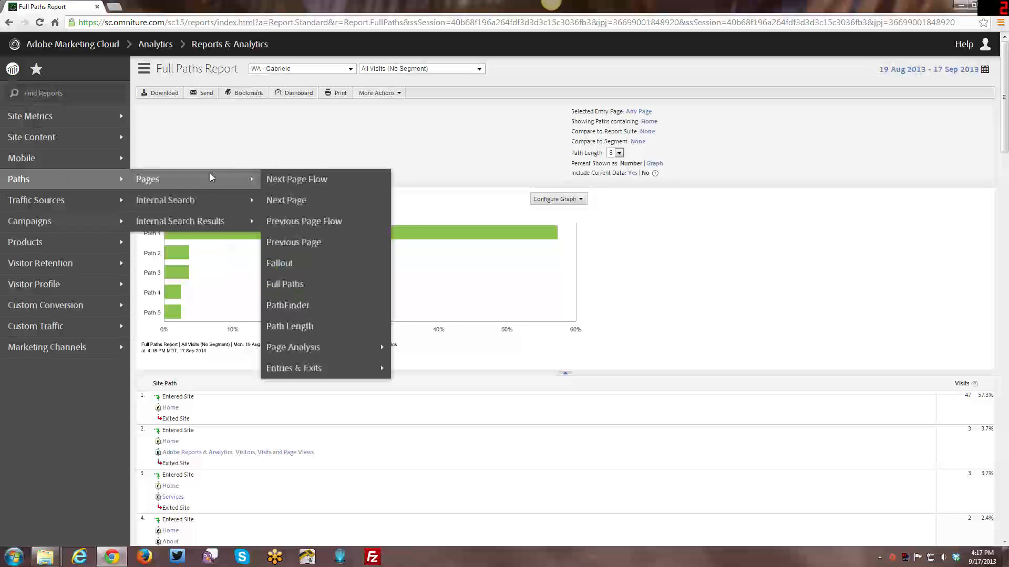
mouse_move(288, 305)
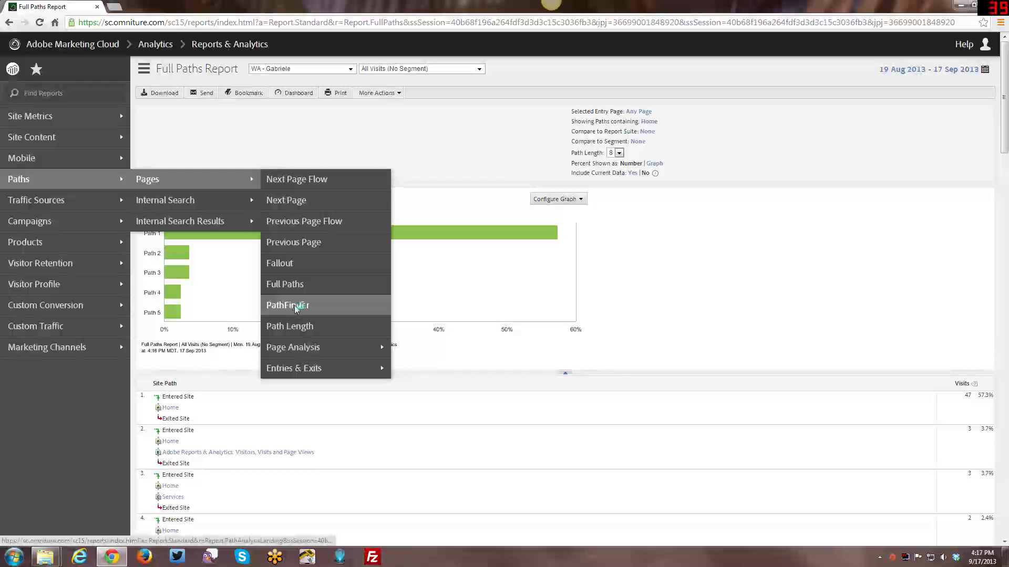
left_click(287, 304)
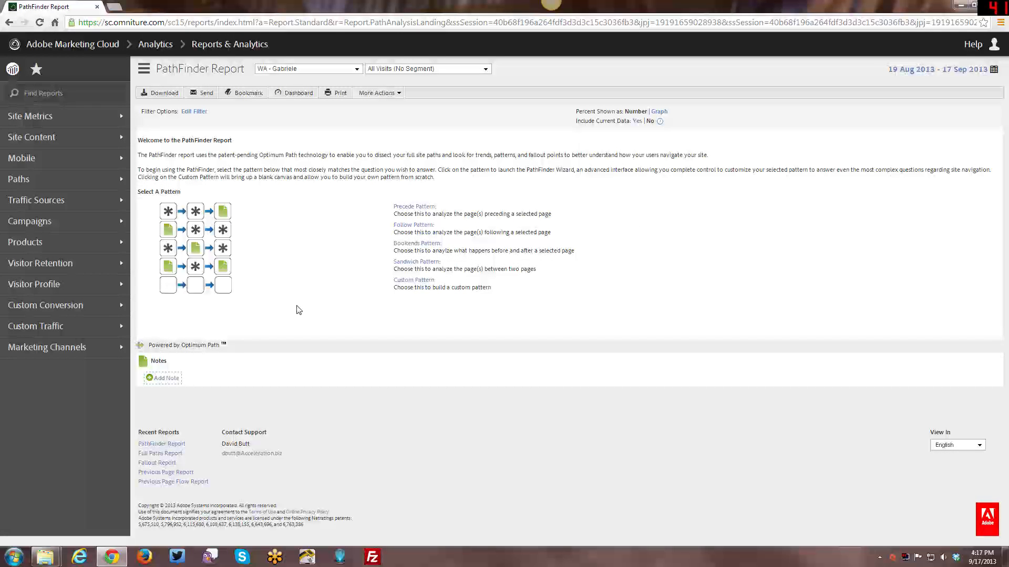
mouse_move(369, 277)
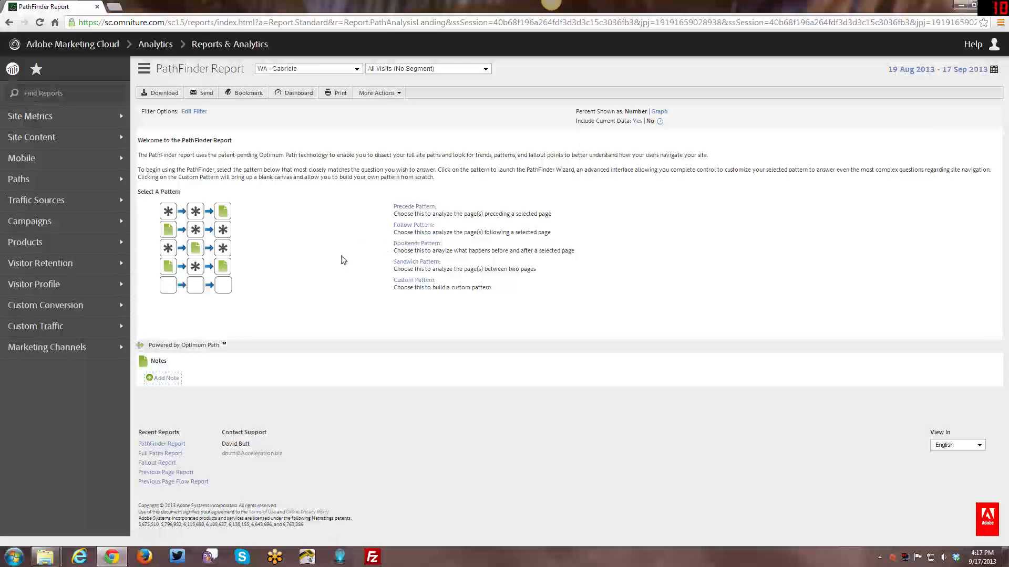
mouse_move(330, 251)
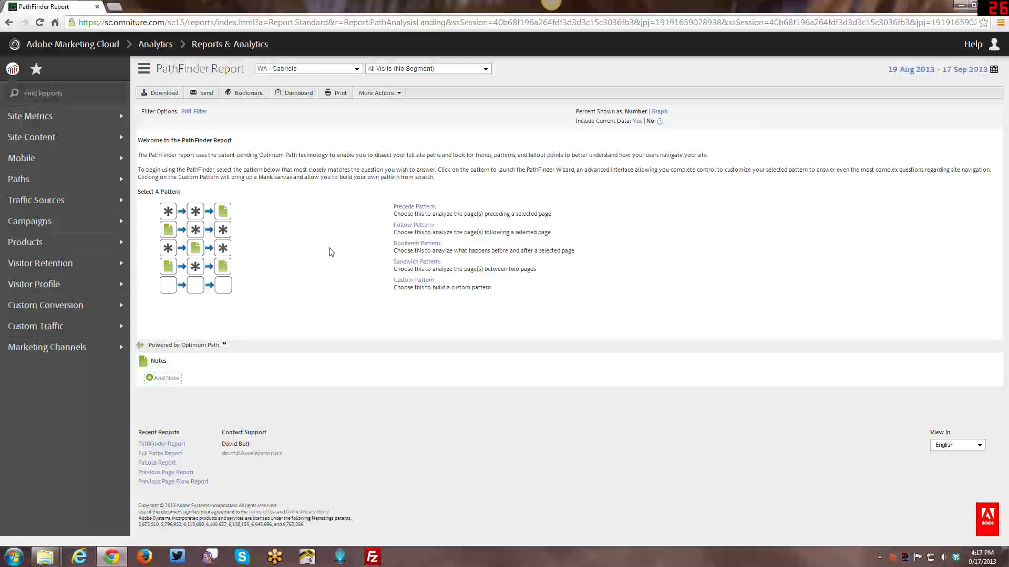
mouse_move(330, 239)
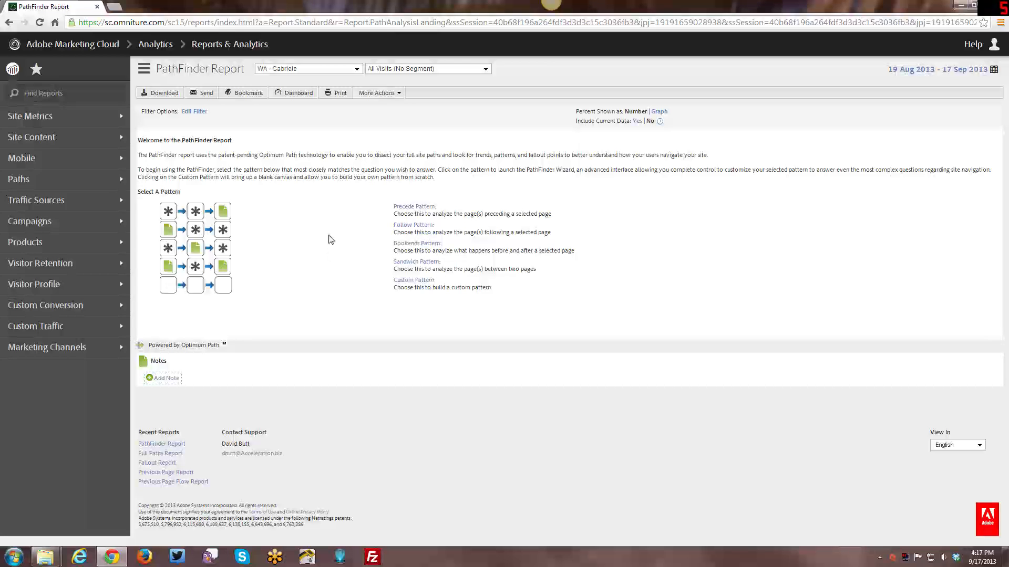
mouse_move(160, 213)
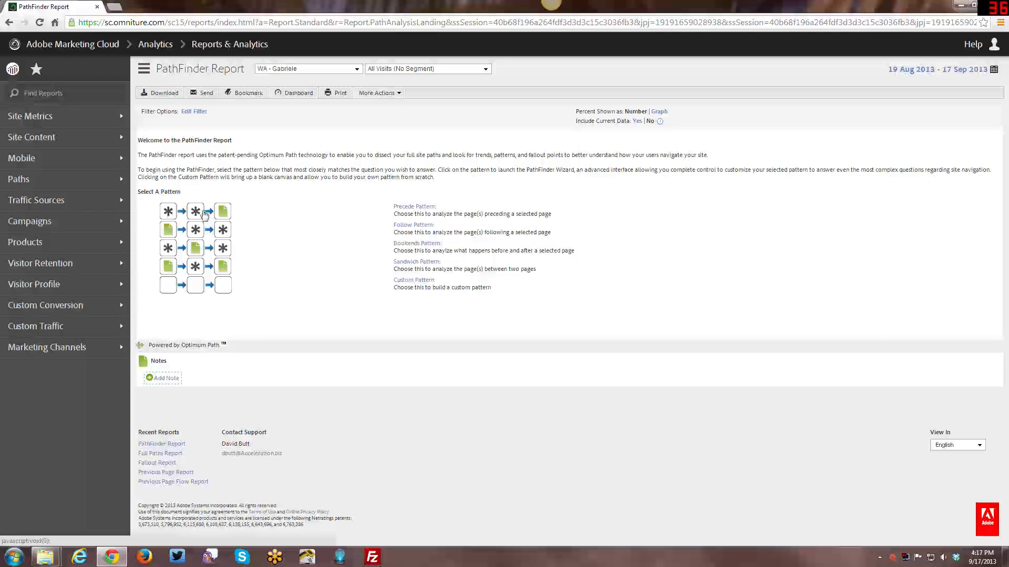
mouse_move(257, 217)
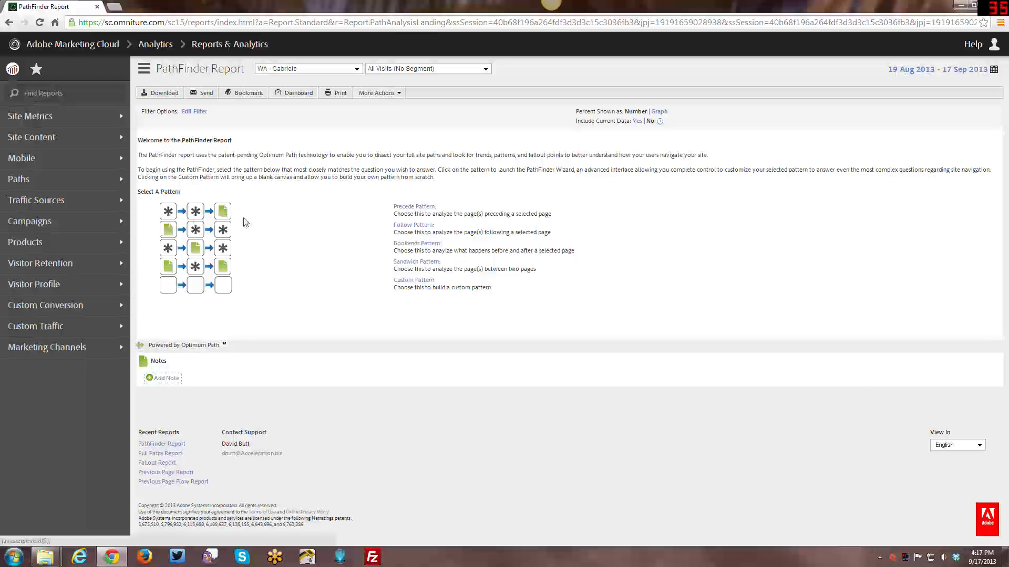
mouse_move(228, 206)
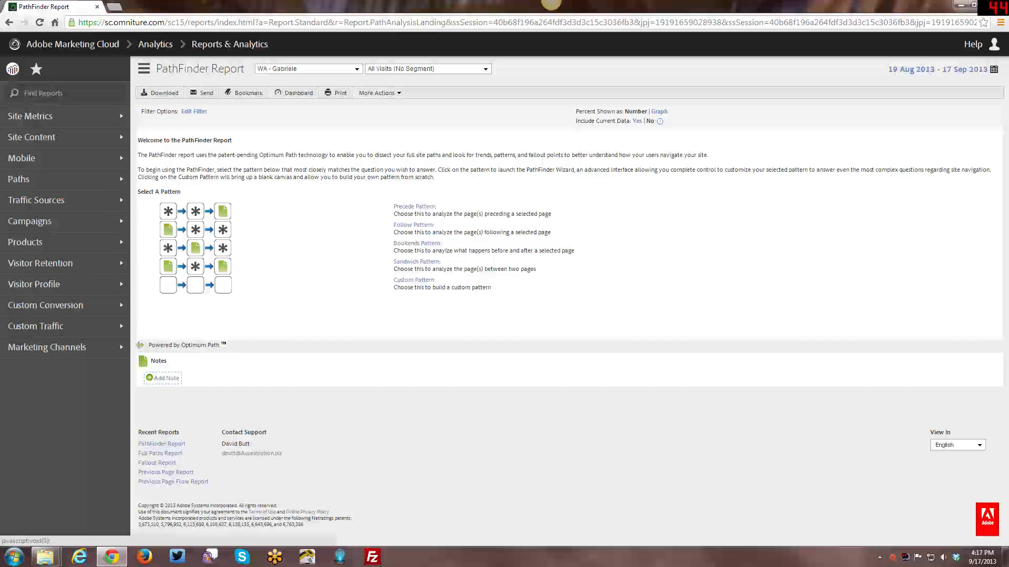
mouse_move(223, 297)
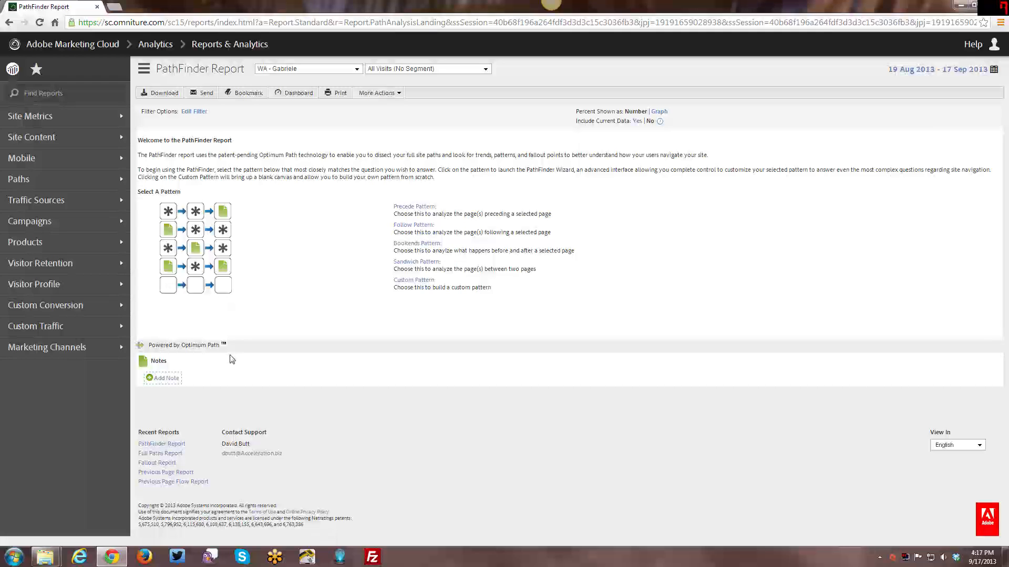
mouse_move(239, 344)
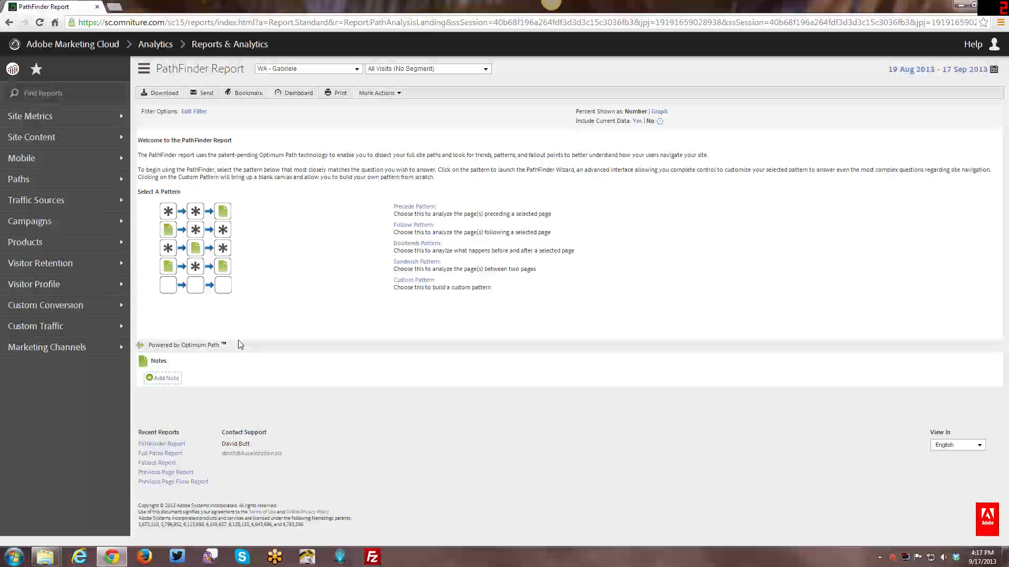
mouse_move(318, 279)
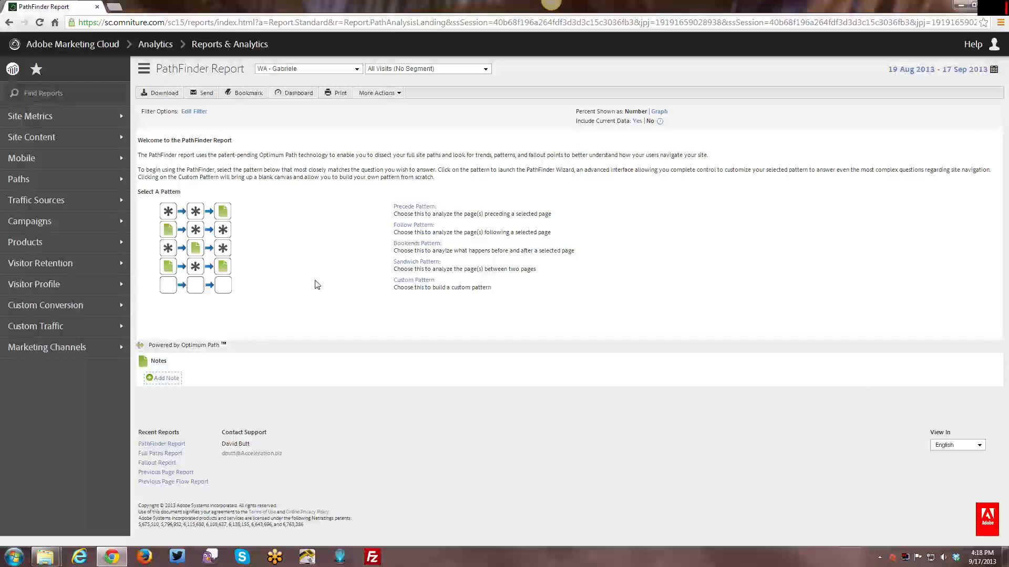
mouse_move(196, 242)
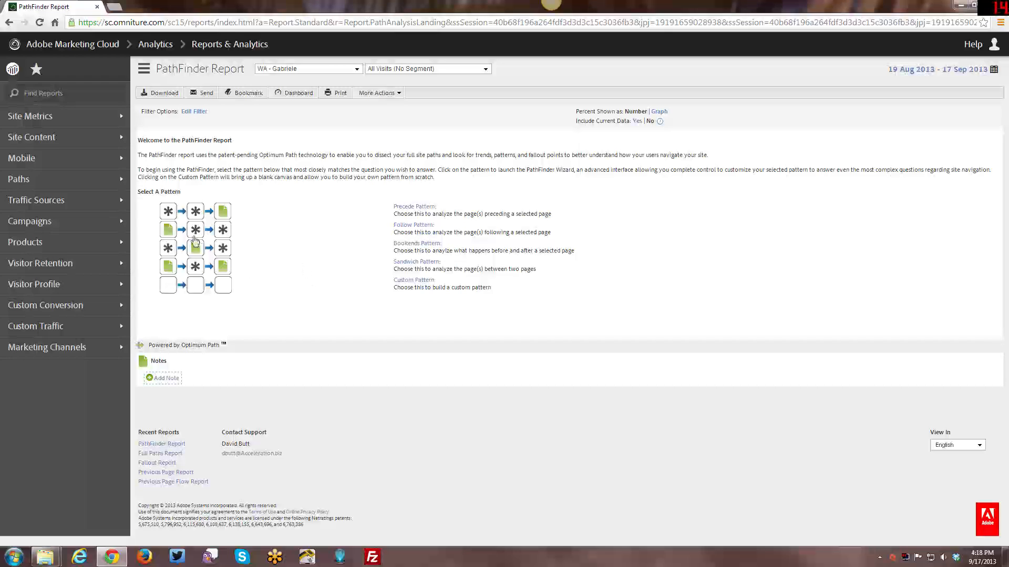
mouse_move(55, 203)
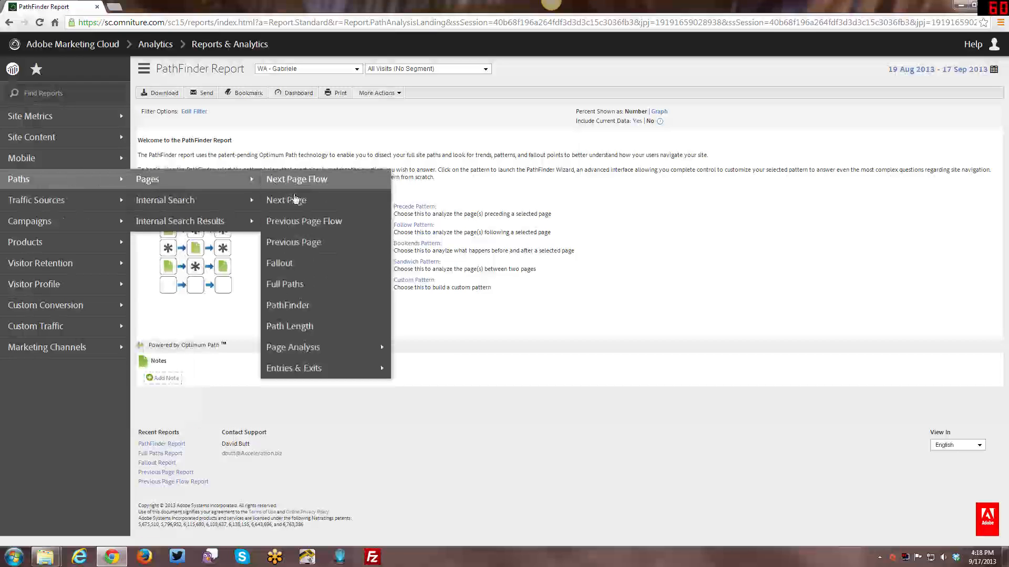
mouse_move(296, 326)
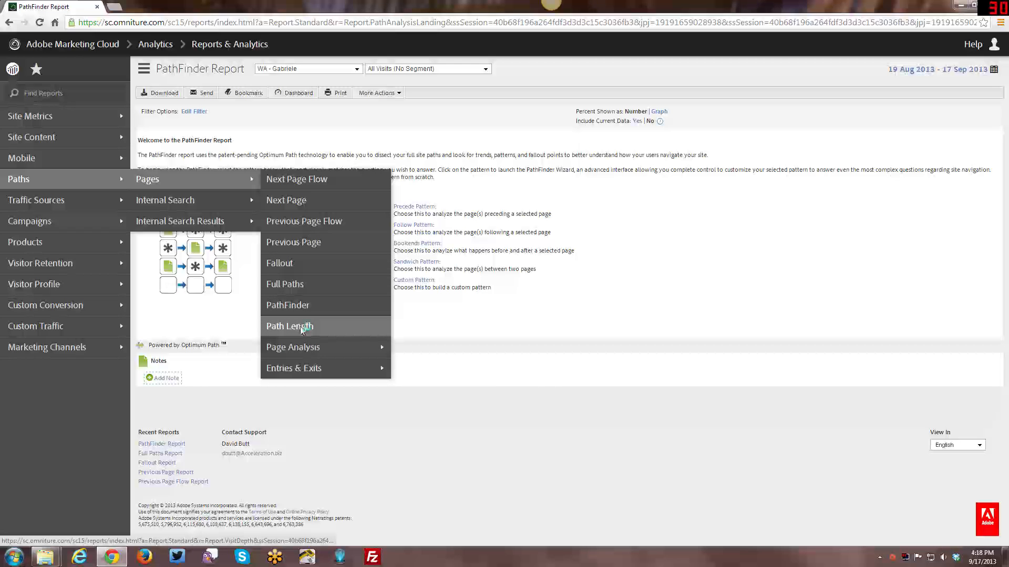
Open the Path Length report from the Pages submenu.
left_click(288, 326)
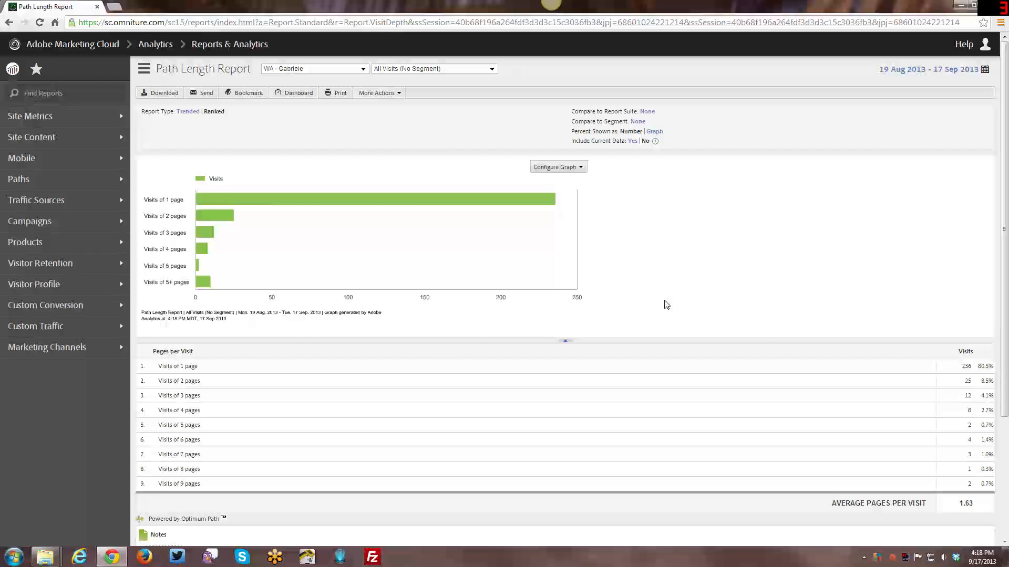
mouse_move(675, 307)
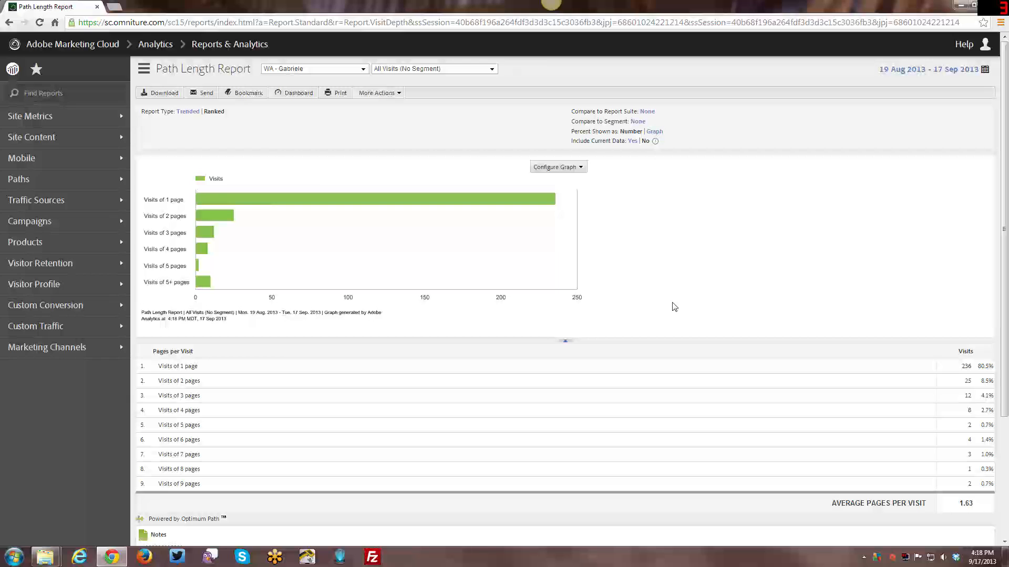
mouse_move(700, 316)
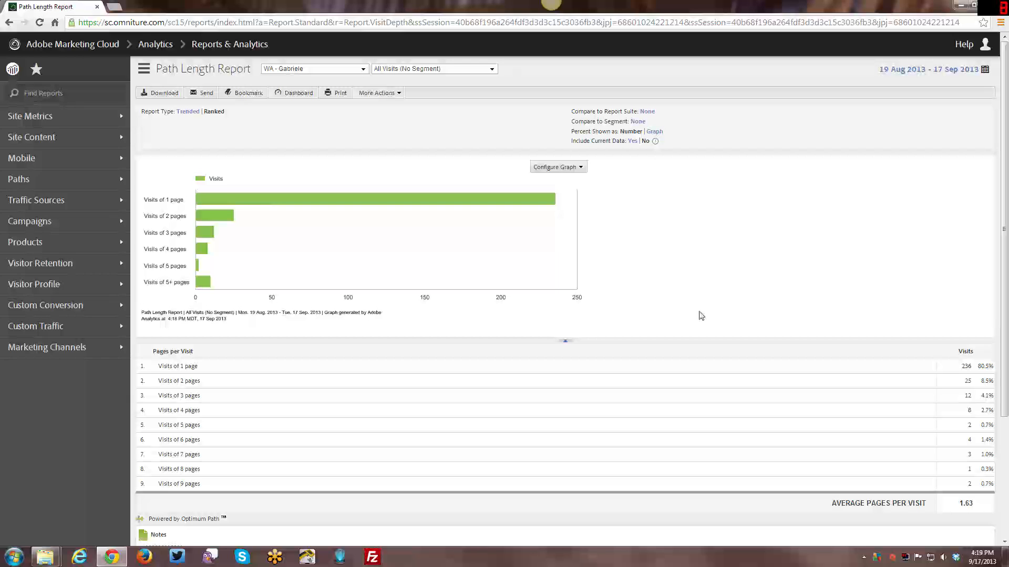
mouse_move(975, 375)
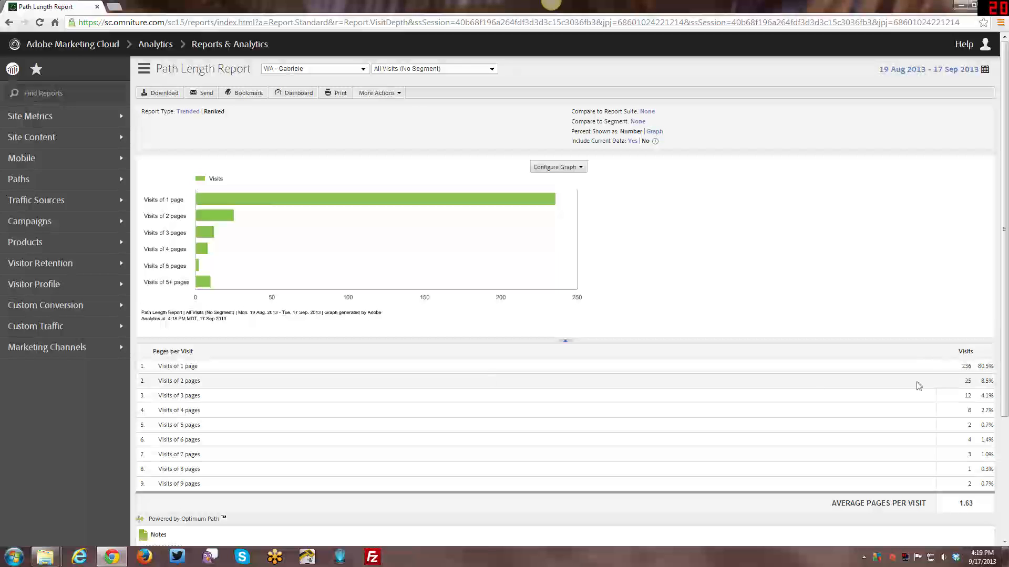
double_click(985, 366)
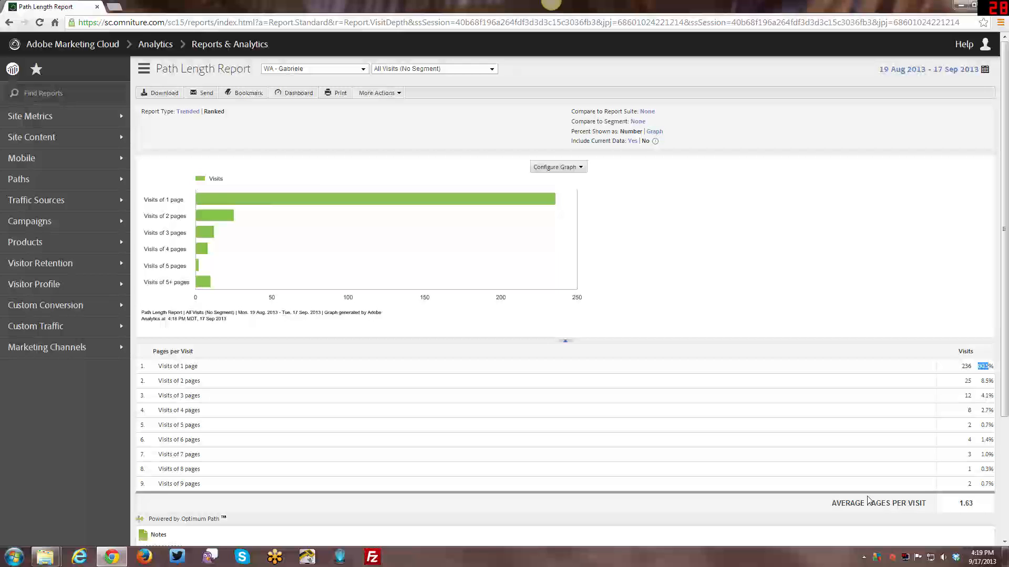
mouse_move(984, 375)
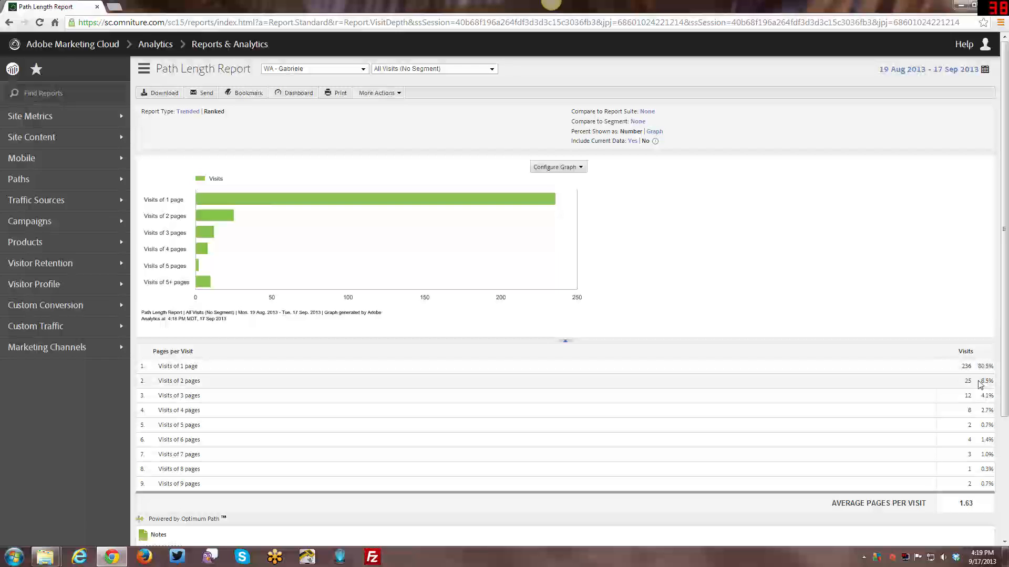
mouse_move(243, 376)
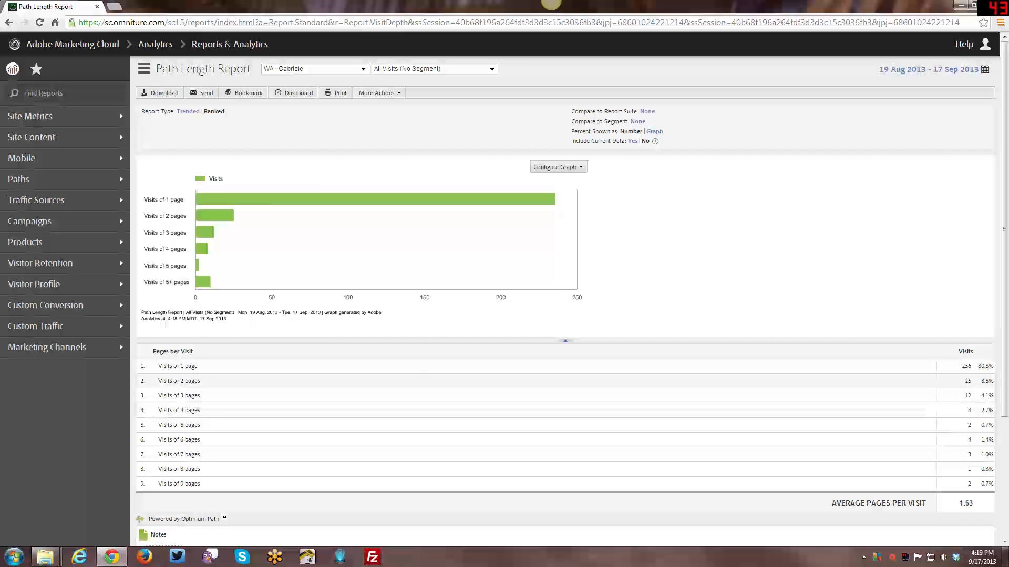
mouse_move(163, 393)
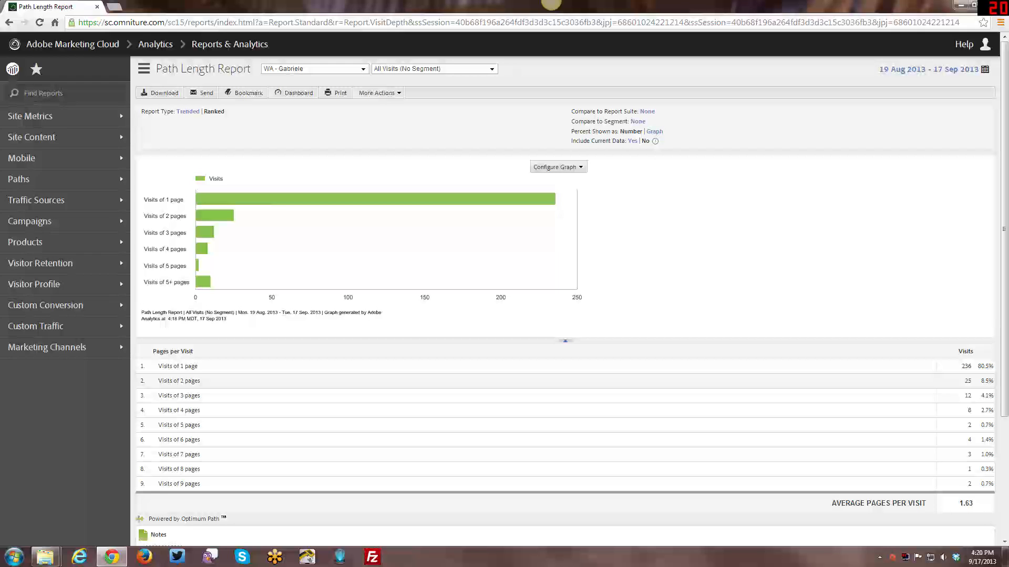
mouse_move(182, 380)
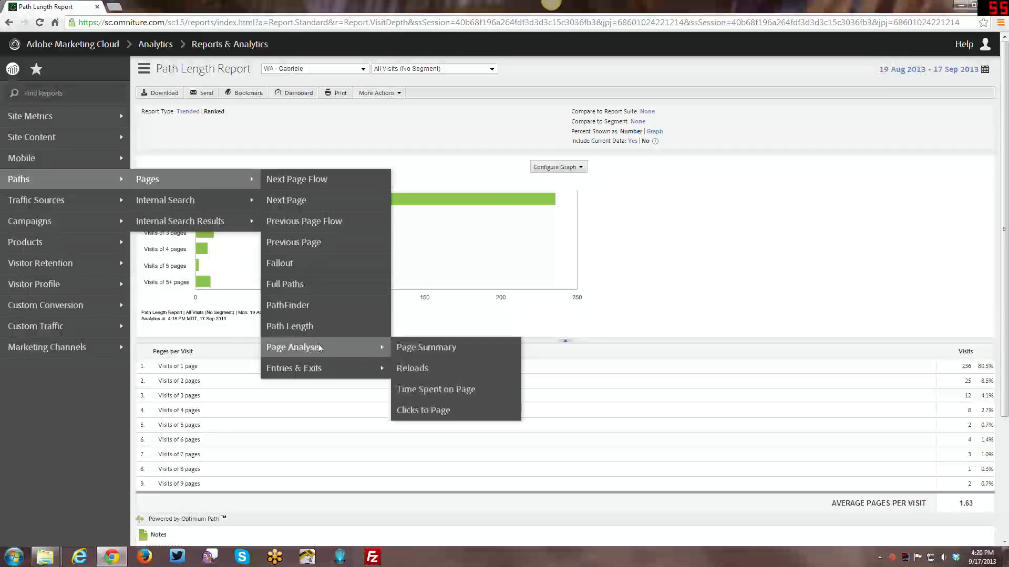
mouse_move(293, 368)
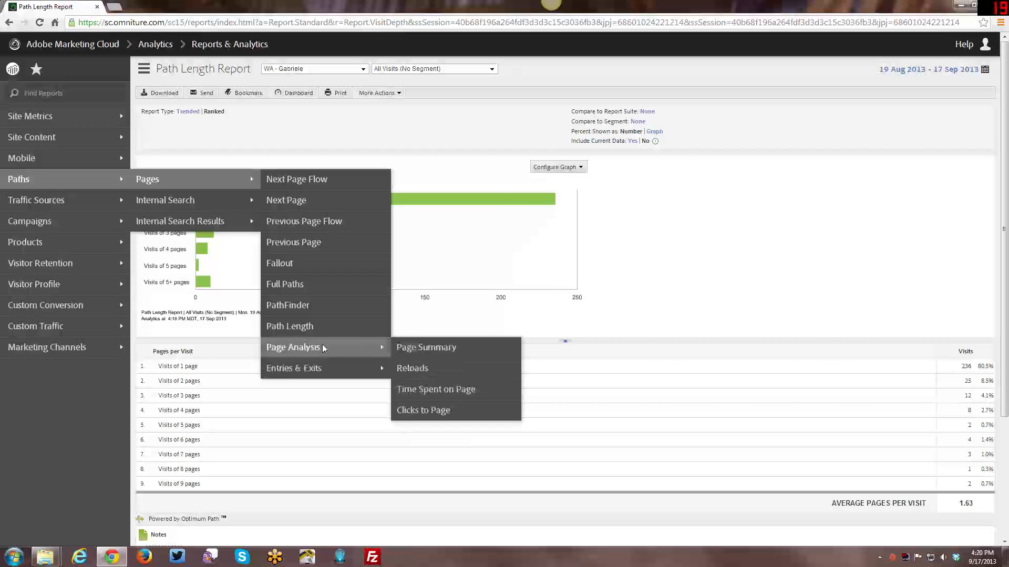
mouse_move(334, 351)
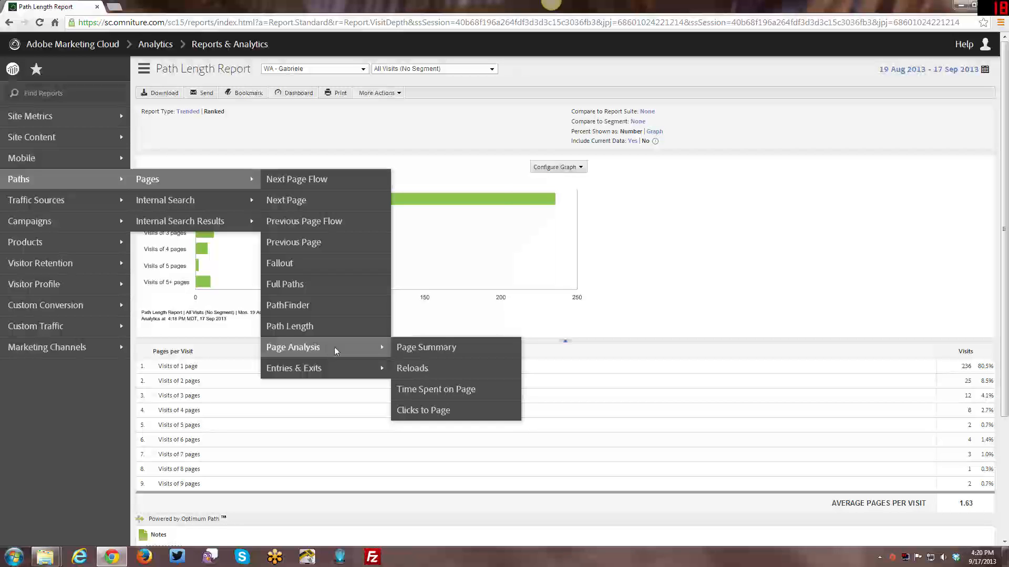
mouse_move(425, 348)
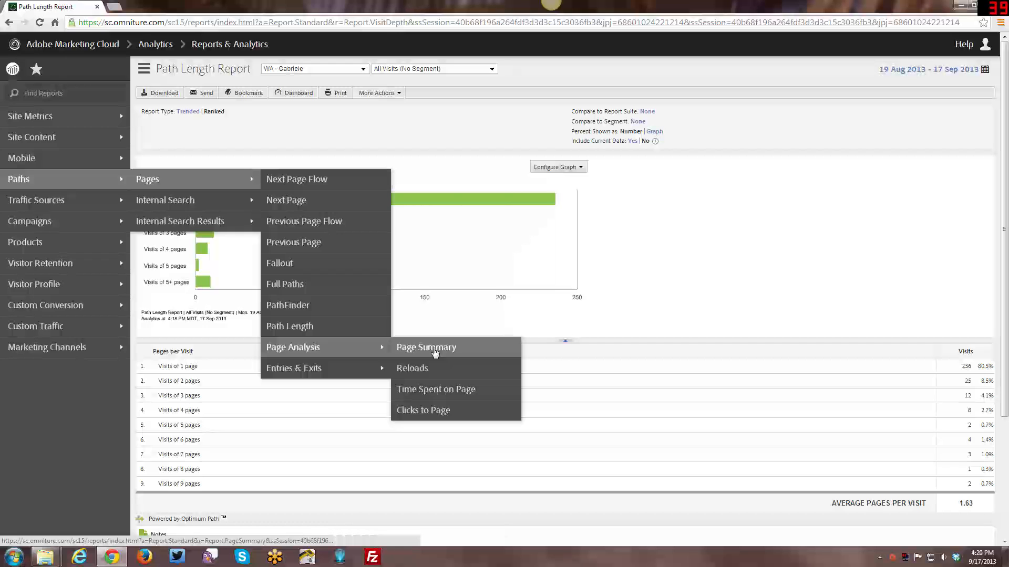
Open the Page Summary report under Page Analysis.
left_click(426, 347)
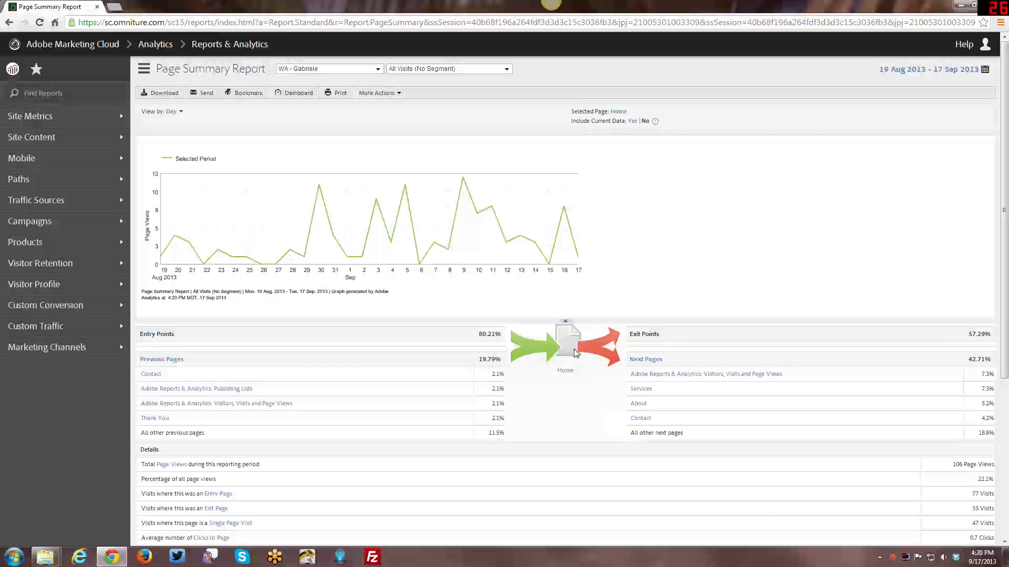
mouse_move(628, 112)
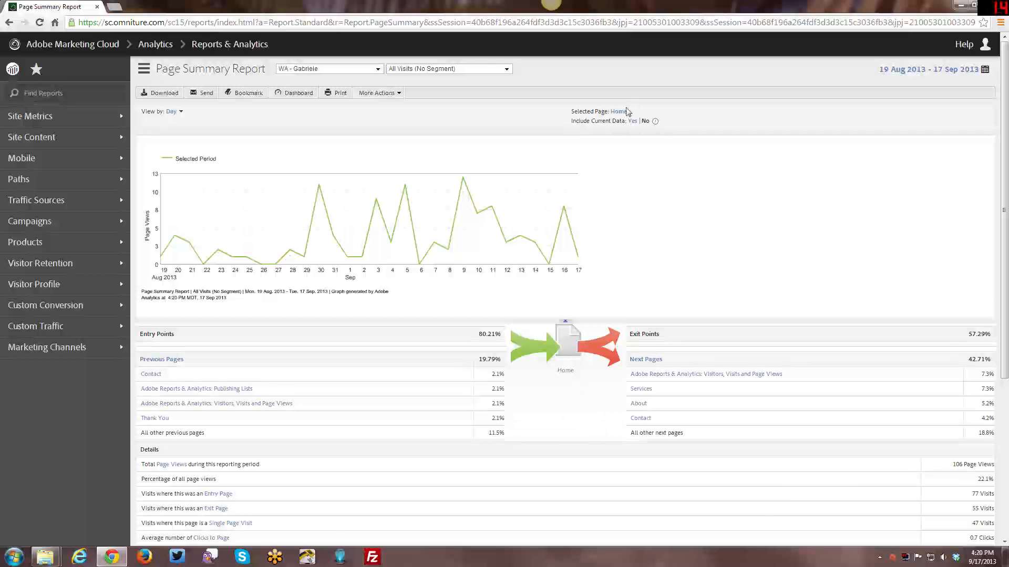
Scroll through the Home Page Summary Report, then bring up the Paths > Pages report list.
scroll("down", 3)
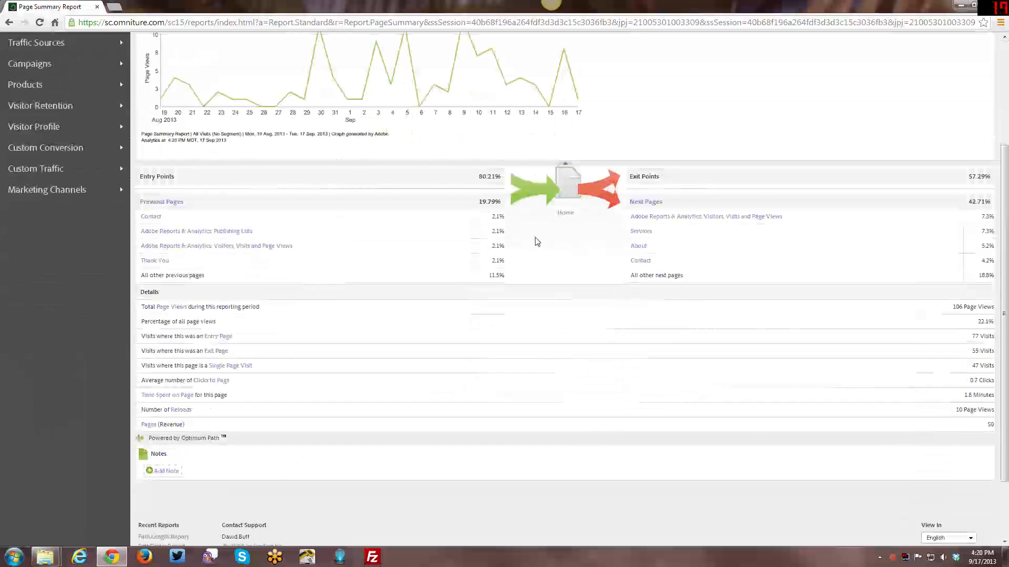
scroll("up", 3)
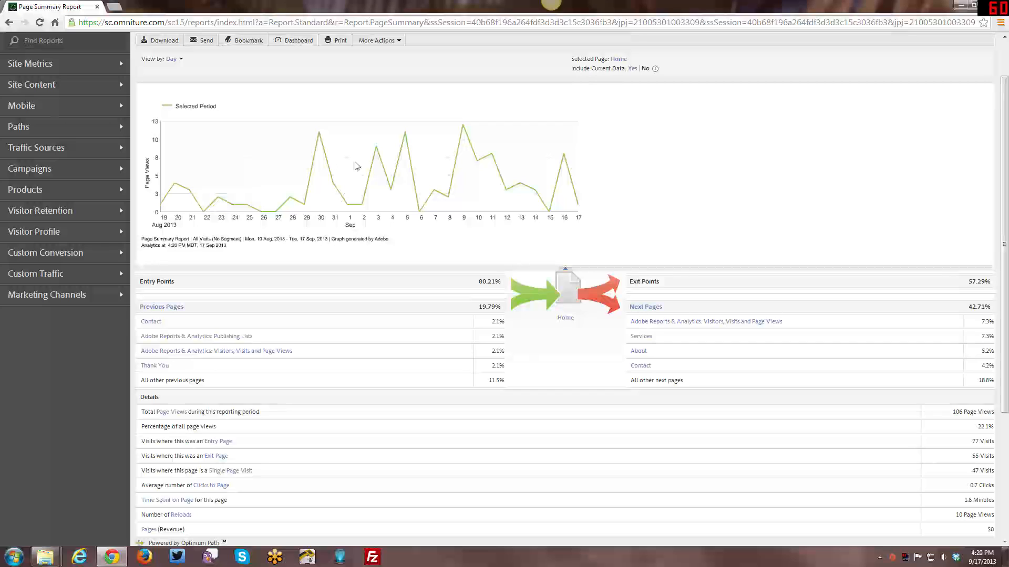
mouse_move(154, 322)
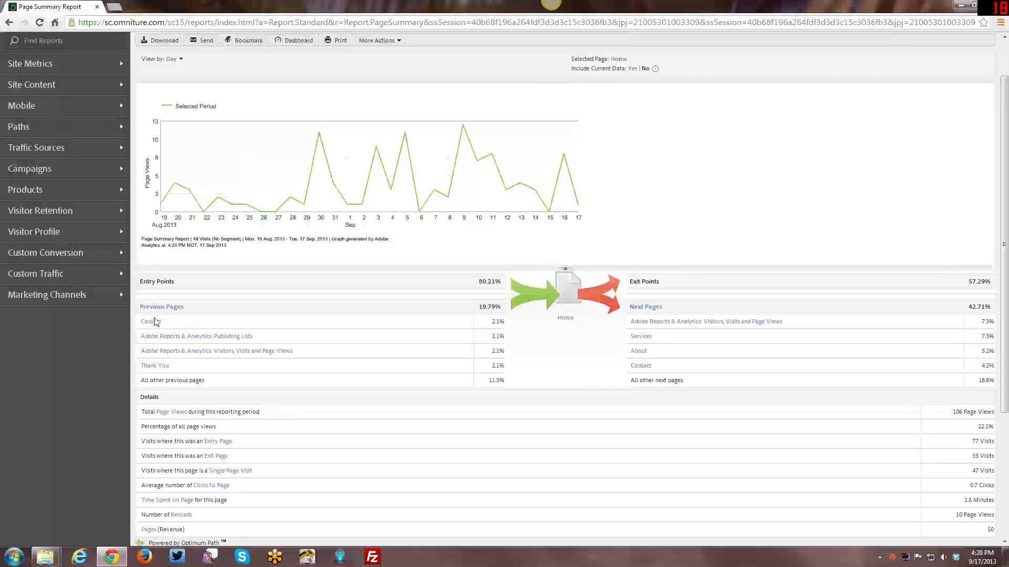
mouse_move(666, 294)
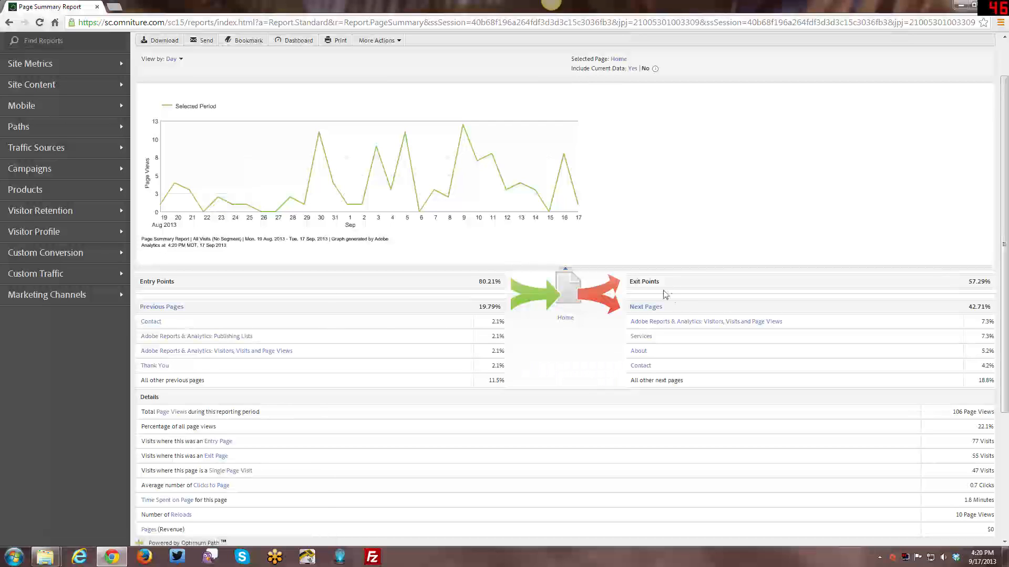
mouse_move(341, 294)
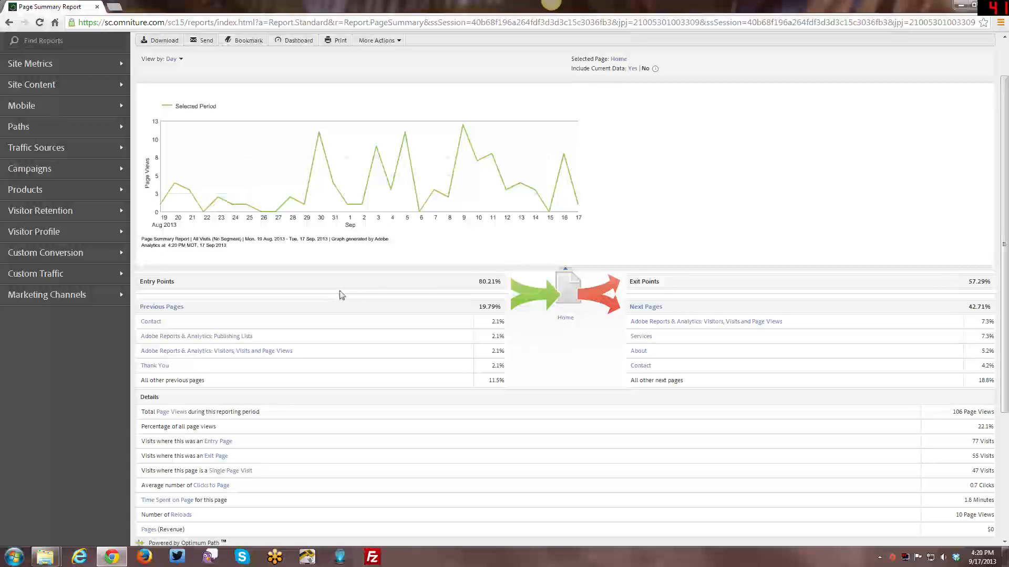
scroll("down", 3)
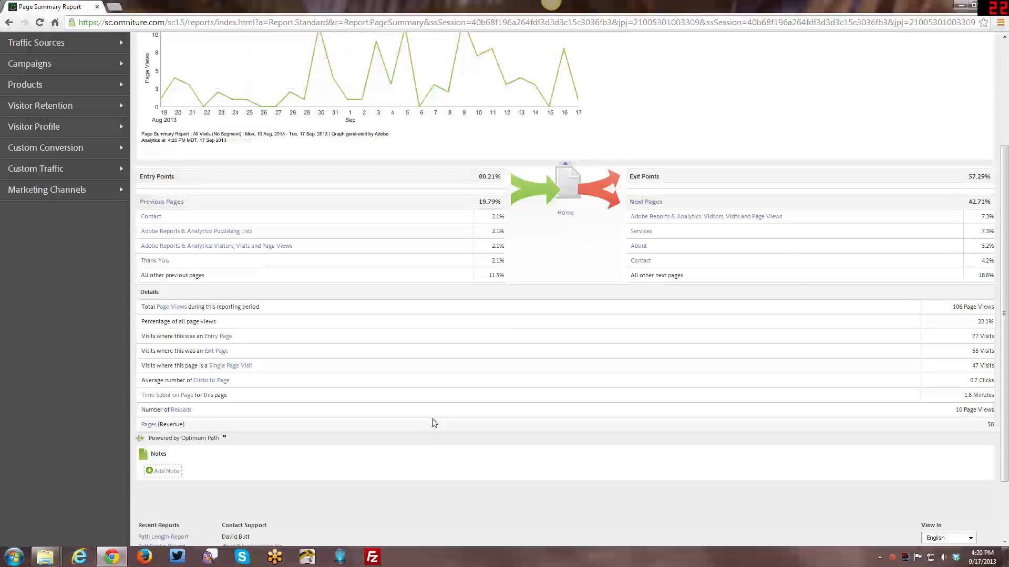
scroll("up", 3)
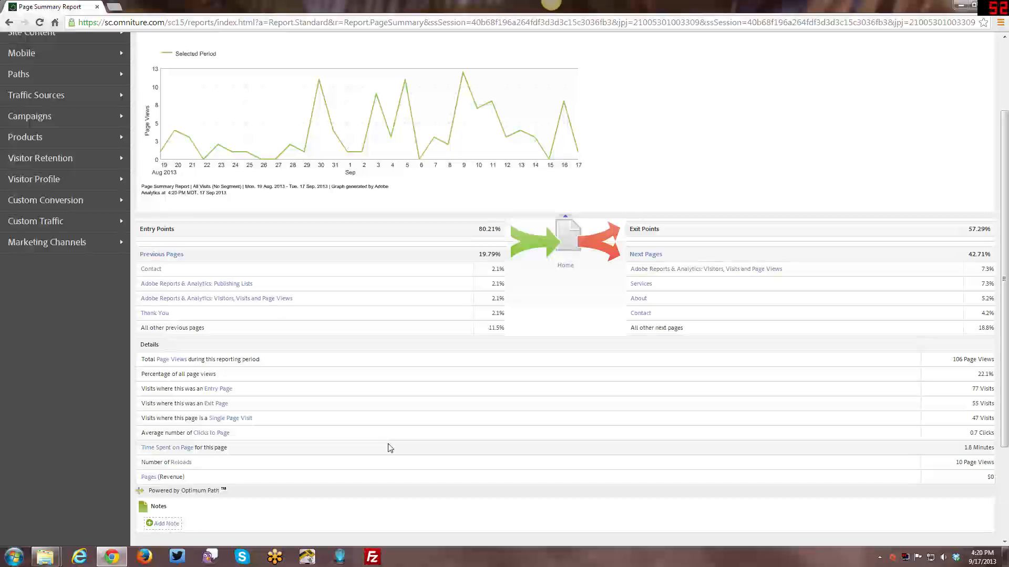
scroll("up", 3)
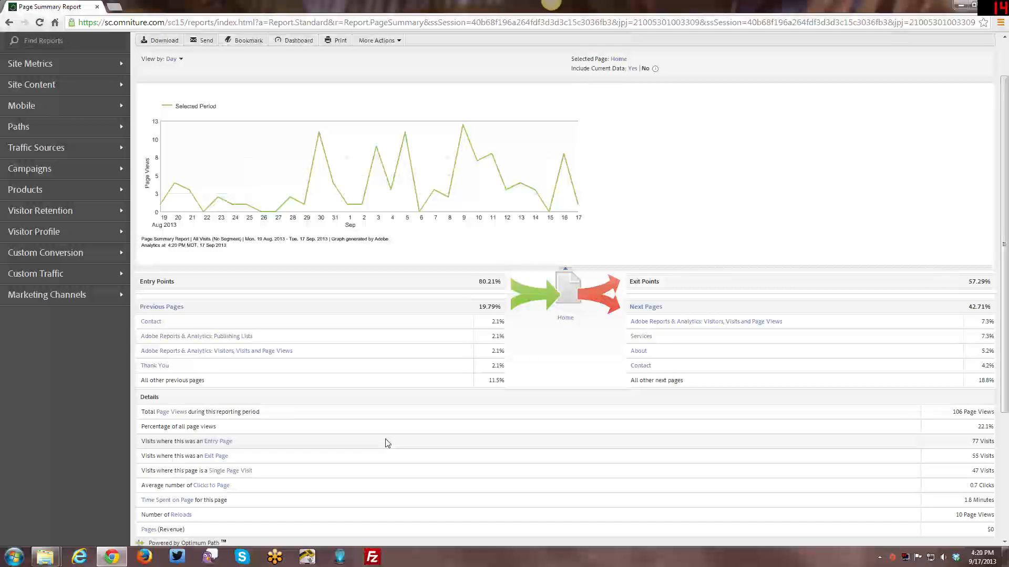
mouse_move(388, 435)
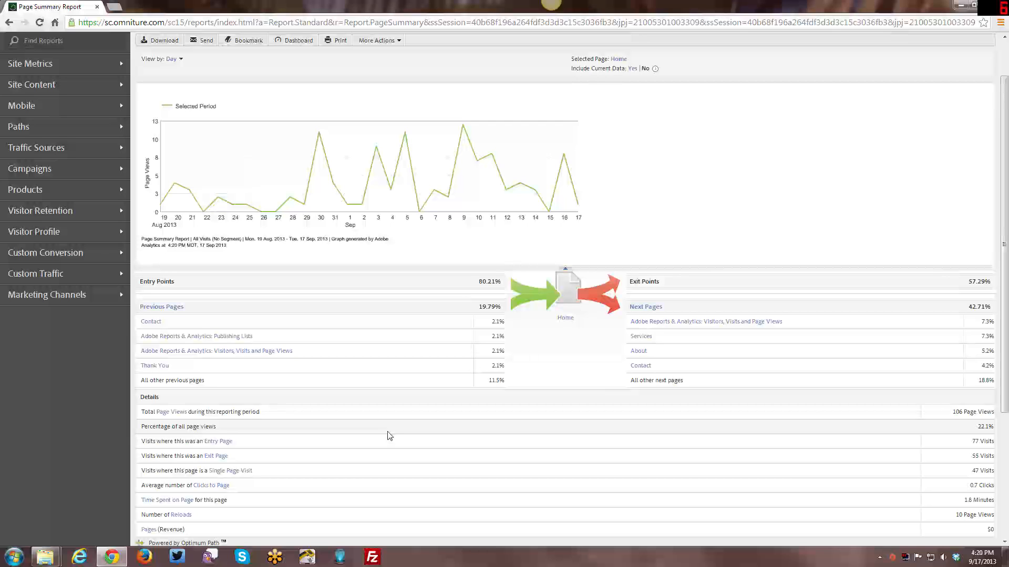
mouse_move(402, 375)
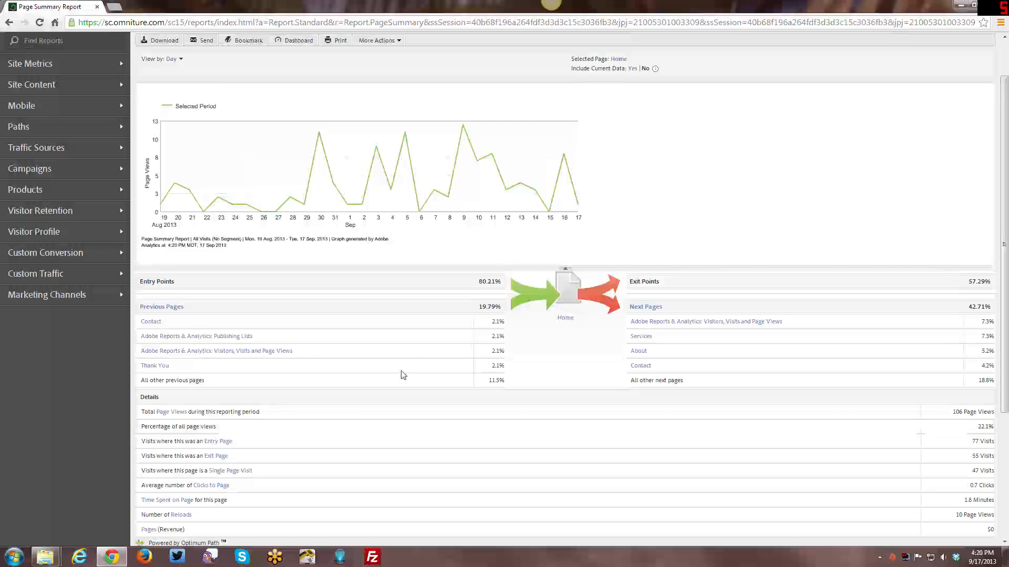
scroll("down", 3)
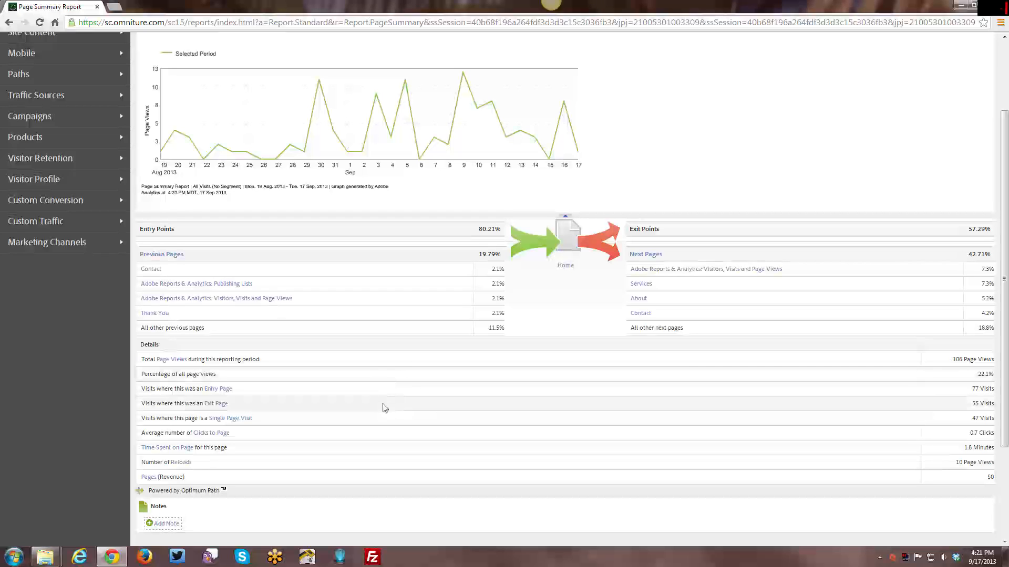
mouse_move(703, 411)
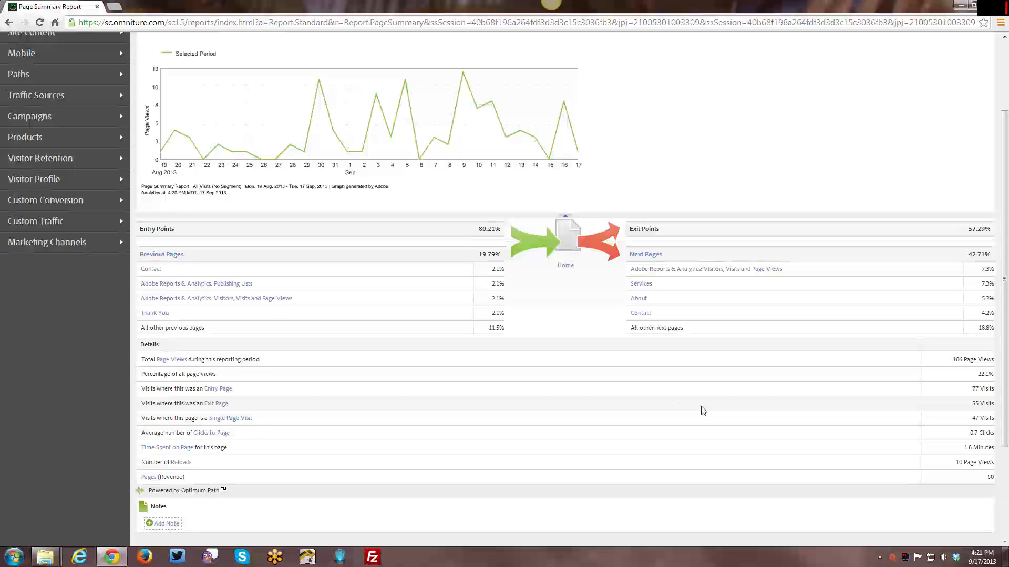
scroll("up", 3)
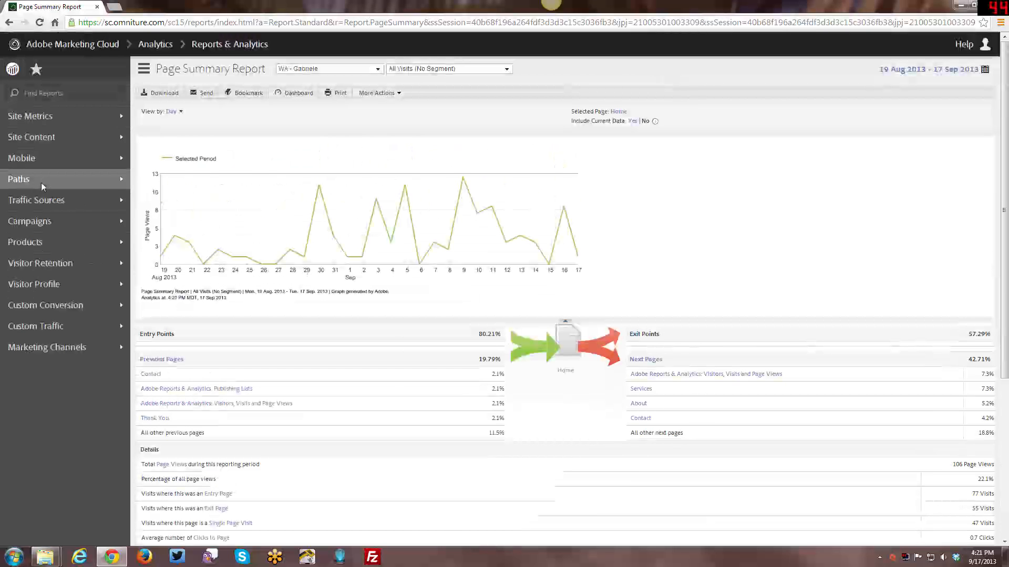
left_click(19, 179)
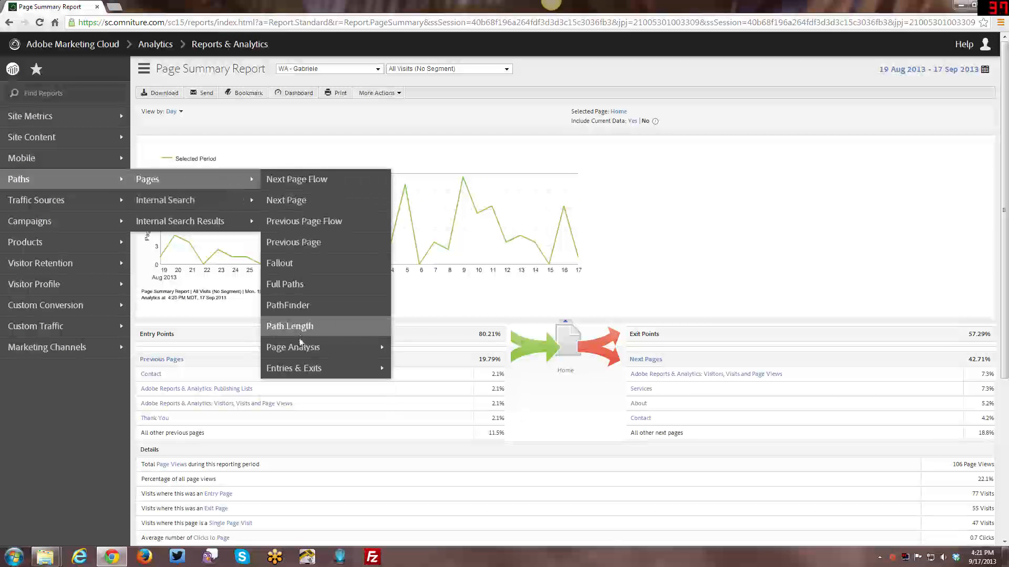
Open the Reloads report, led by the social media tracking page at 25% and Home at 22.7%.
left_click(289, 326)
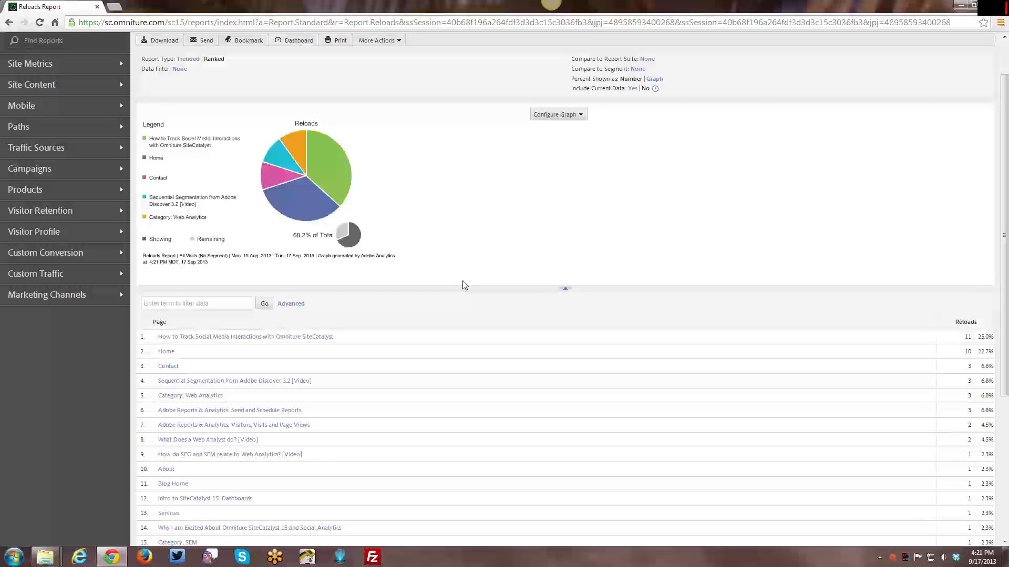
mouse_move(460, 280)
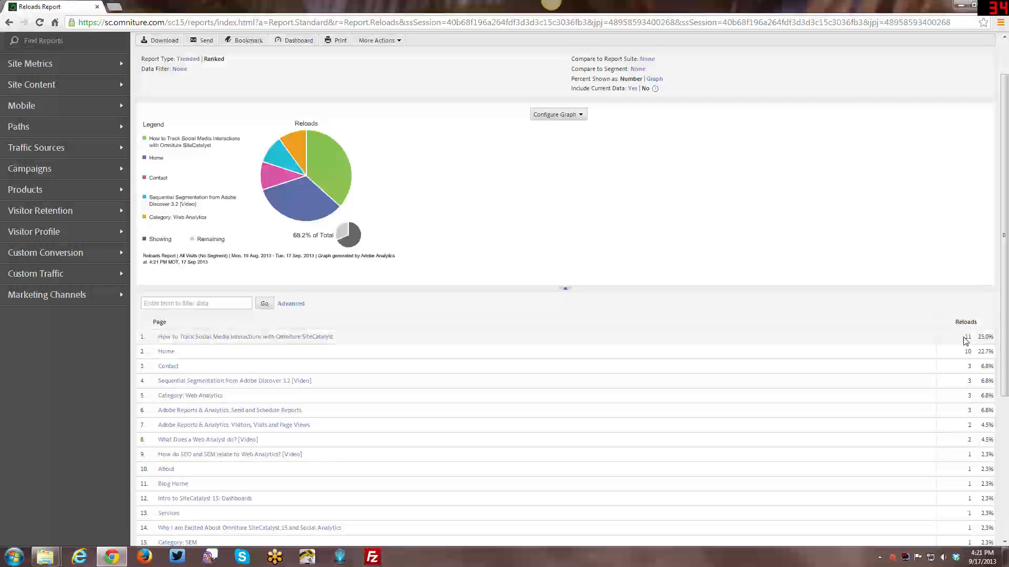
mouse_move(924, 354)
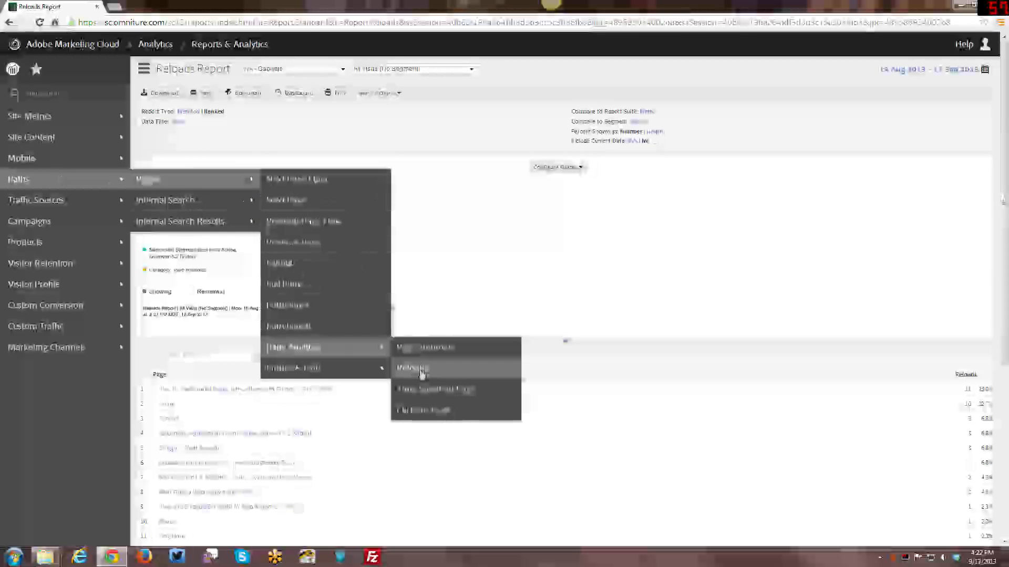
Reopen the Time Spent on Page report from Site Metrics, ready to choose its page.
left_click(411, 368)
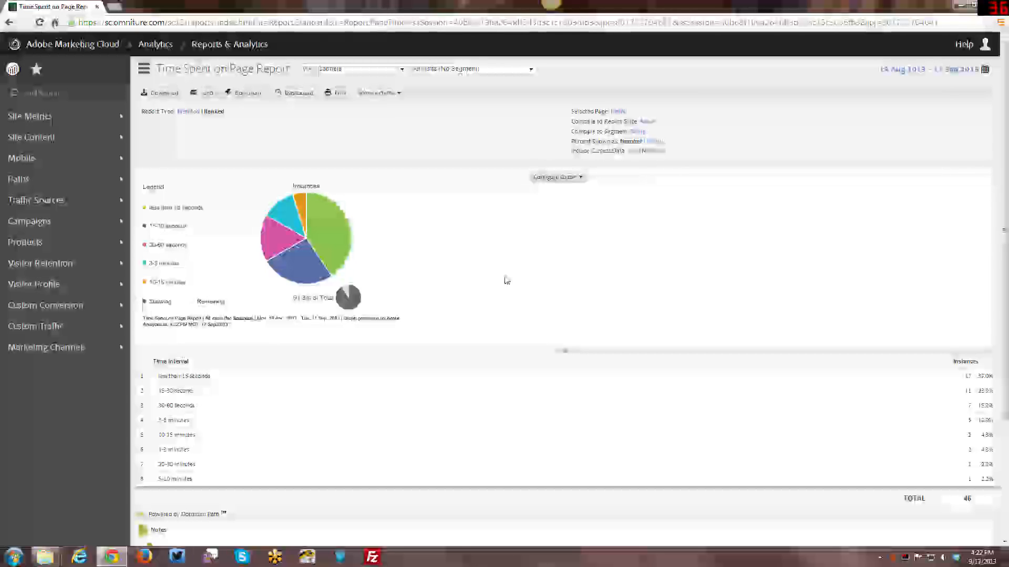
mouse_move(452, 277)
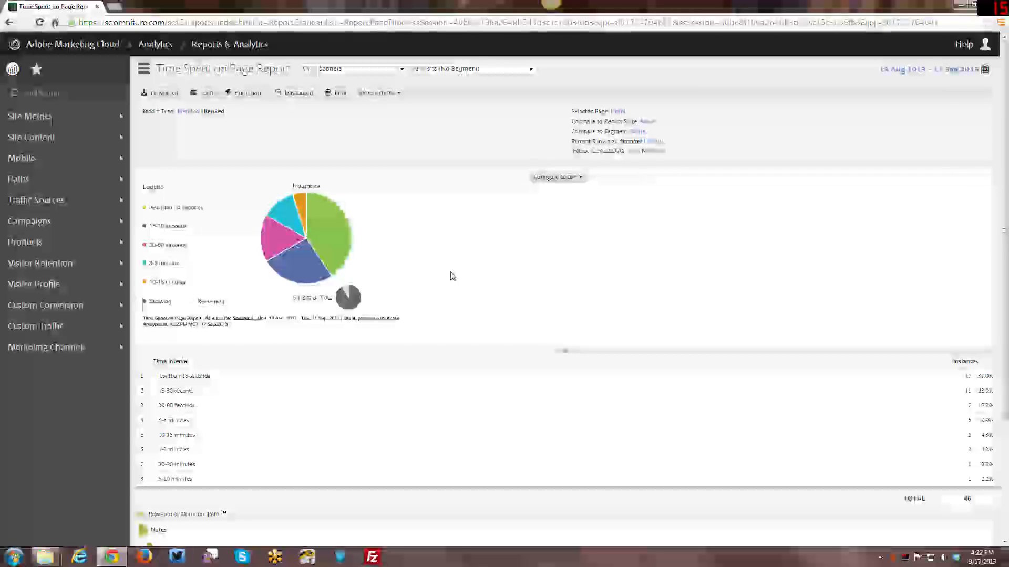
left_click(30, 117)
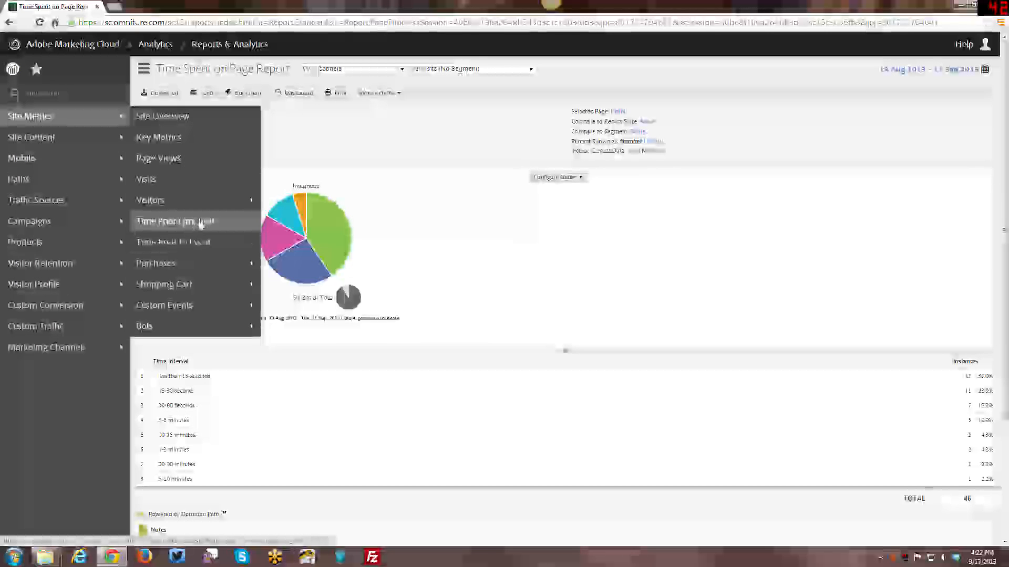
mouse_move(558, 252)
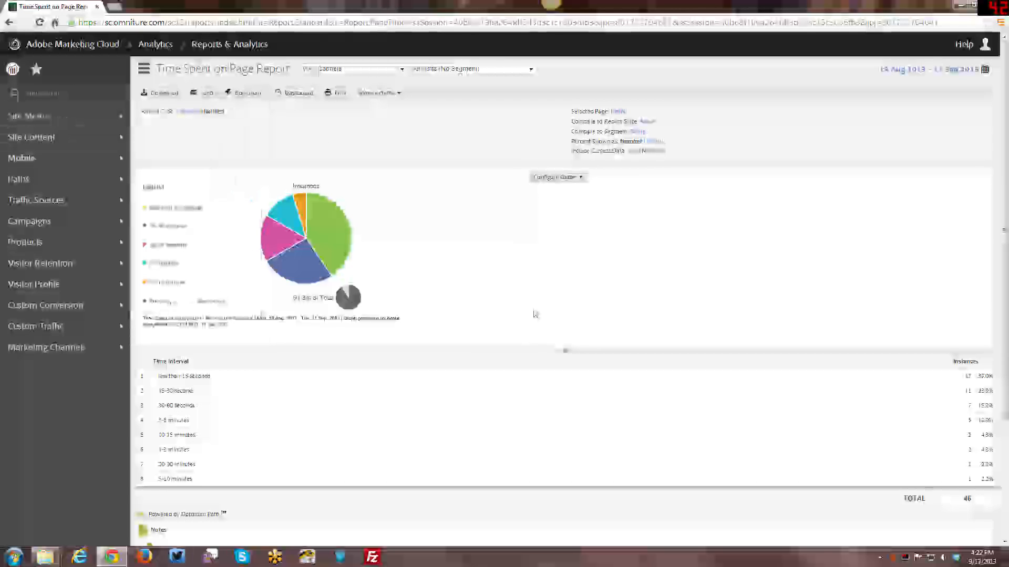
mouse_move(531, 308)
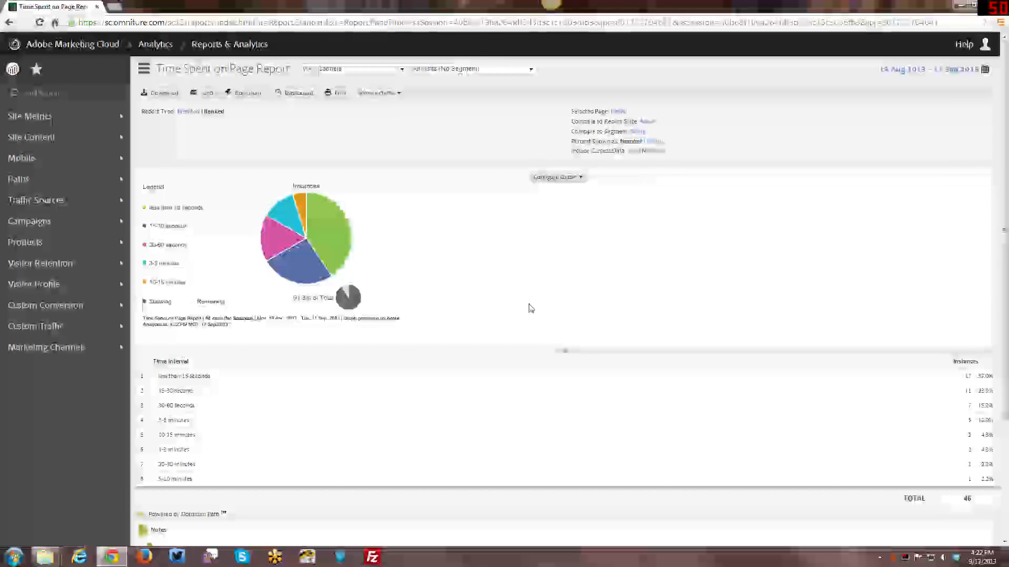
mouse_move(532, 304)
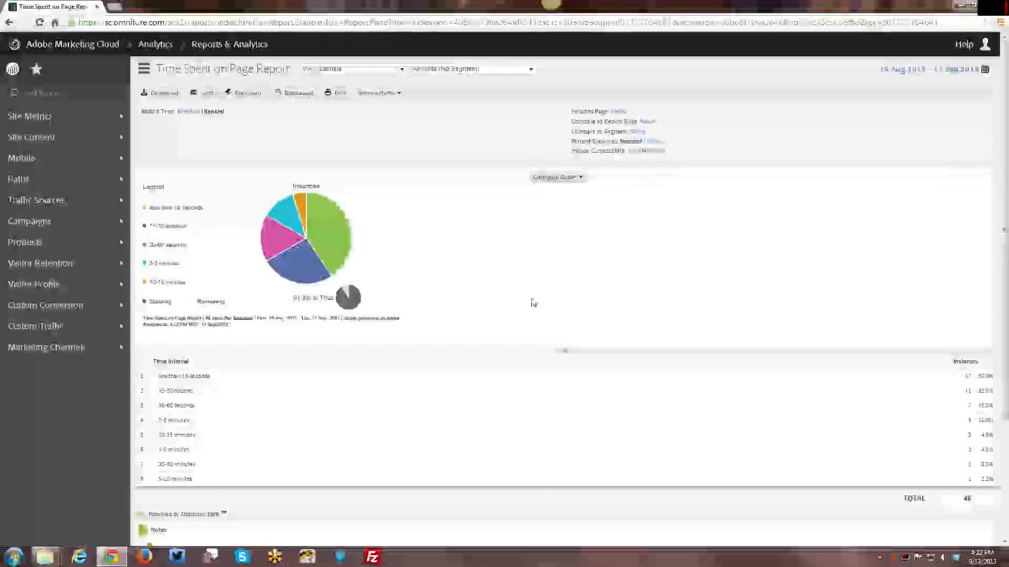
mouse_move(626, 117)
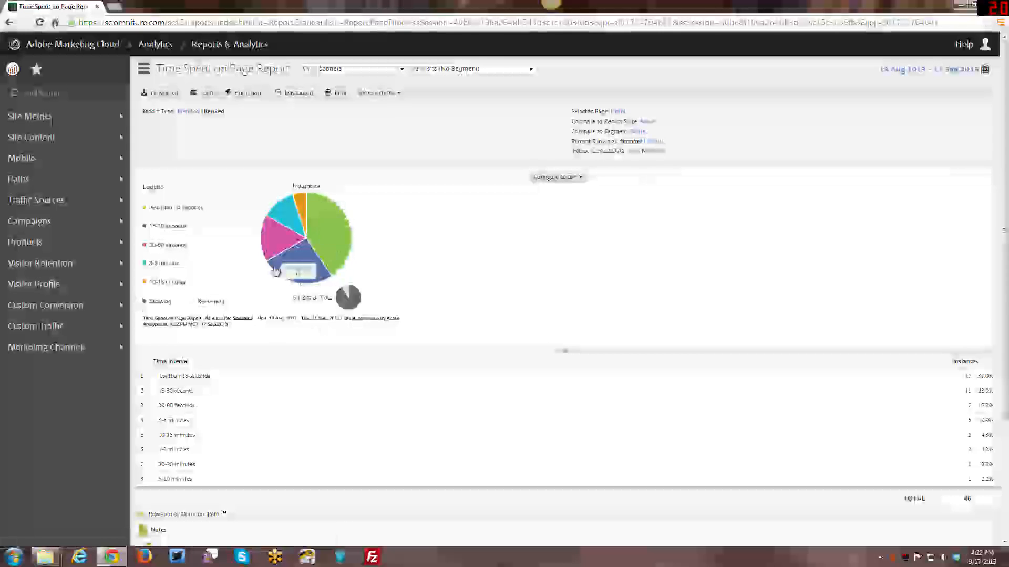
mouse_move(388, 266)
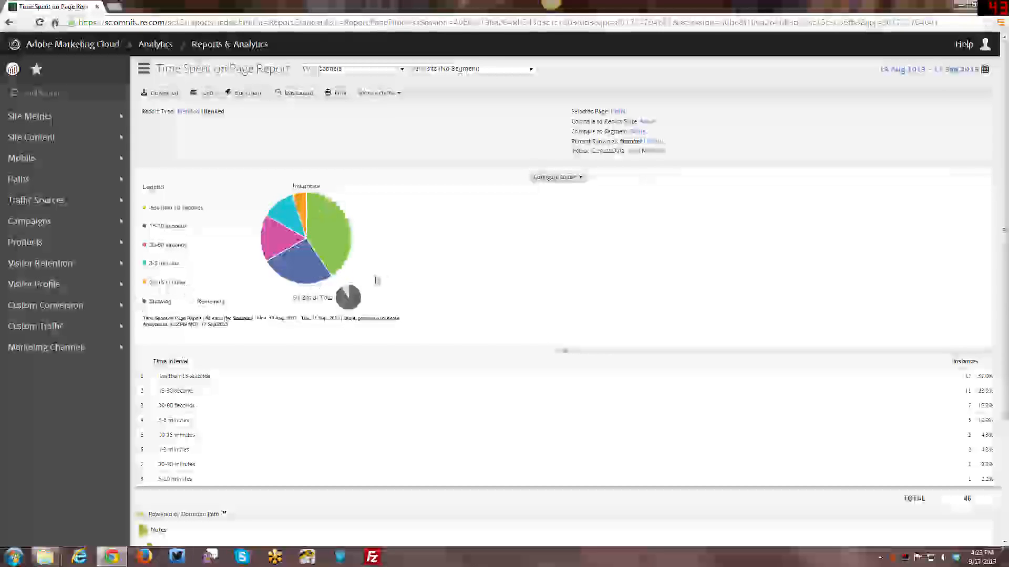
mouse_move(433, 259)
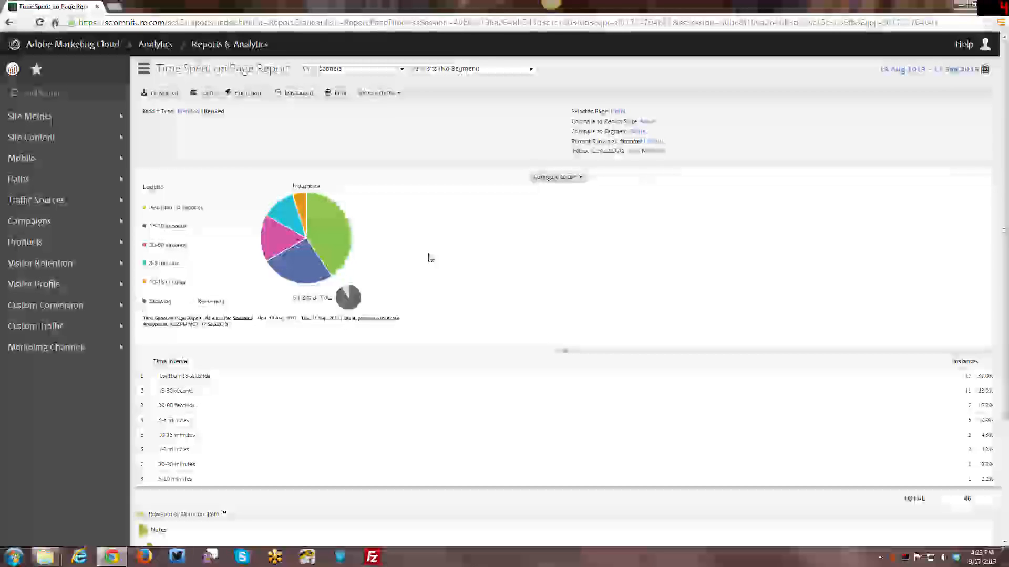
mouse_move(424, 265)
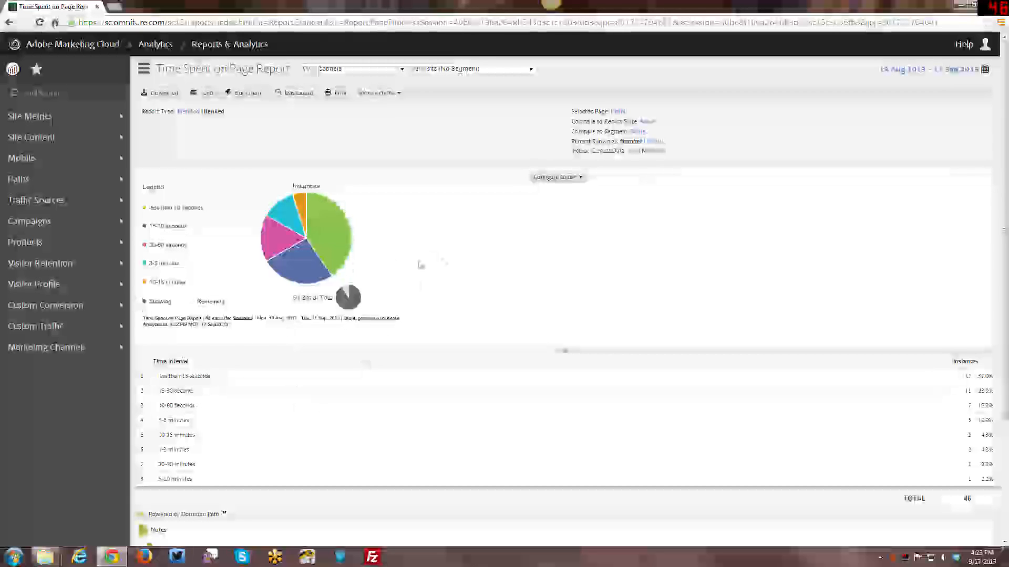
mouse_move(446, 262)
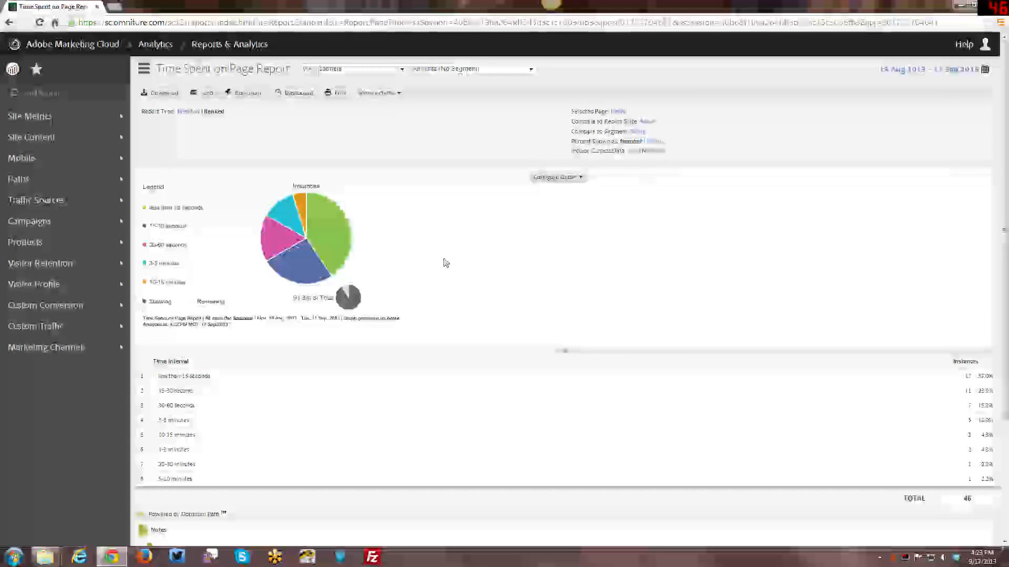
mouse_move(450, 266)
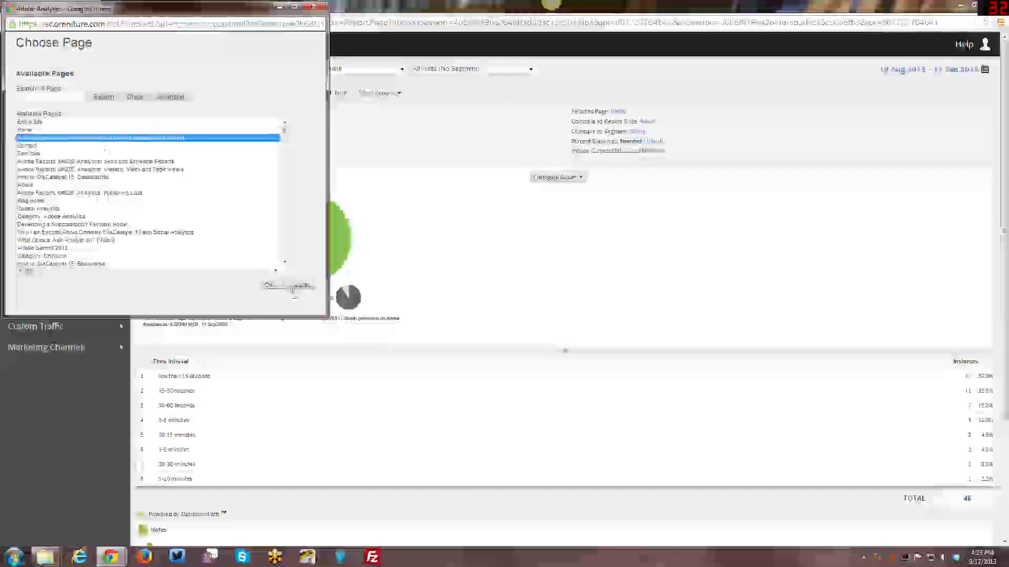
Confirm the chosen page so the report shows its 9 instances, then return to the pathing list.
left_click(268, 284)
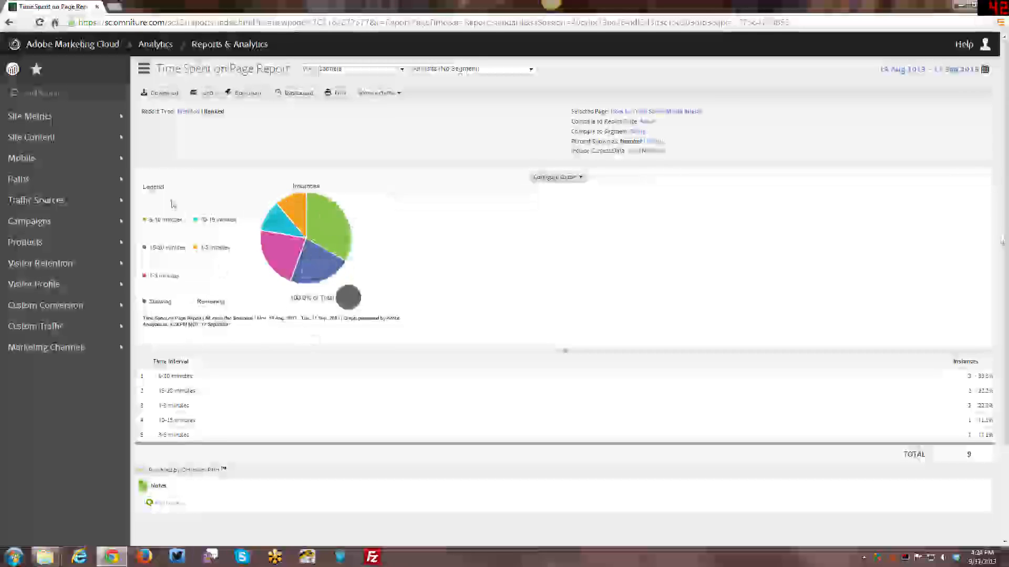
left_click(18, 178)
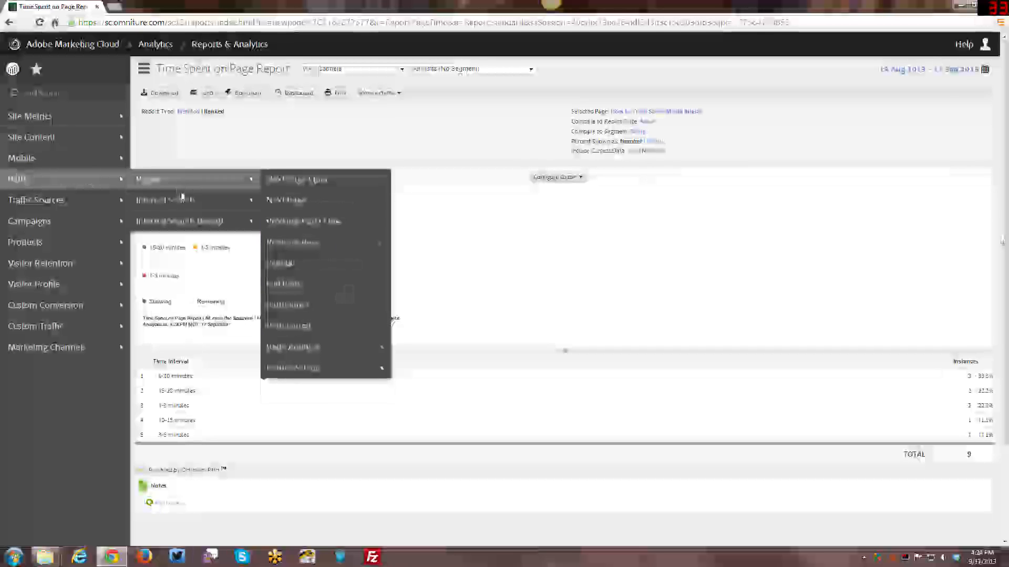
mouse_move(293, 347)
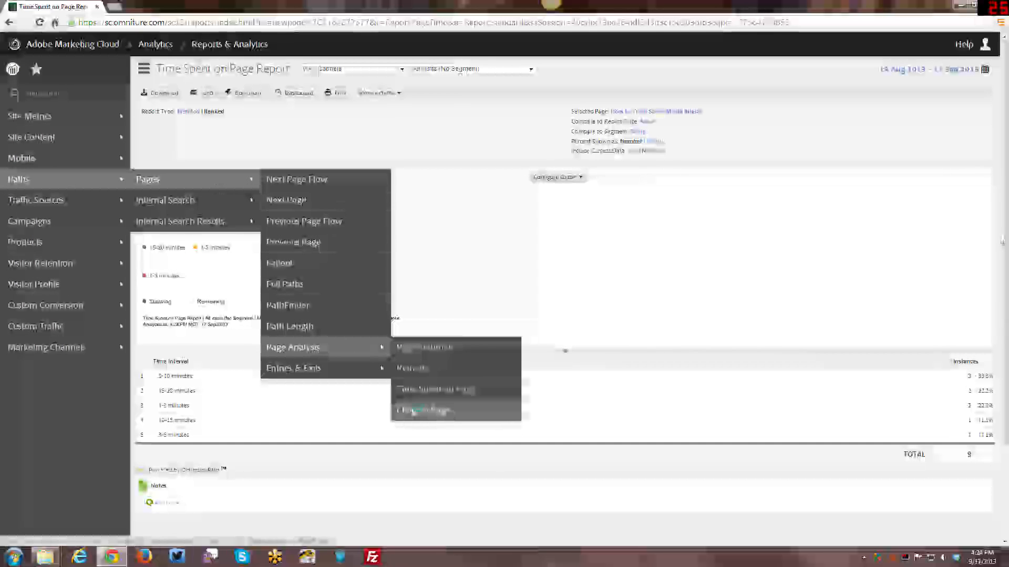
Open the Clicks to Page report, then move on to the Entry Pages report.
left_click(425, 411)
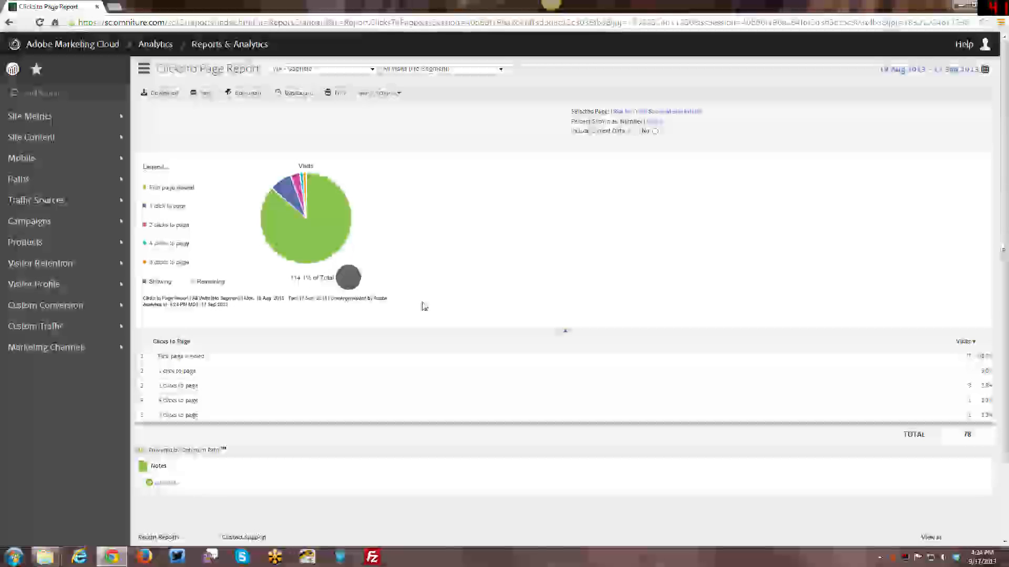
mouse_move(537, 165)
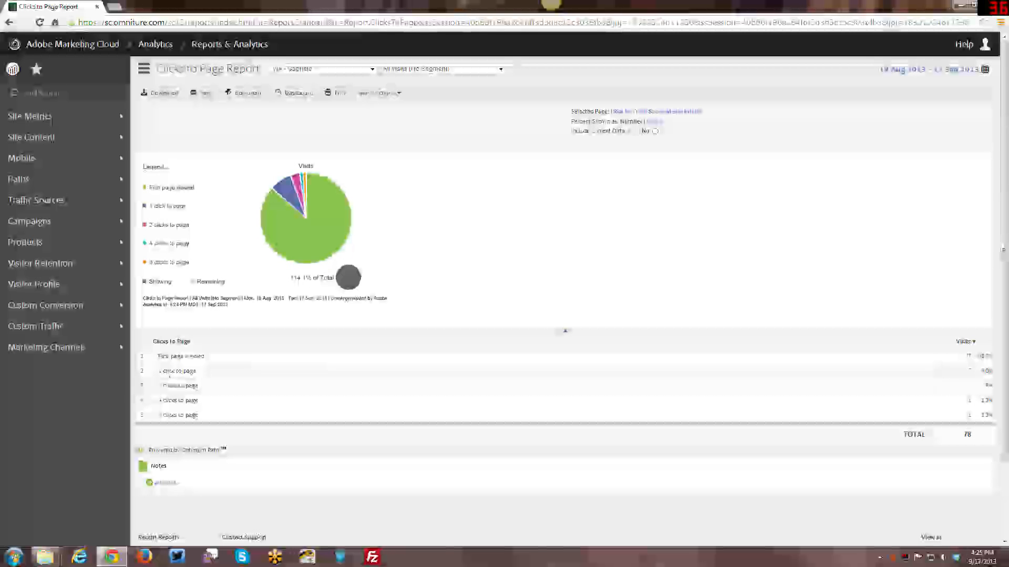
left_click(18, 178)
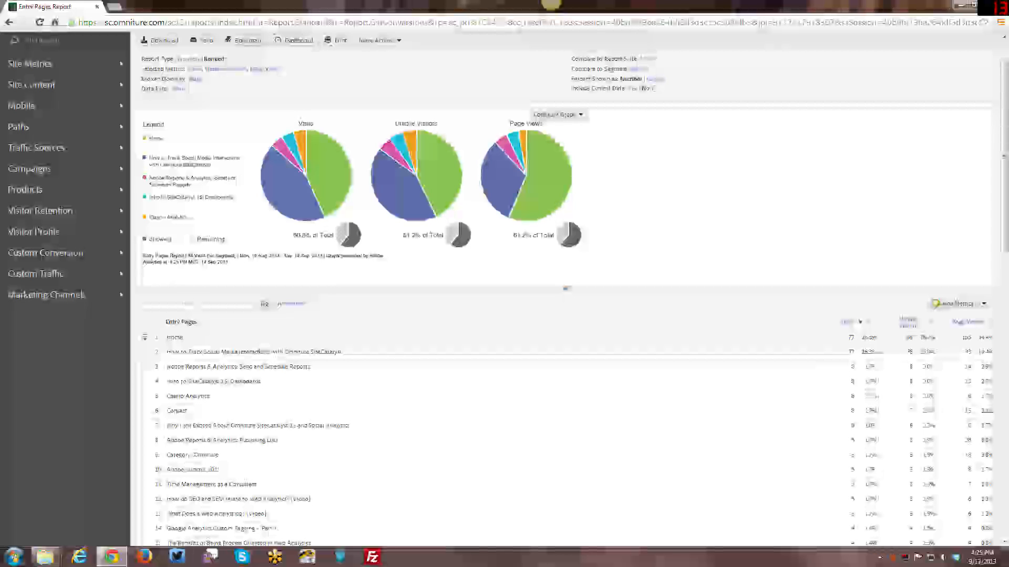
Review the Entry Pages report with Home ranked first, then open Original Entry Pages.
left_click(258, 351)
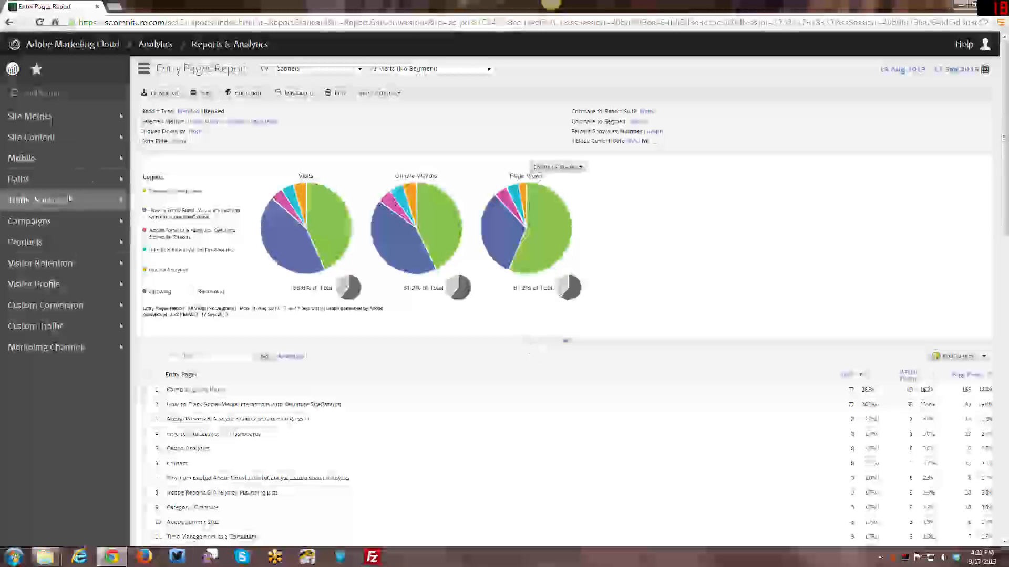
left_click(18, 178)
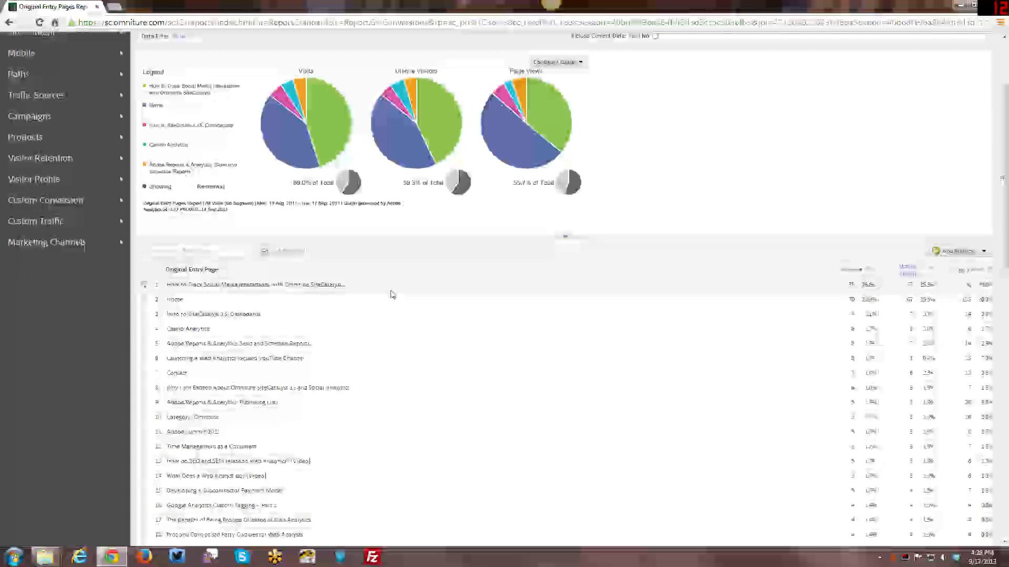
mouse_move(366, 379)
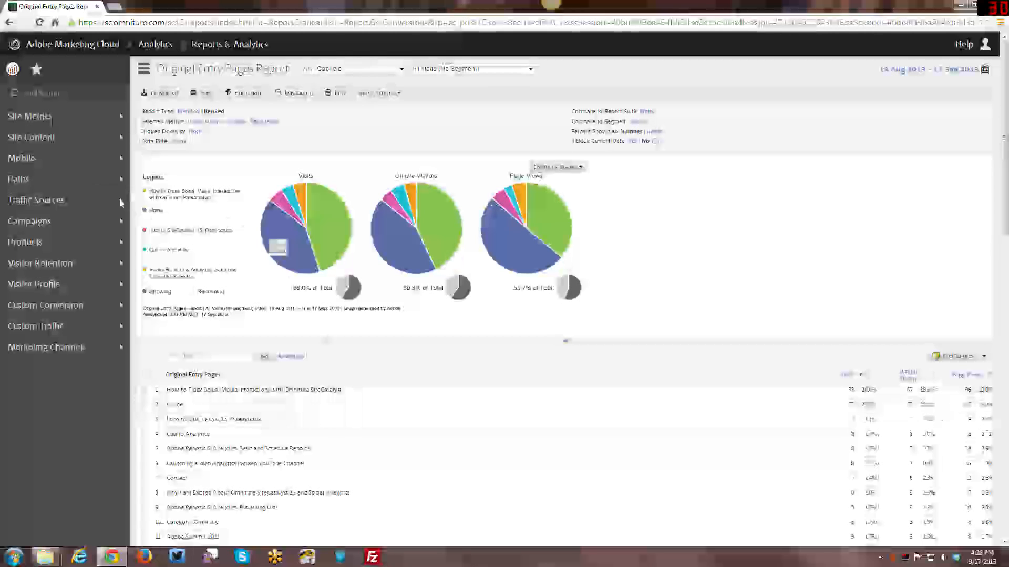
Open the Single Page Visits report and scroll its ranked page list.
left_click(18, 178)
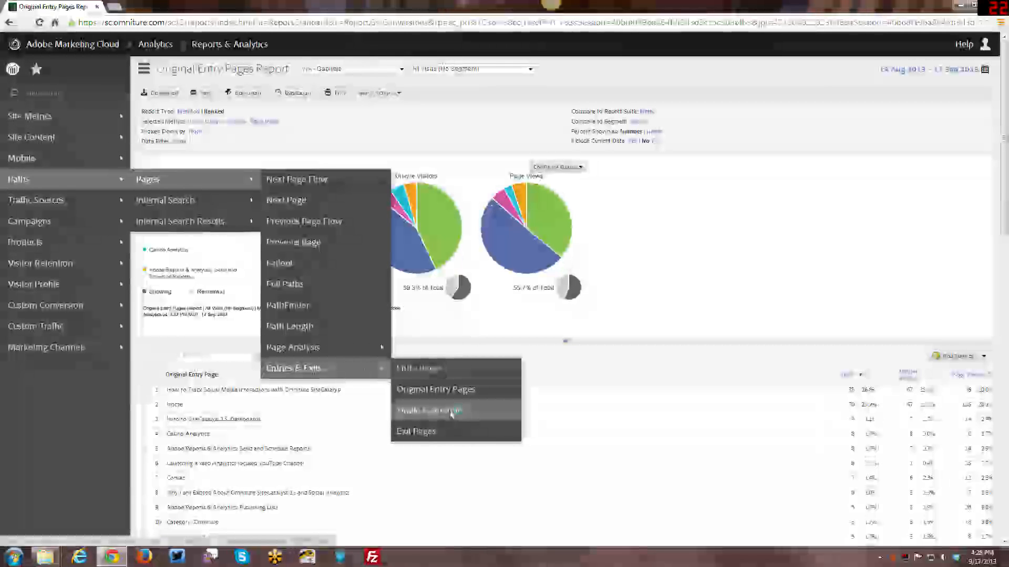
left_click(428, 411)
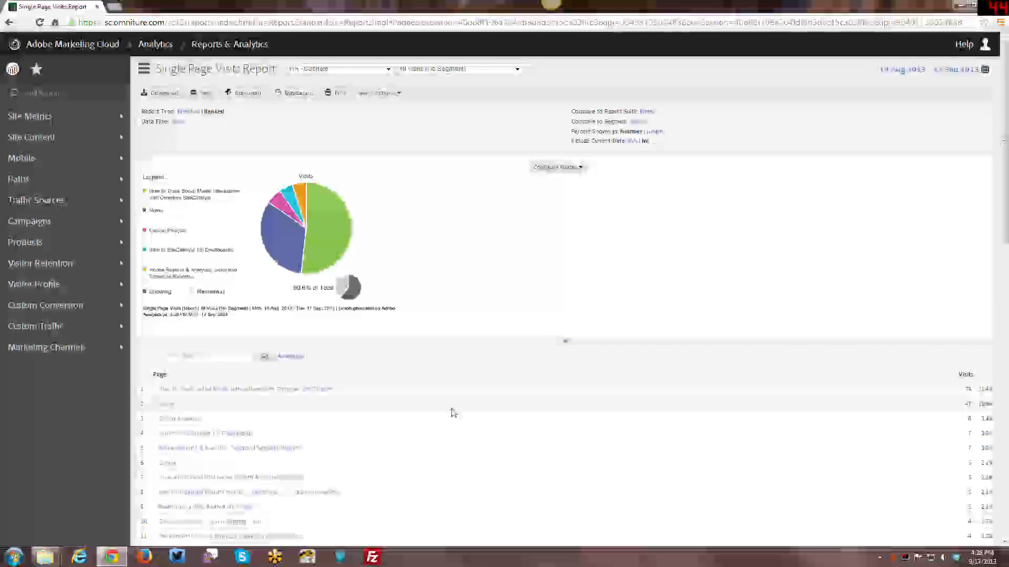
mouse_move(656, 250)
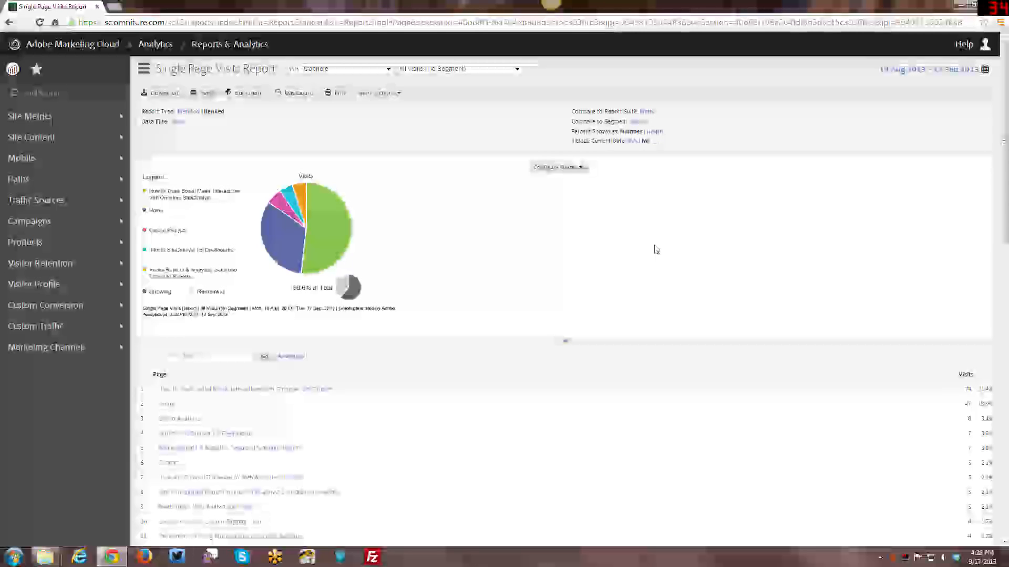
scroll("down", 3)
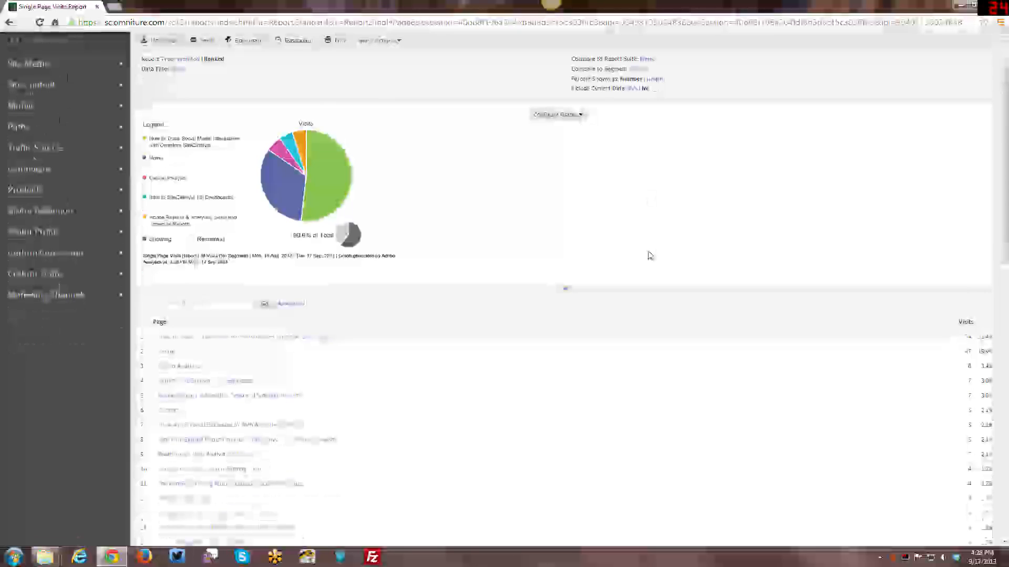
scroll("down", 3)
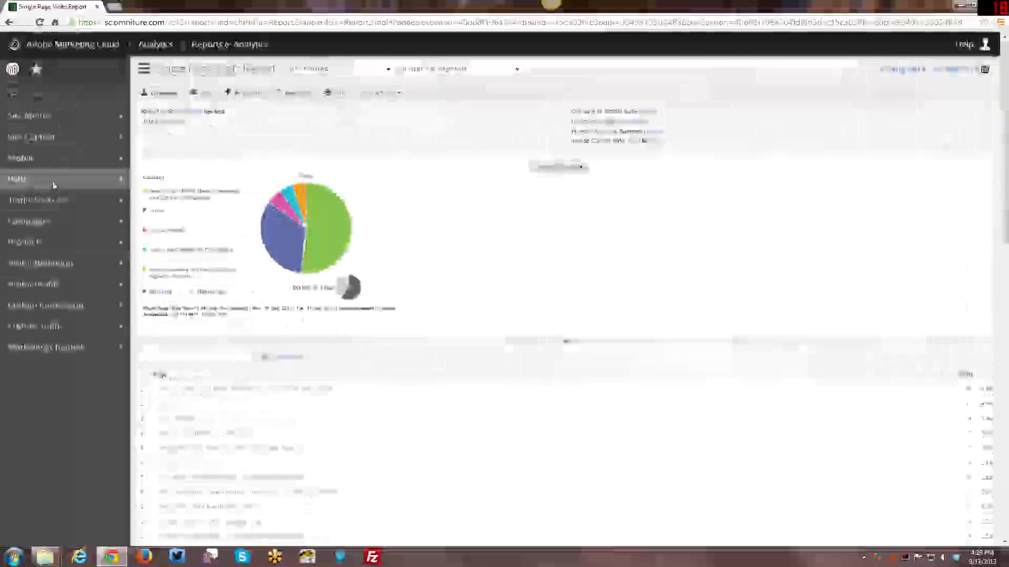
Open the Exit Pages report, led by social media tracking at 25.6% and Home at 18.8%.
left_click(18, 179)
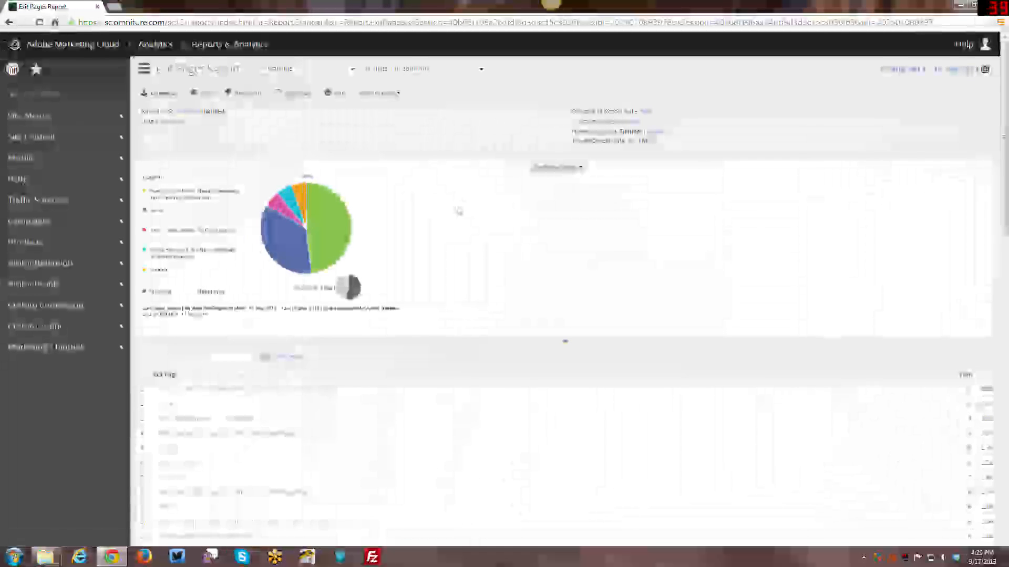
scroll("down", 3)
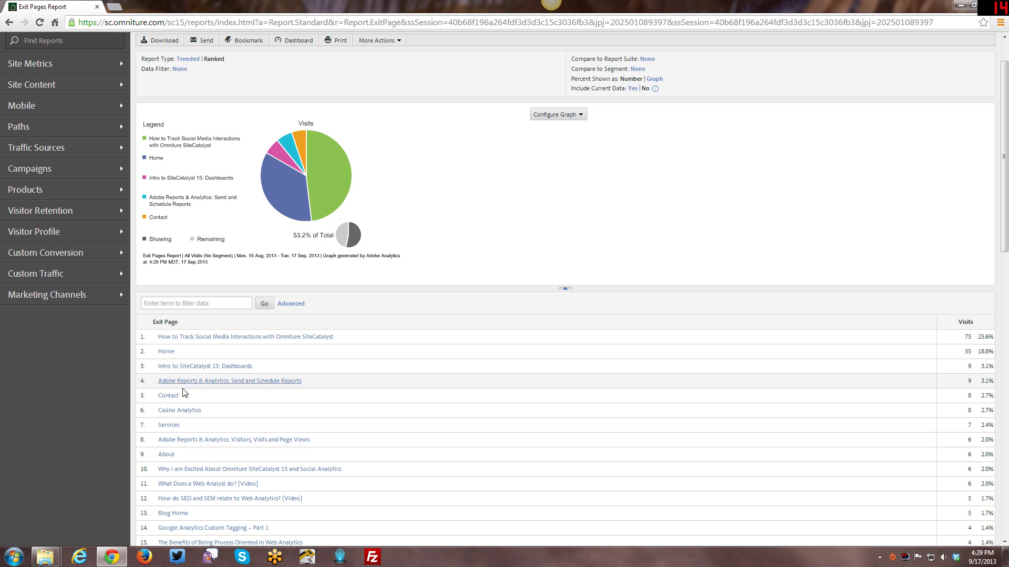
mouse_move(169, 396)
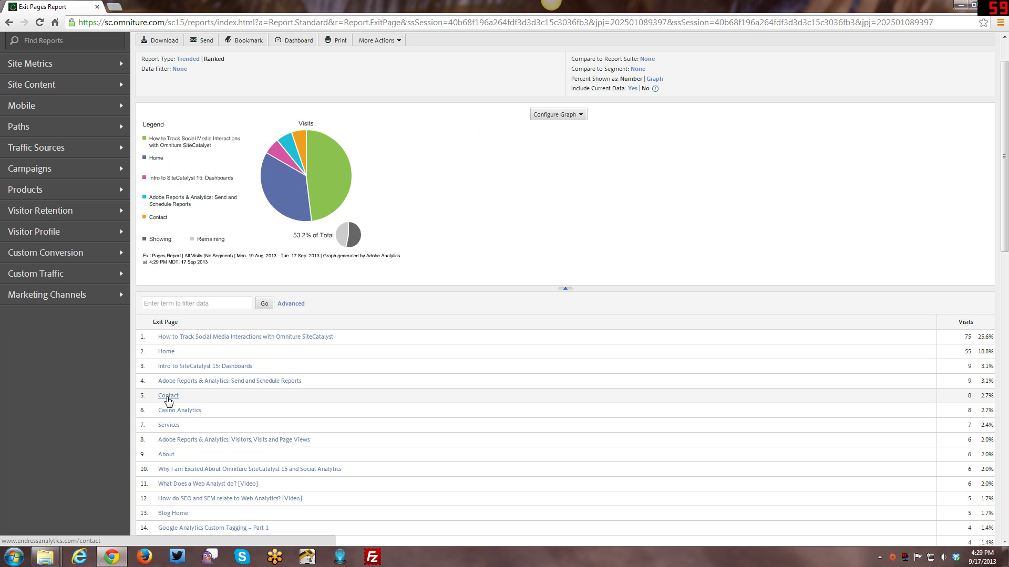